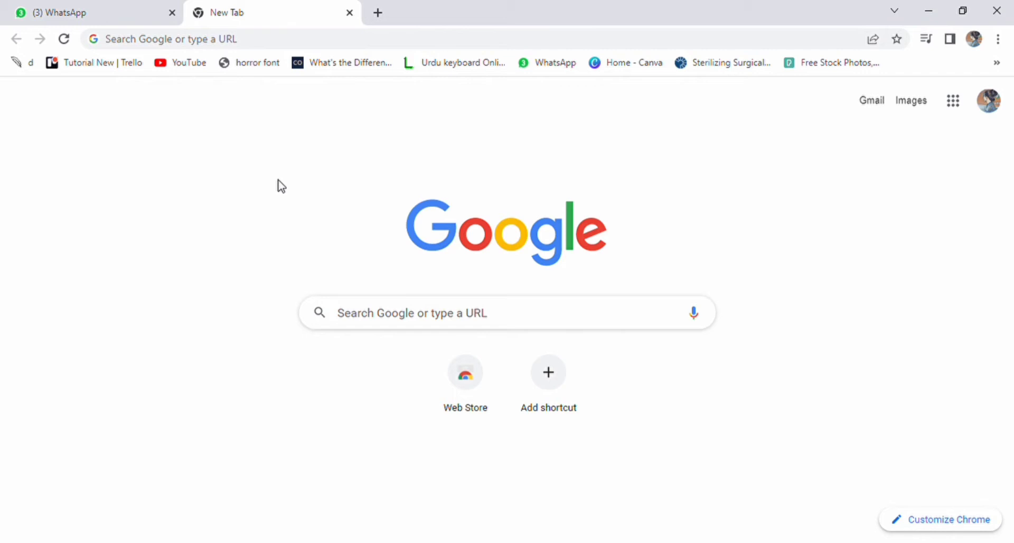
mouse_move(287, 272)
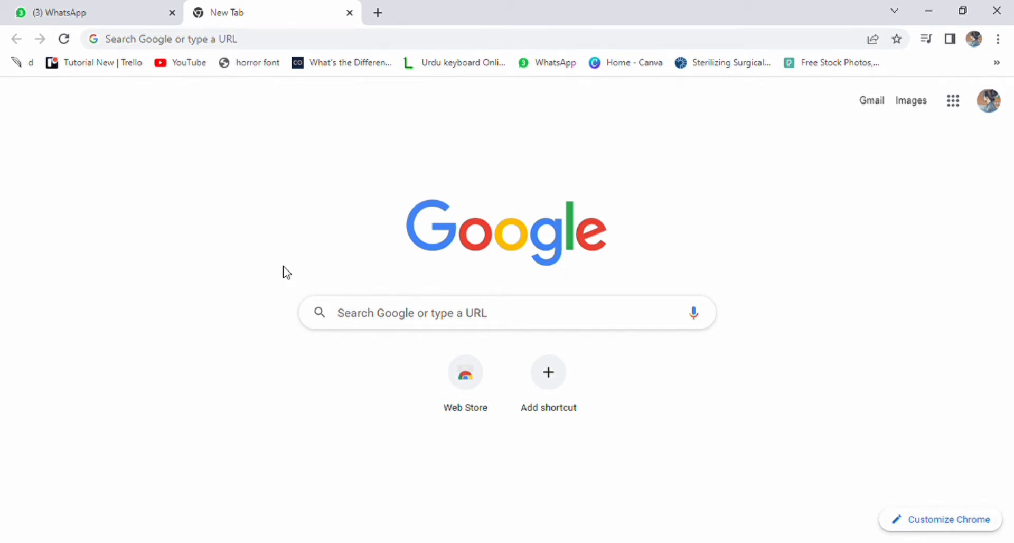
mouse_move(282, 186)
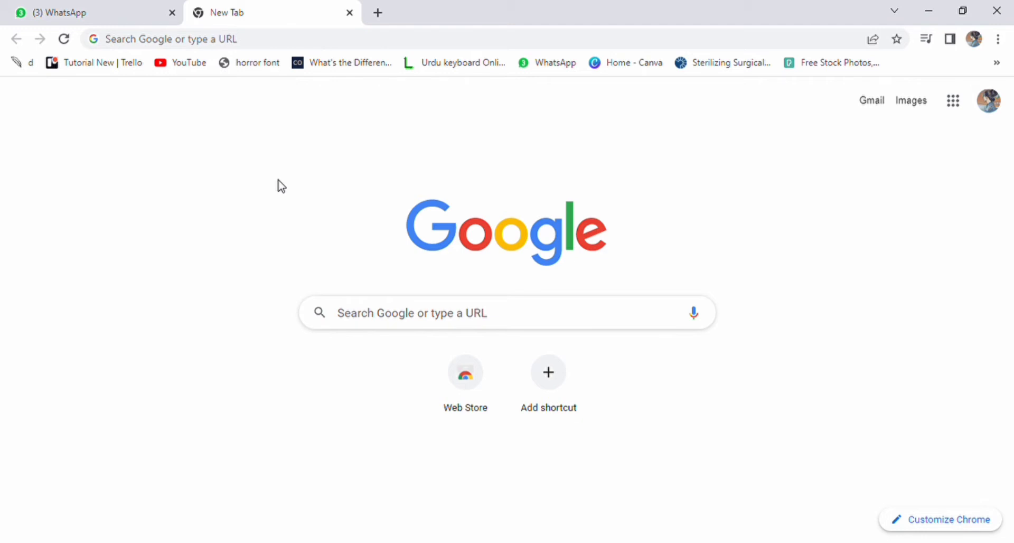
Search Google for 'recurly' and open the recurly.com result.
text(recurly)
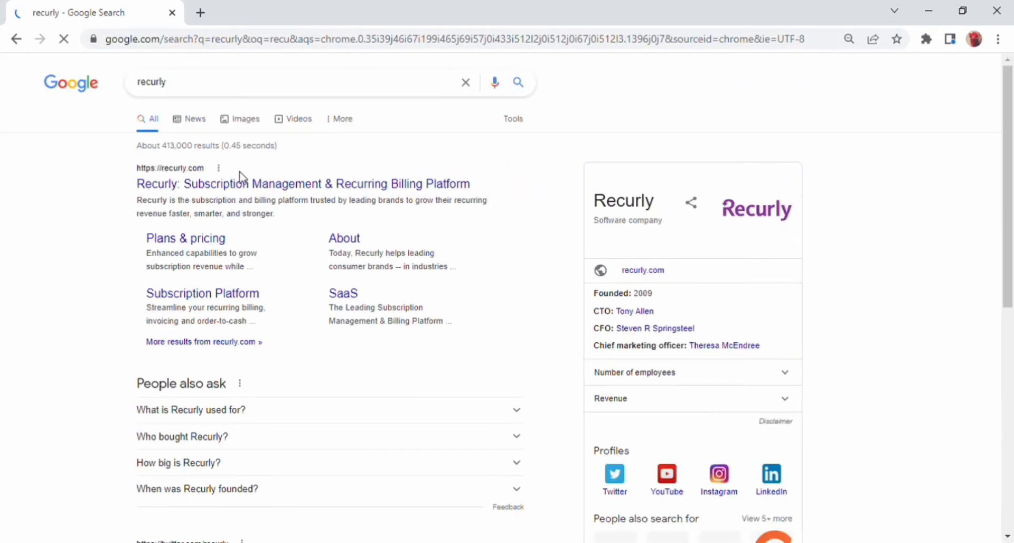
click(302, 184)
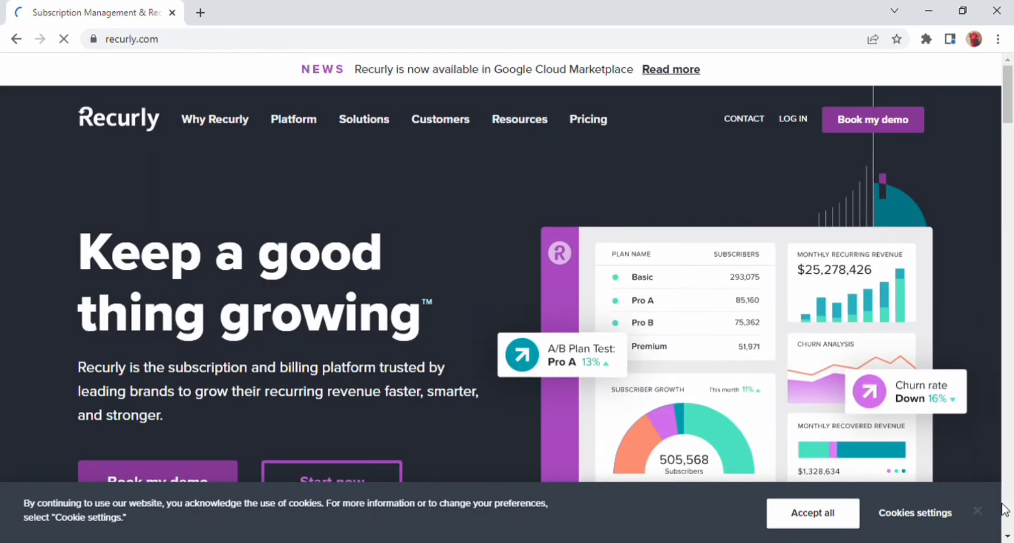
Accept all cookies on the Recurly homepage banner.
click(813, 512)
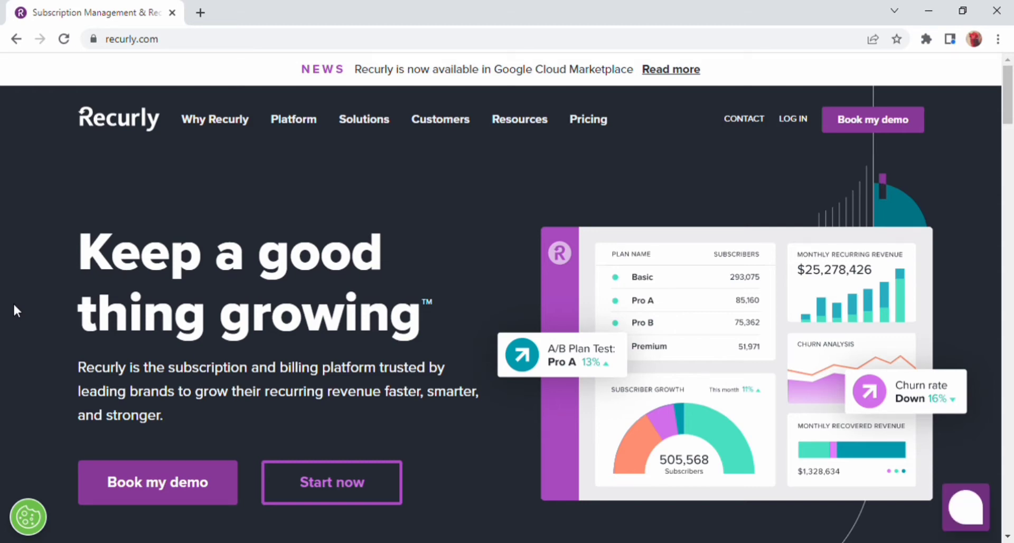
click(966, 507)
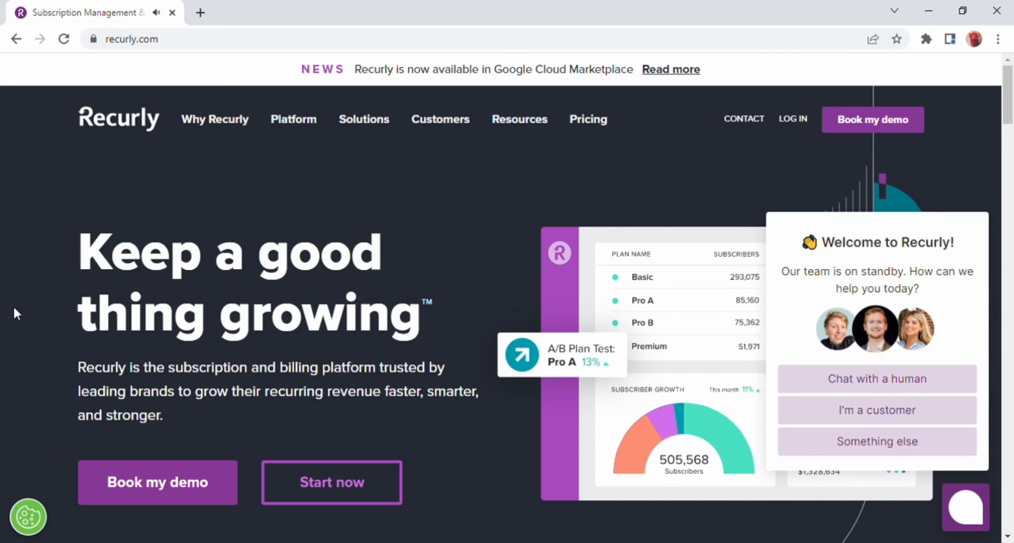
mouse_move(312, 132)
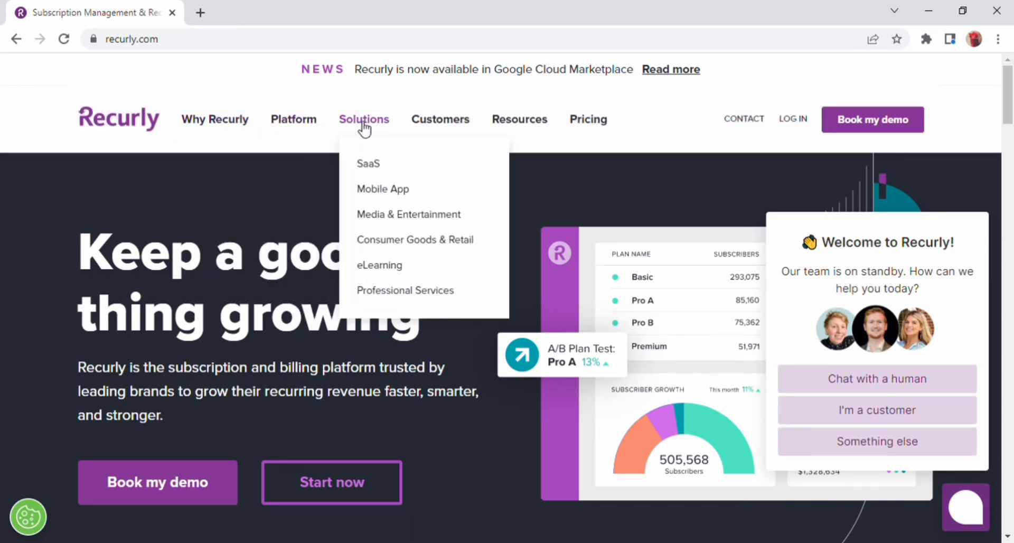
mouse_move(514, 139)
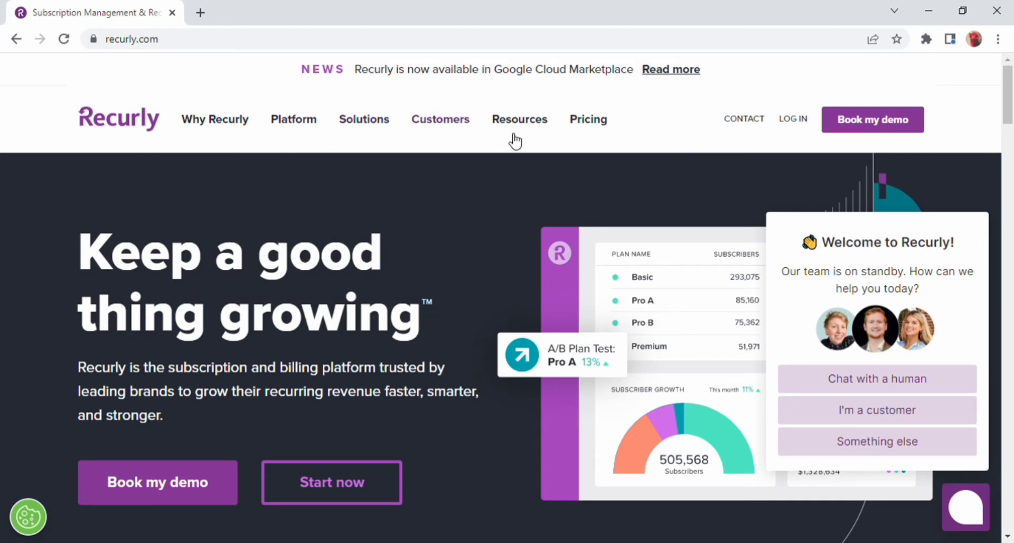
mouse_move(588, 118)
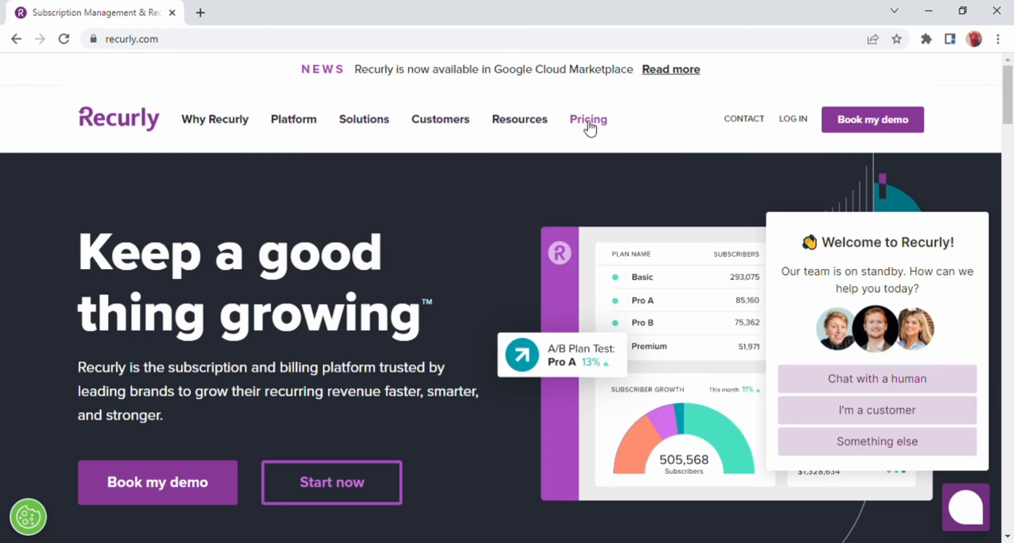
mouse_move(597, 127)
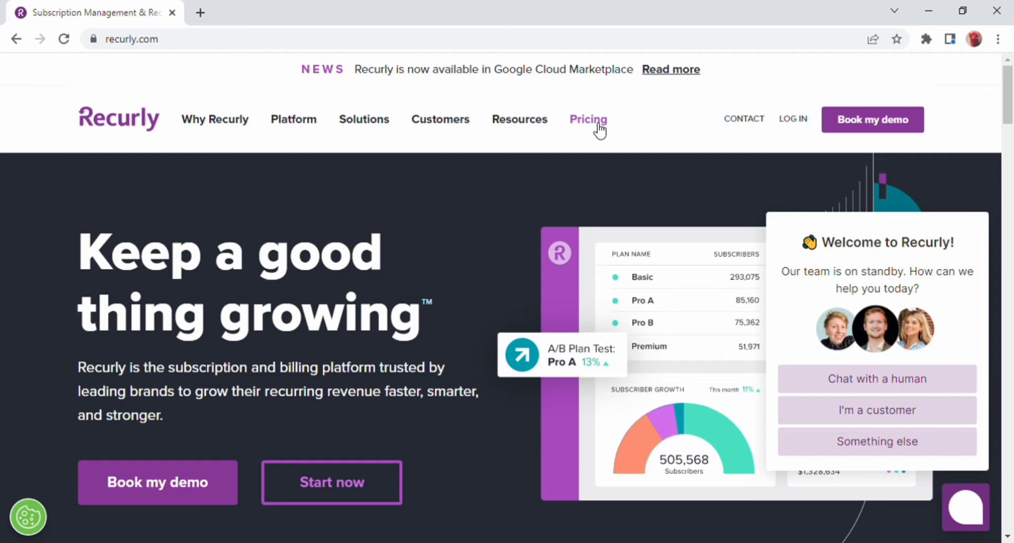
mouse_move(809, 133)
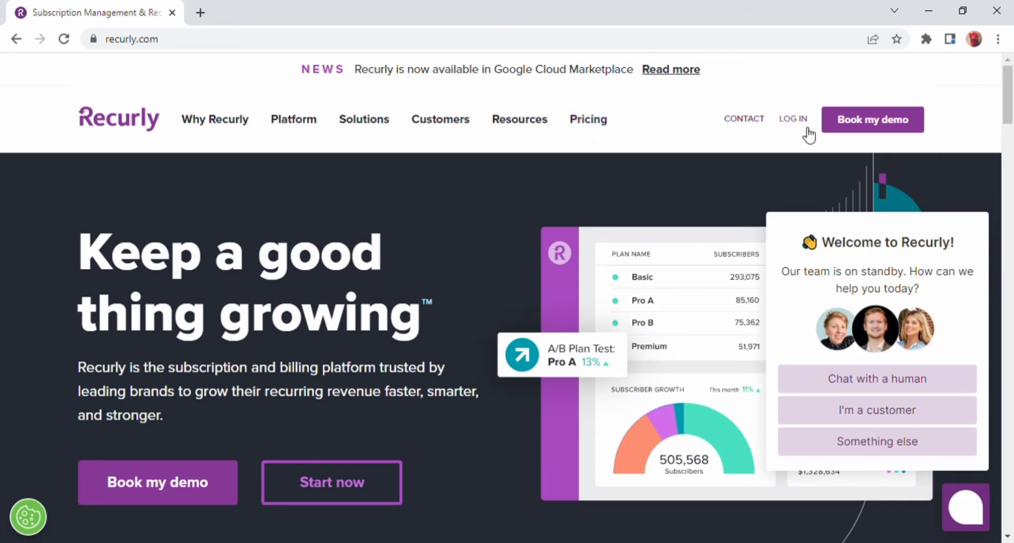
mouse_move(867, 133)
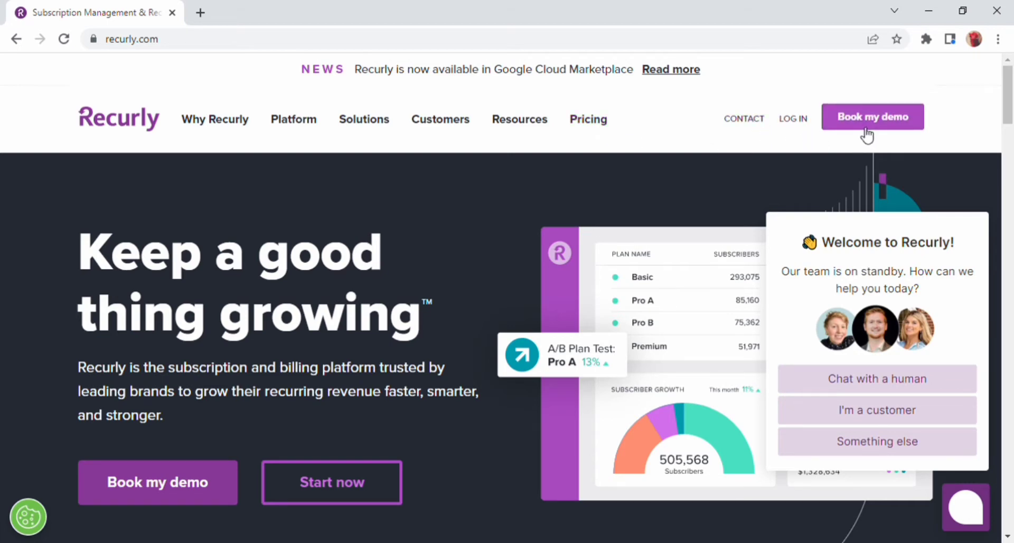
Scroll down the homepage slightly and close the welcome chat widget.
scroll(down, 3)
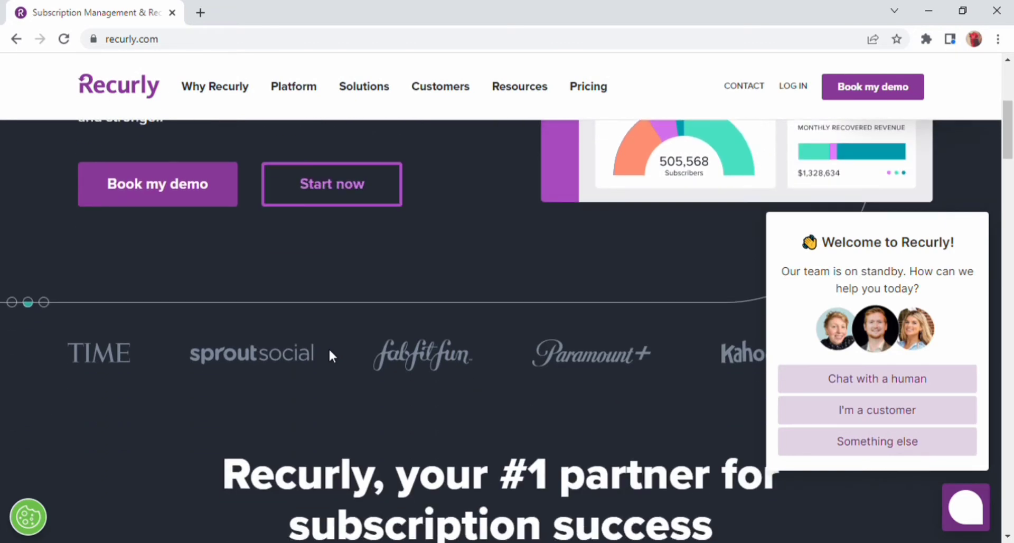
scroll(down, 3)
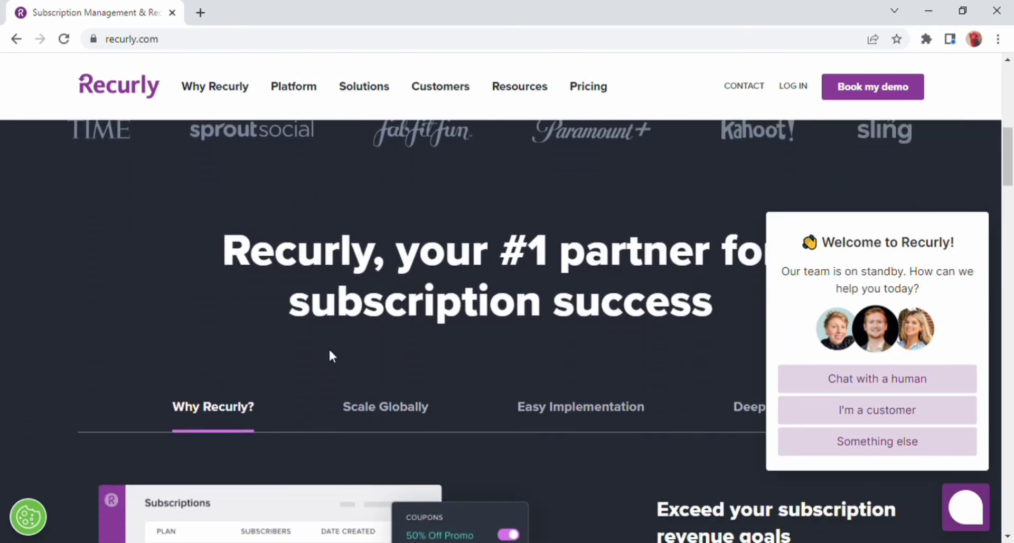
mouse_move(964, 514)
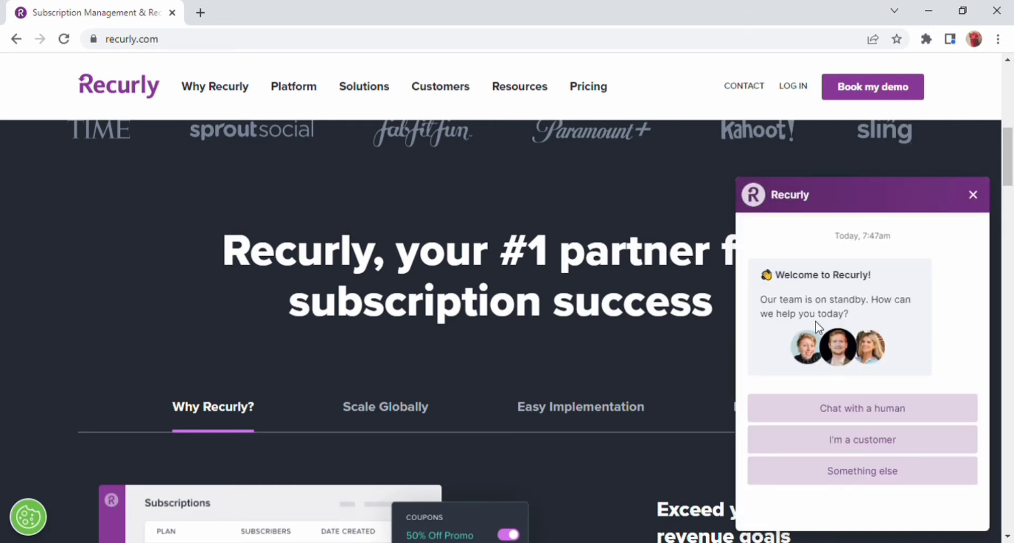
mouse_move(861, 471)
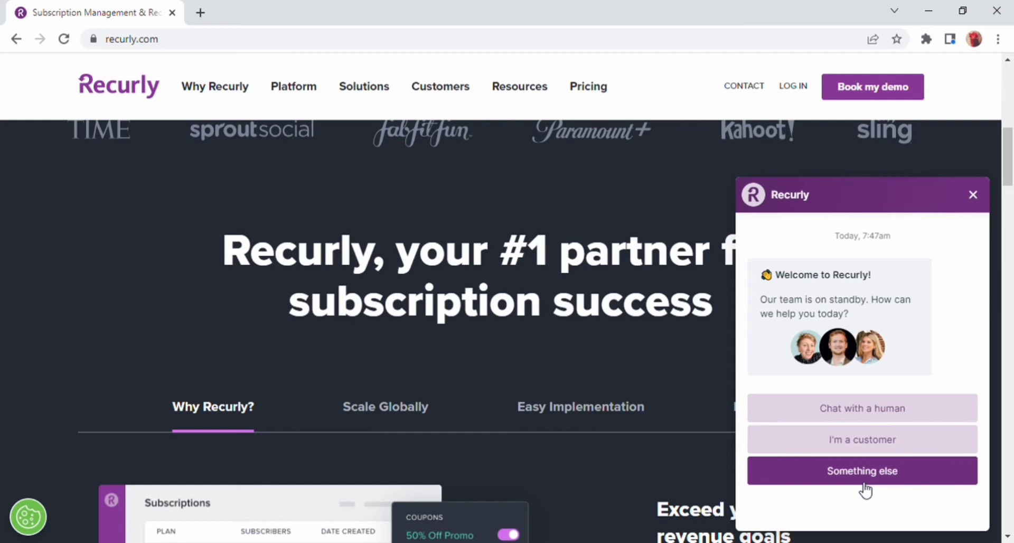
mouse_move(758, 275)
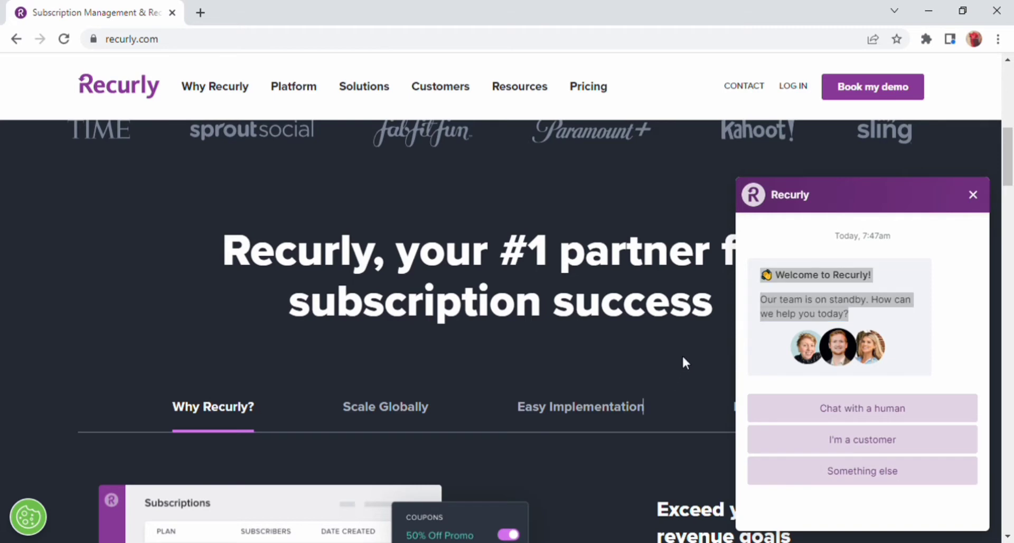
click(973, 195)
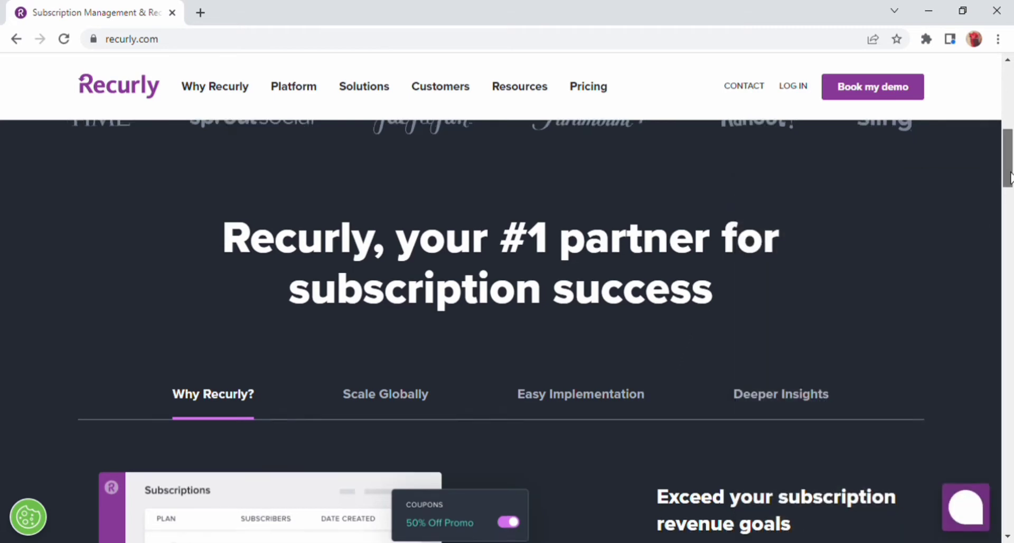
Scroll past the partner, calculator and platform sections to the Paramount+ testimonial.
scroll(down, 3)
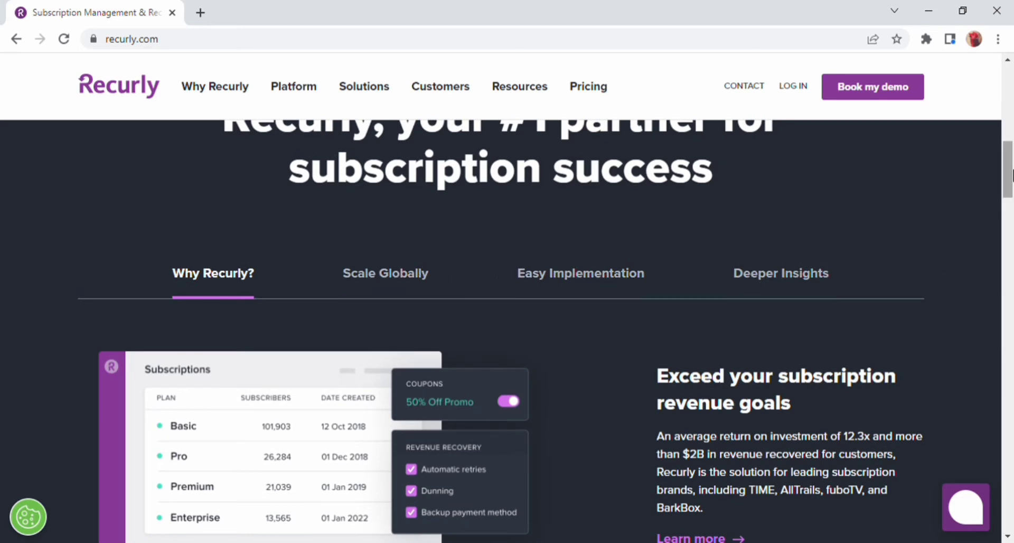
scroll(down, 3)
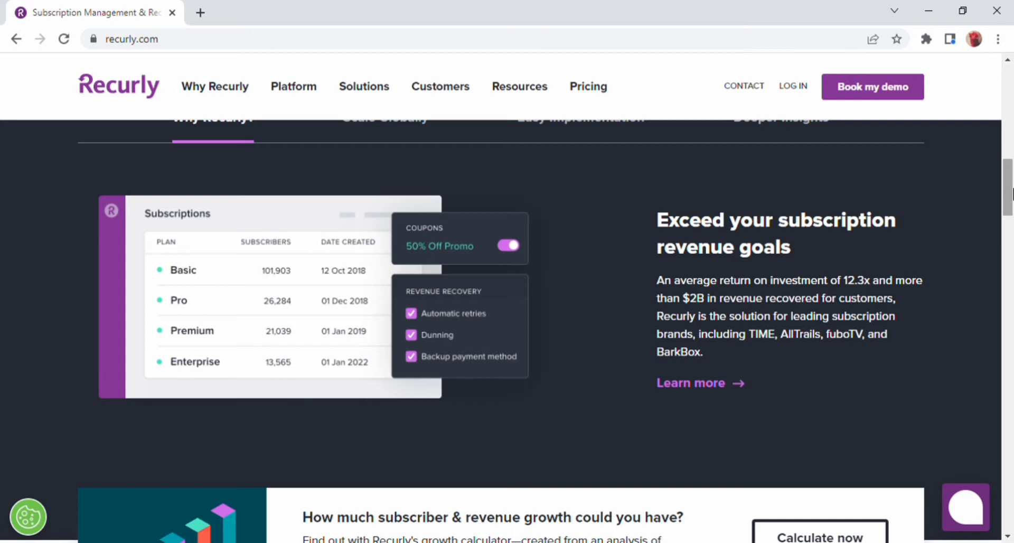
scroll(down, 3)
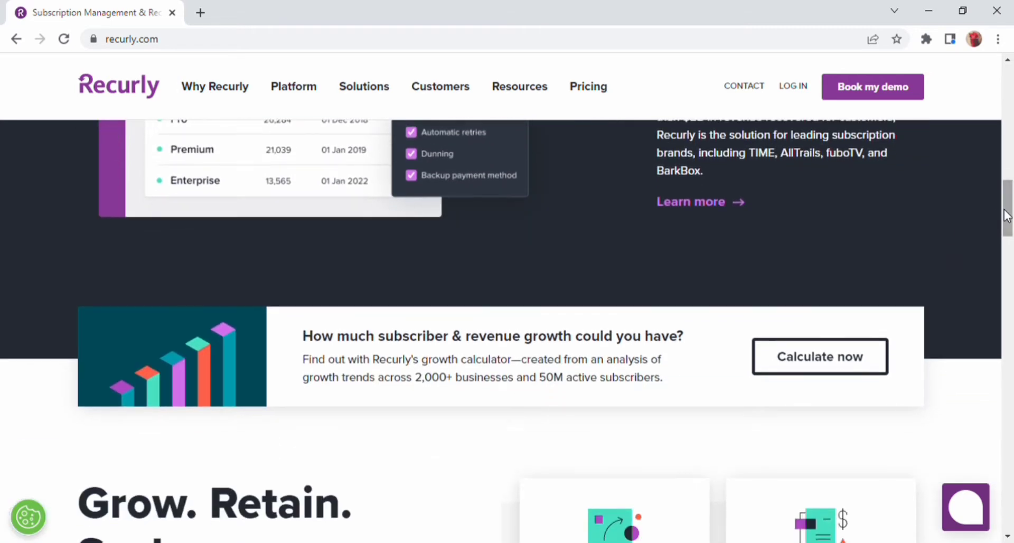
scroll(down, 3)
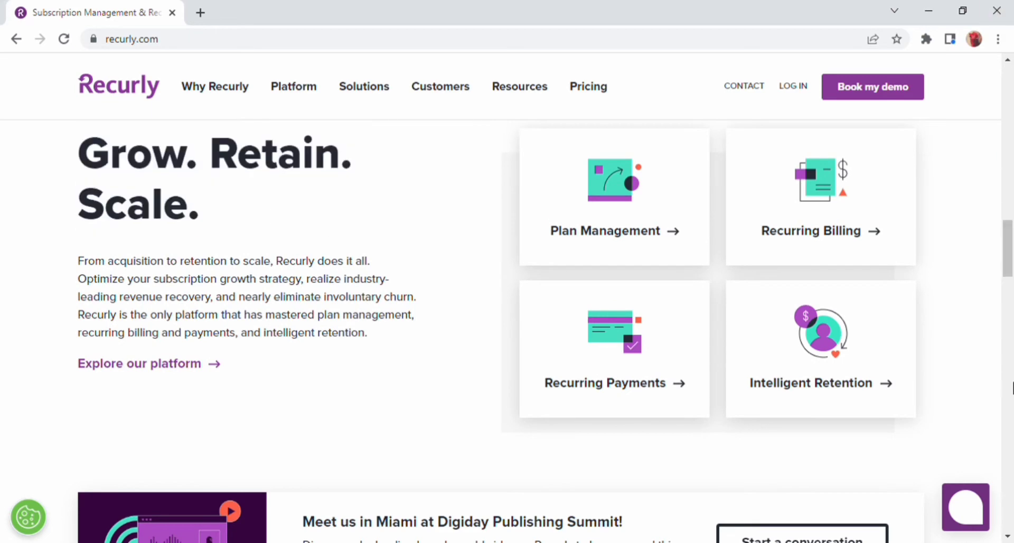
scroll(down, 3)
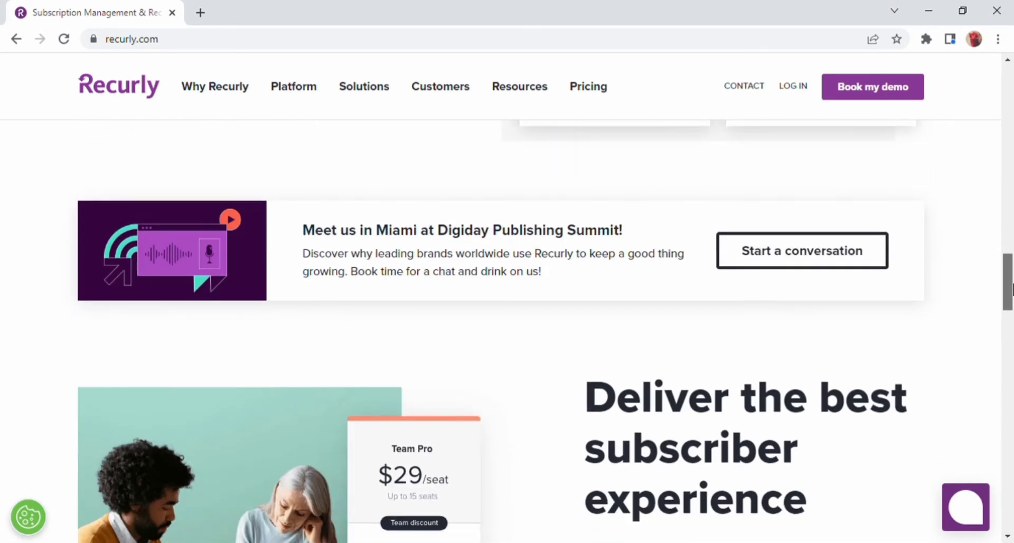
scroll(down, 3)
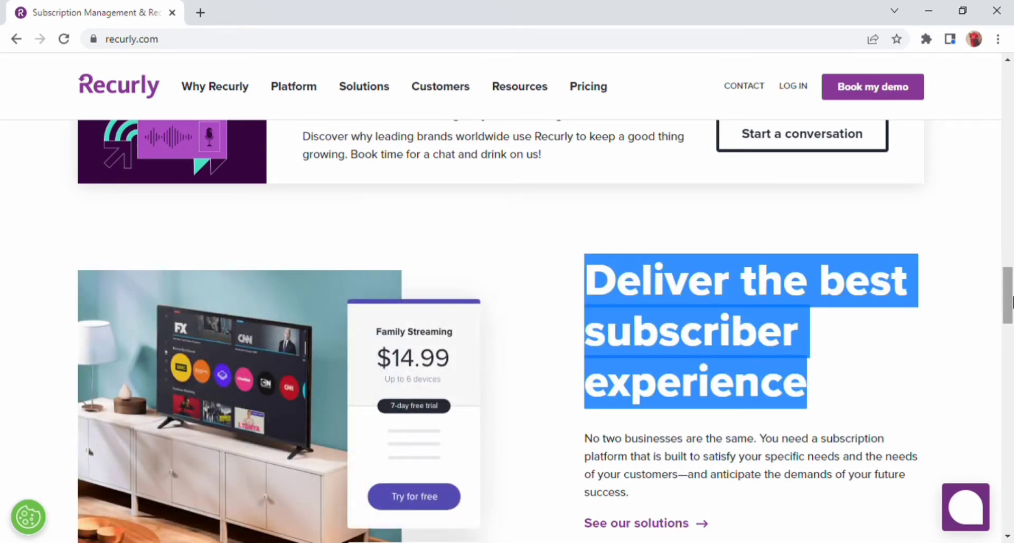
scroll(down, 3)
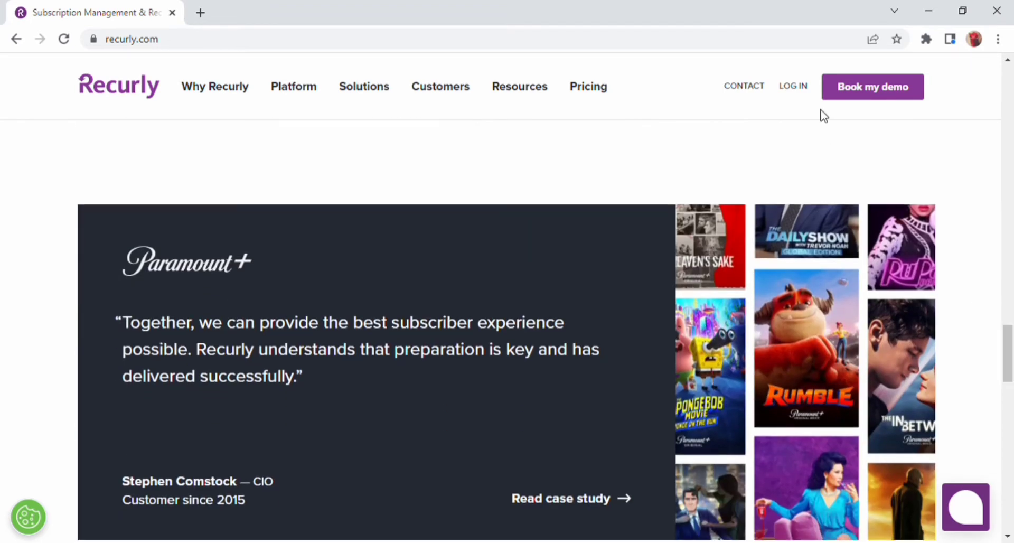
Visit the demo-request and login pages, then go to Sign Up Free.
click(873, 87)
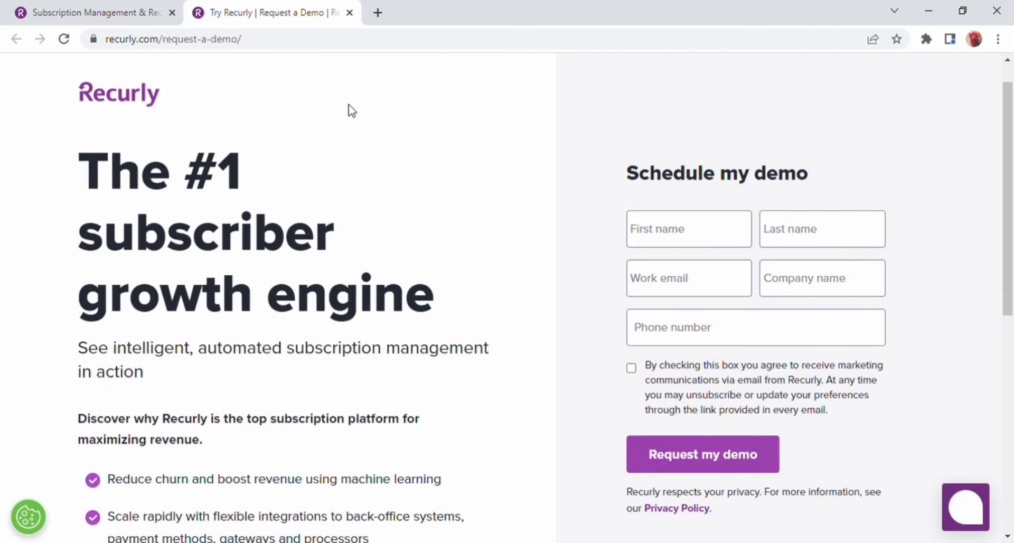
click(793, 86)
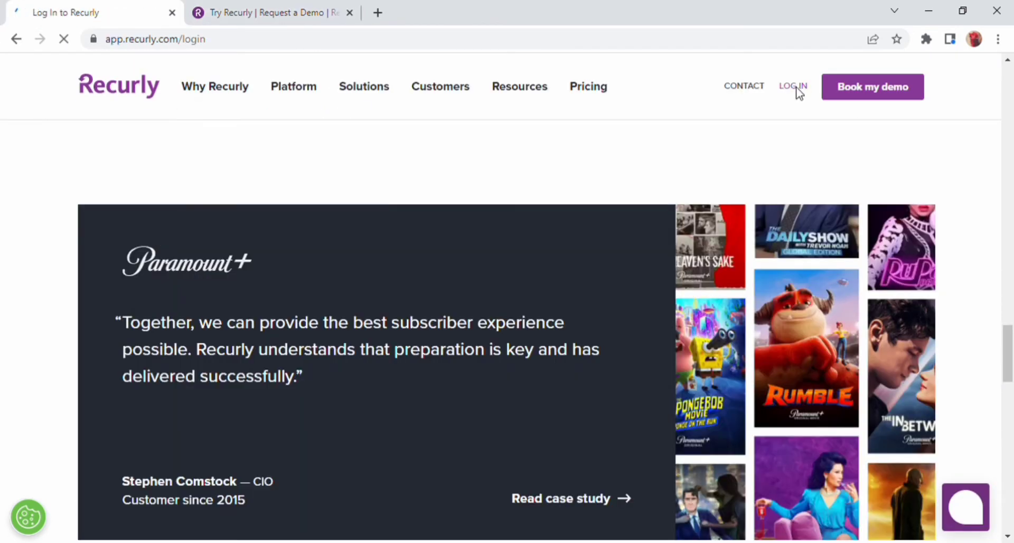
click(793, 86)
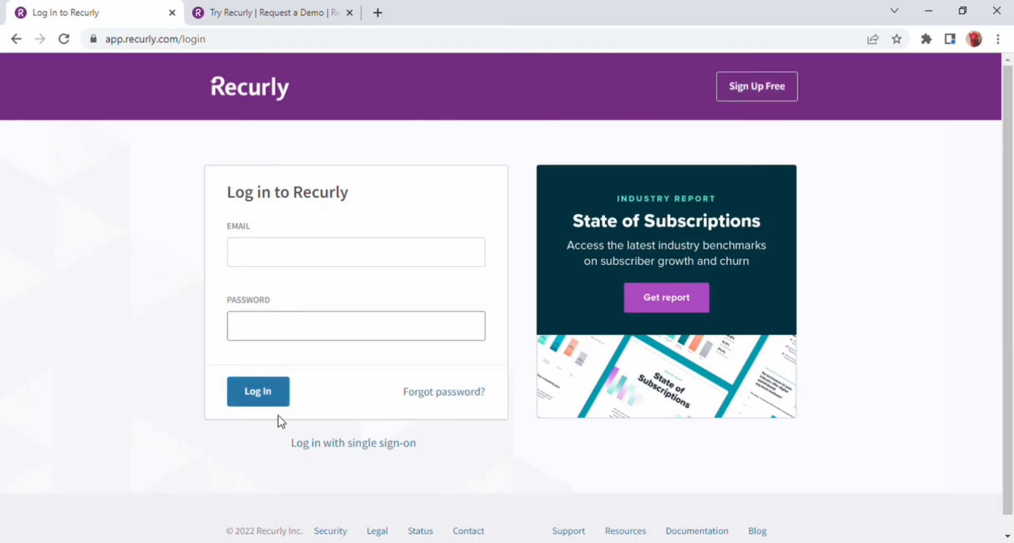
mouse_move(738, 103)
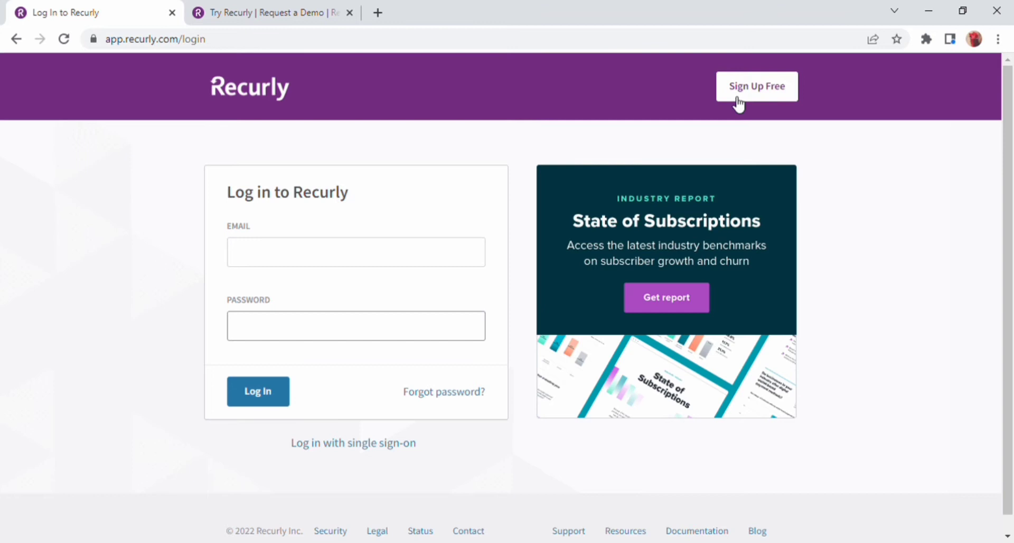
click(756, 86)
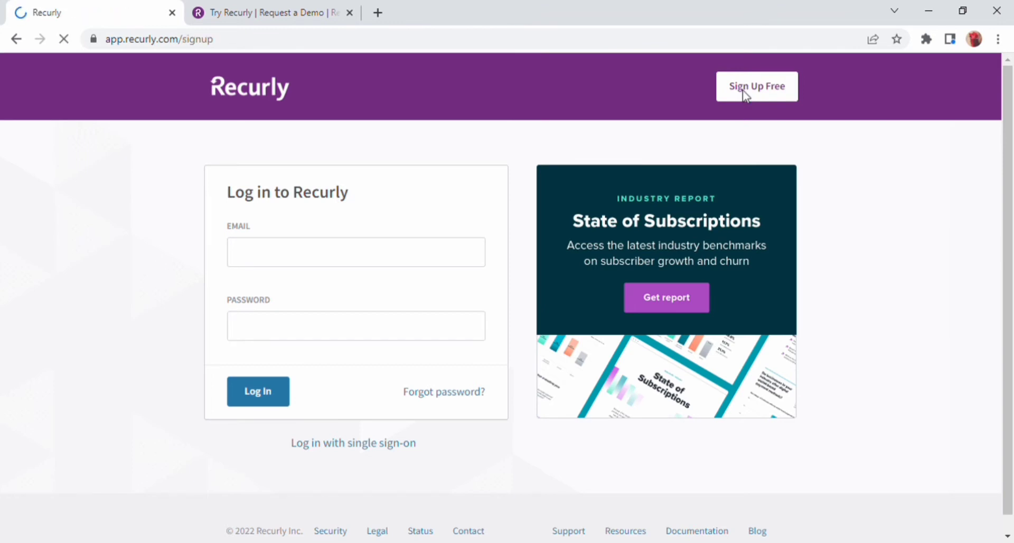
Fill the trial form with first name 'marwi' and company 'aims'.
click(756, 86)
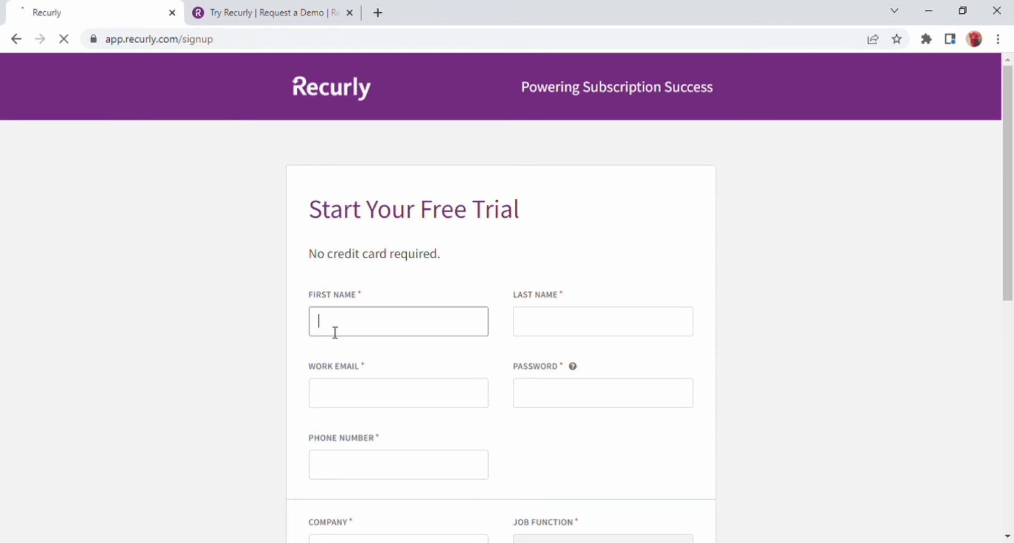
text(marwi)
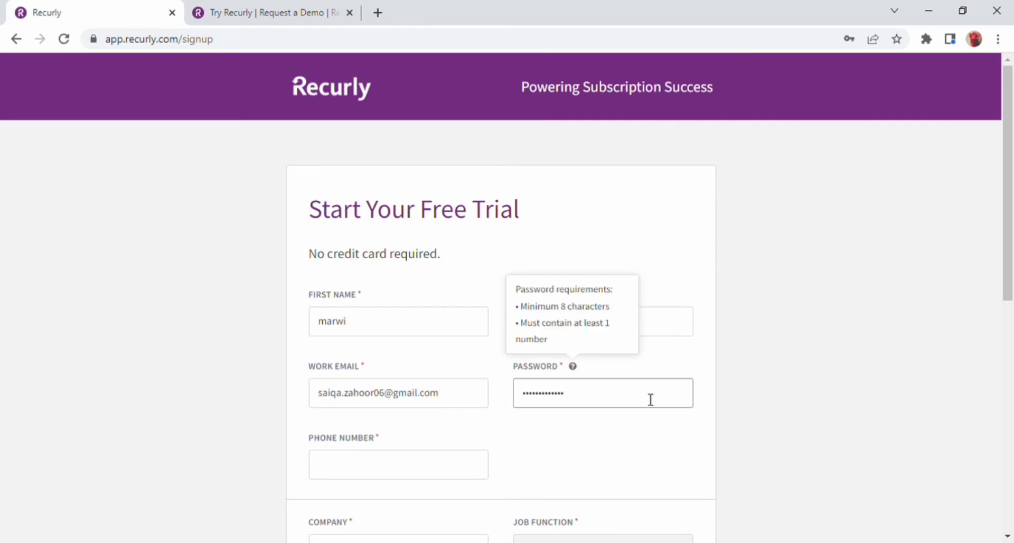
scroll(down, 3)
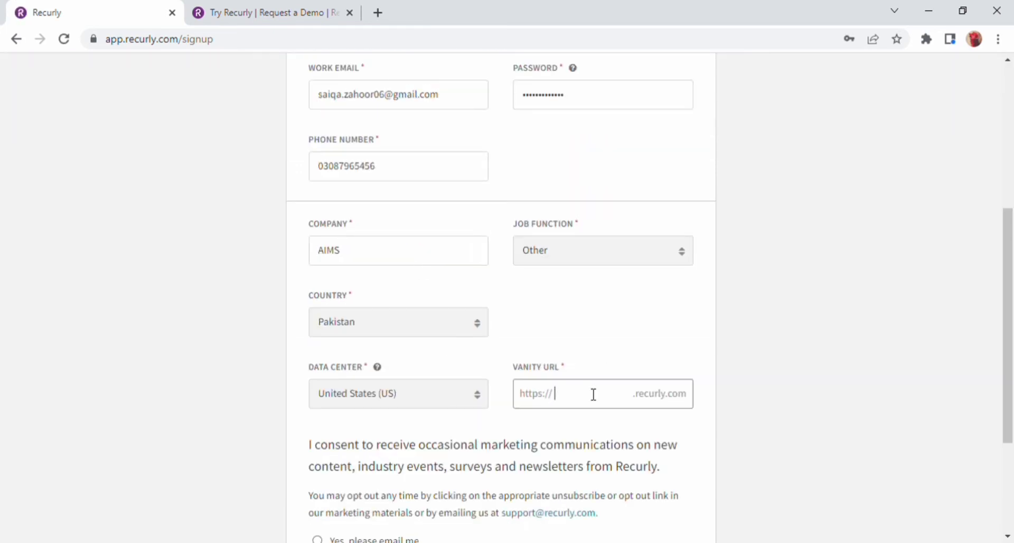
text(aims)
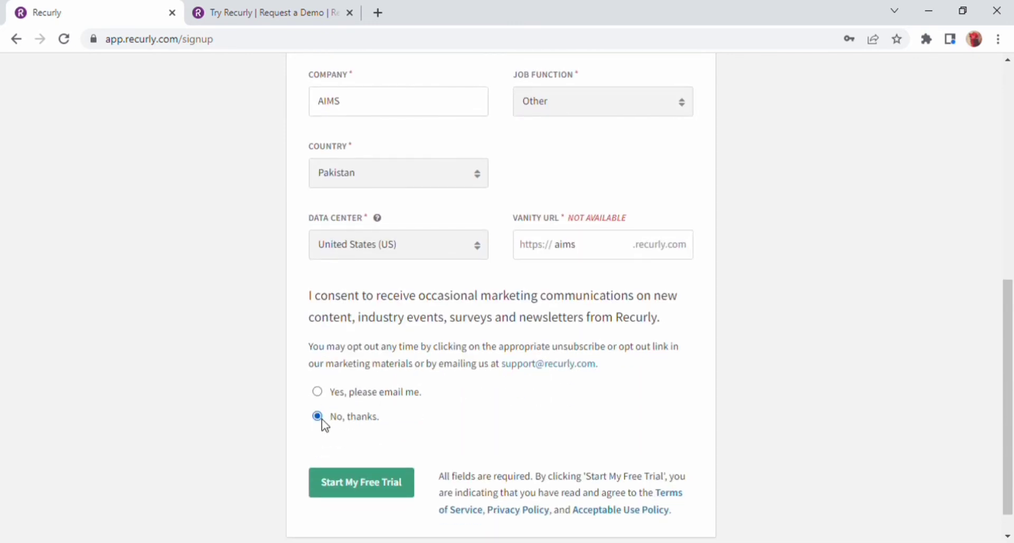
scroll(down, 3)
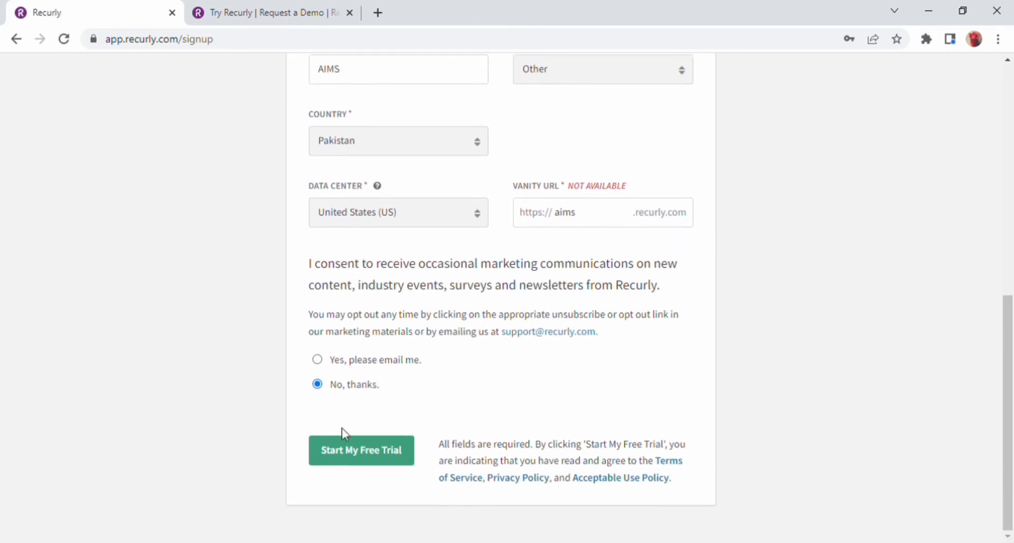
scroll(up, 3)
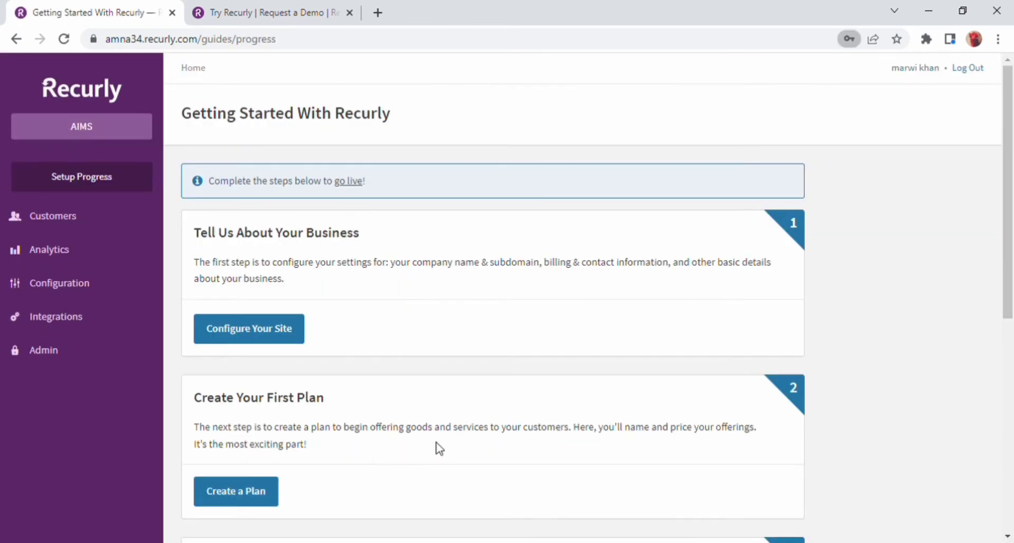
mouse_move(116, 93)
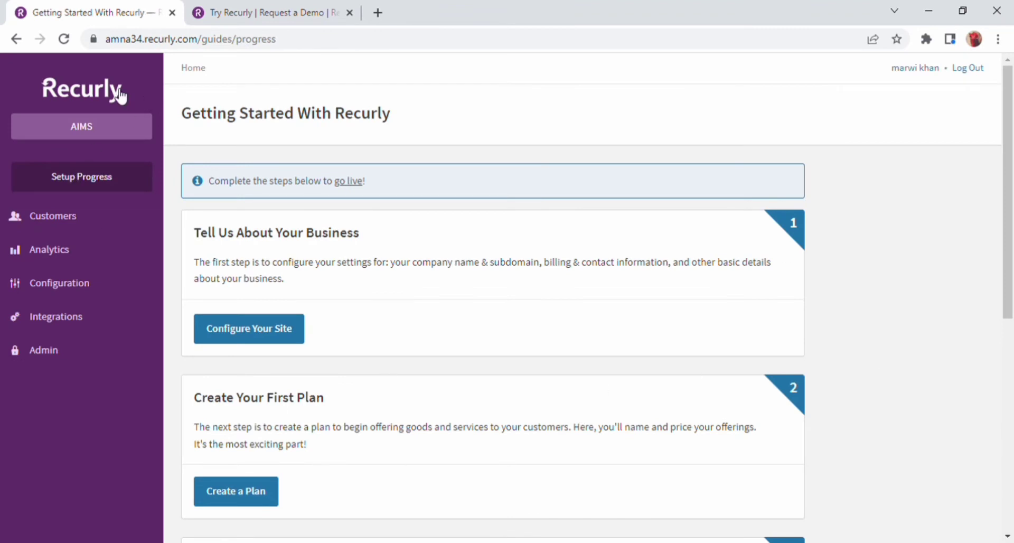
mouse_move(98, 194)
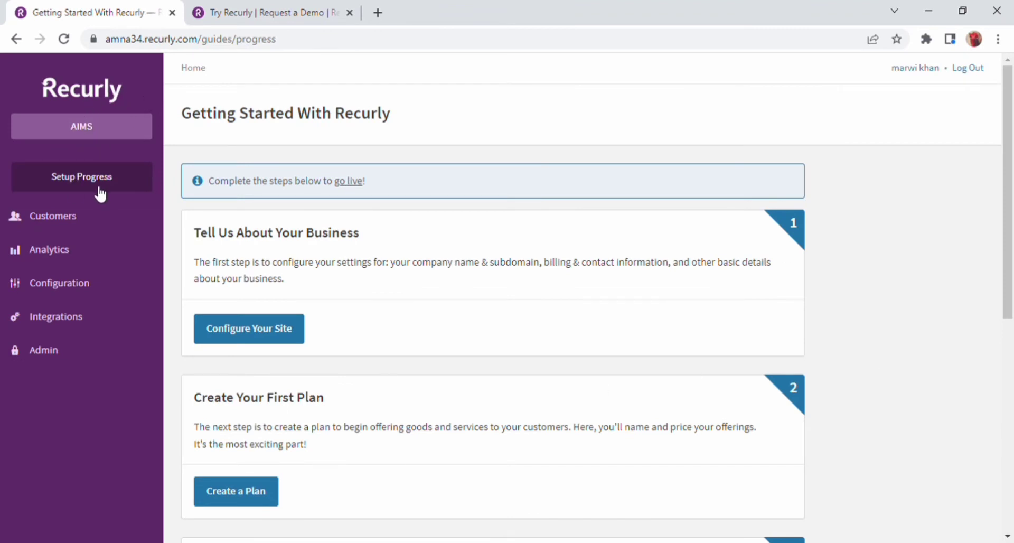
mouse_move(118, 288)
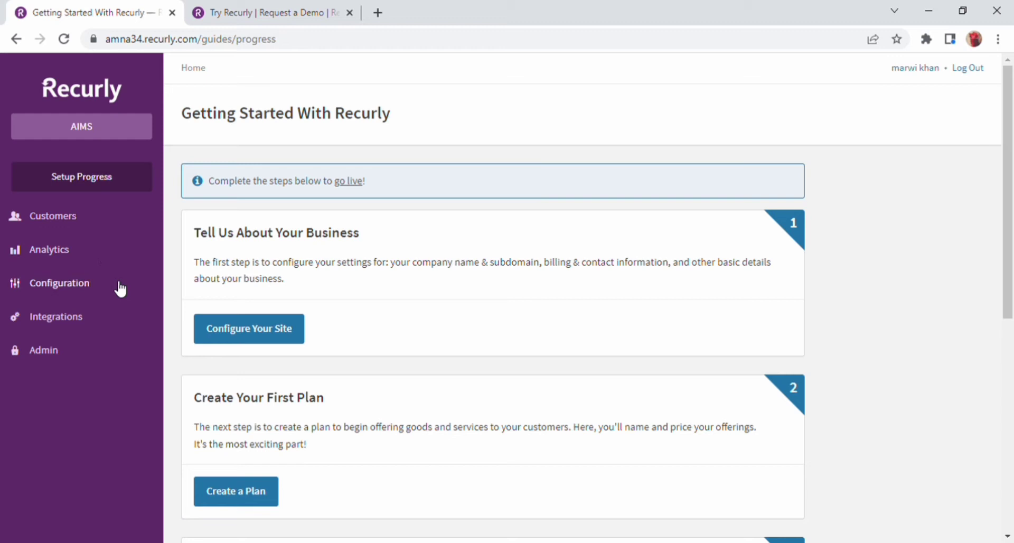
mouse_move(118, 356)
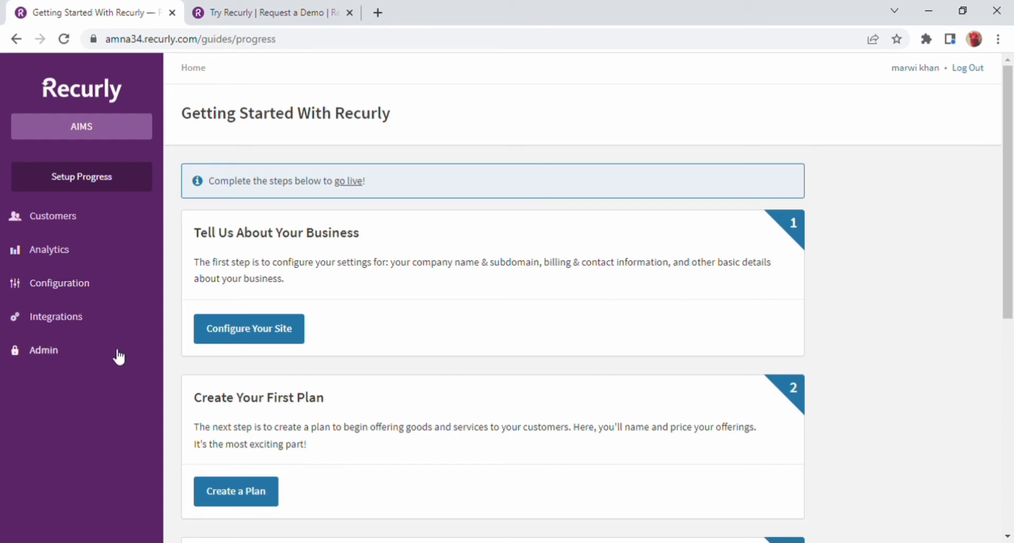
mouse_move(178, 134)
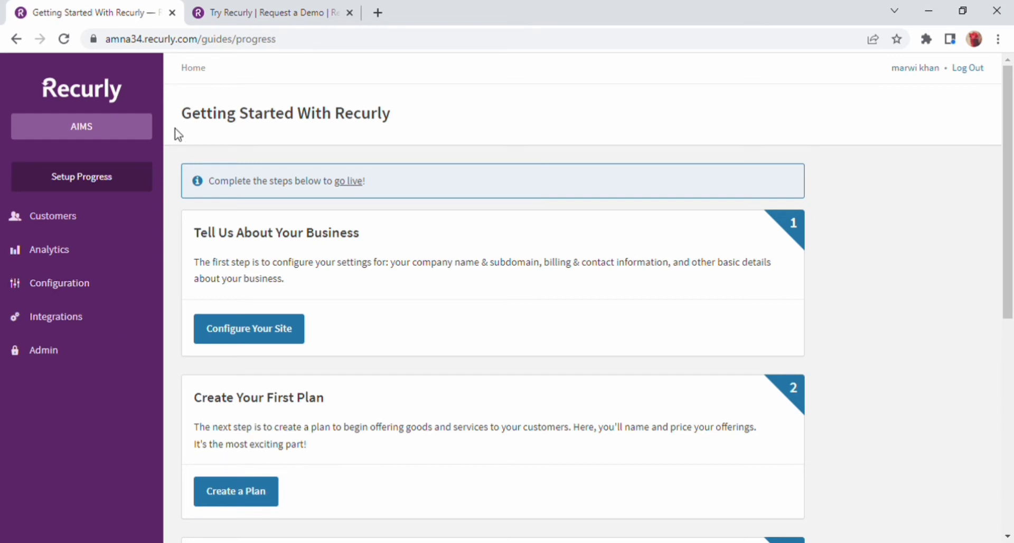
Scroll the Getting Started guide down to Start Collecting Revenue.
scroll(down, 3)
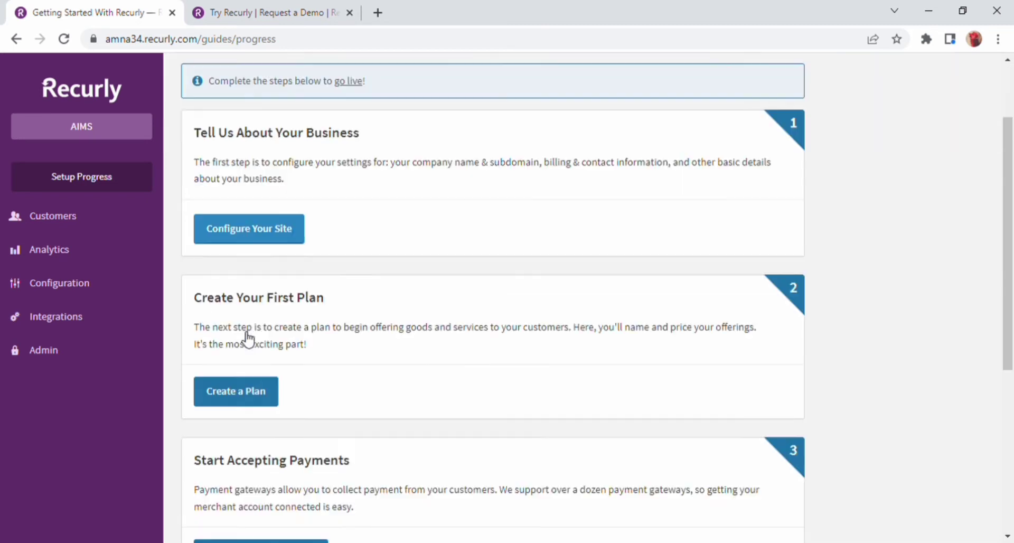
scroll(down, 3)
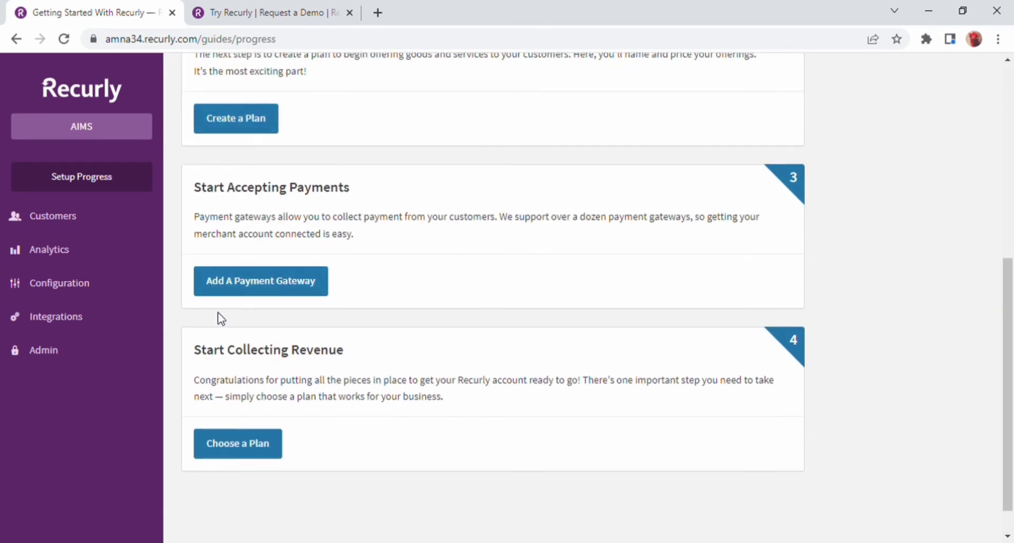
scroll(down, 3)
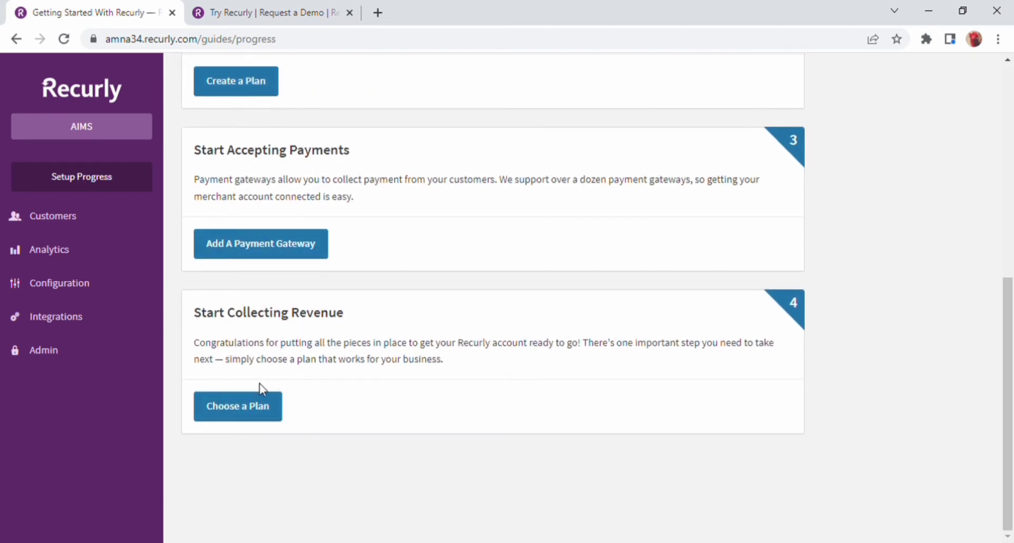
mouse_move(71, 222)
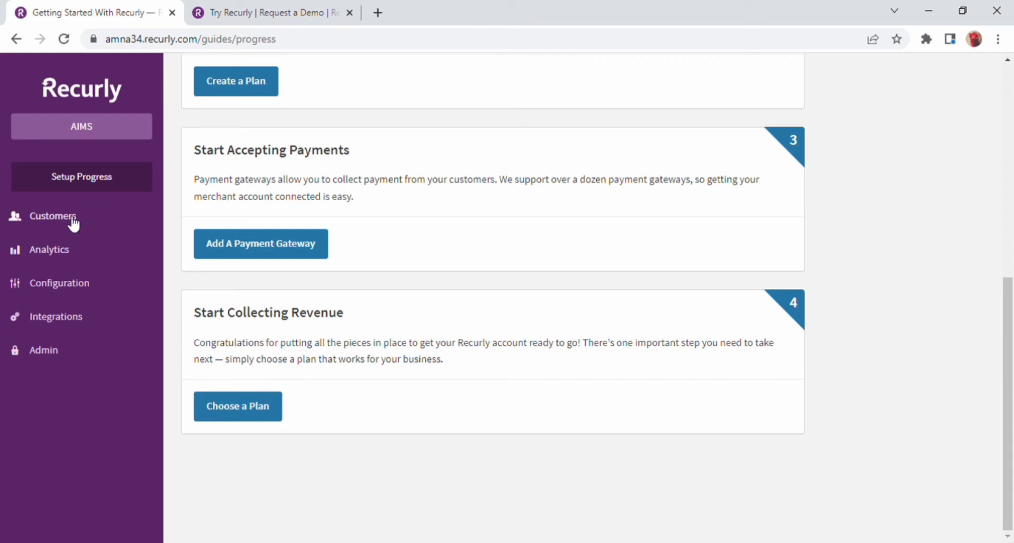
Expand Customers in the left sidebar.
click(54, 217)
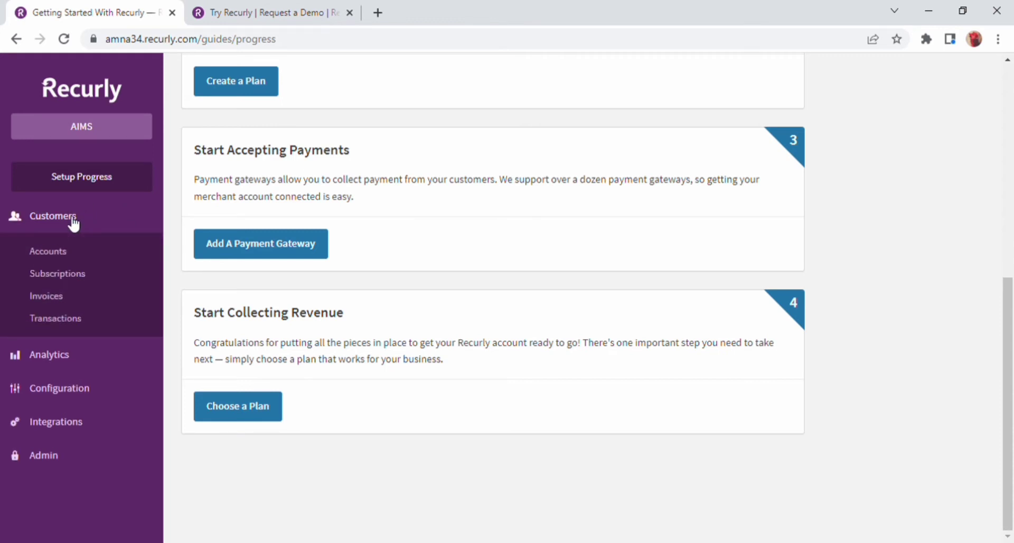
mouse_move(48, 251)
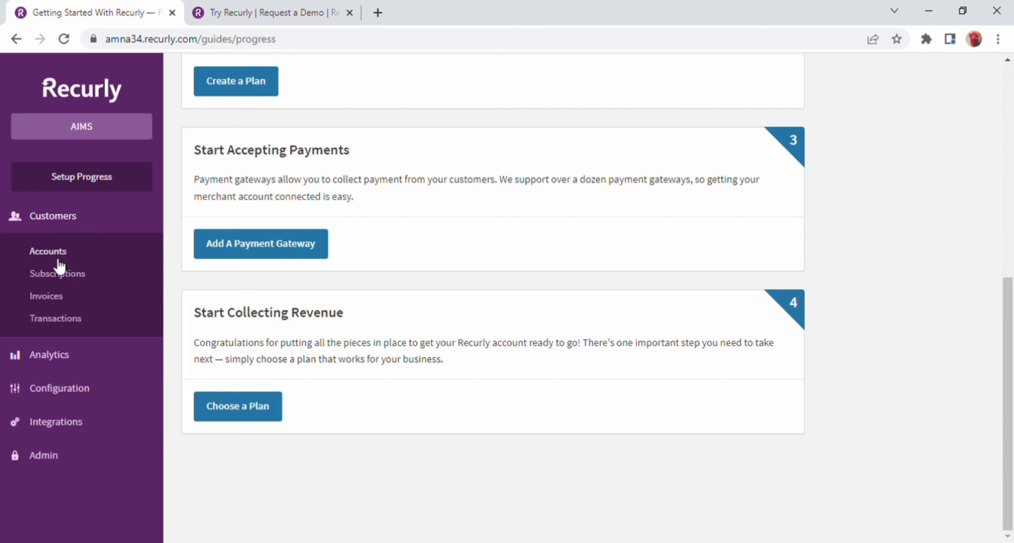
mouse_move(46, 297)
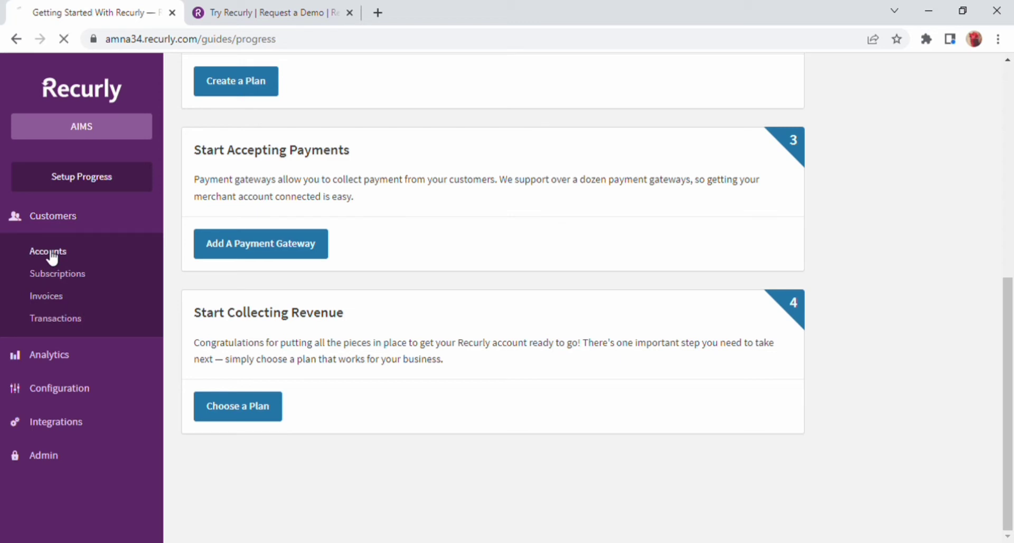
Open Customers > Accounts and its Adjust Date Range picker.
click(47, 251)
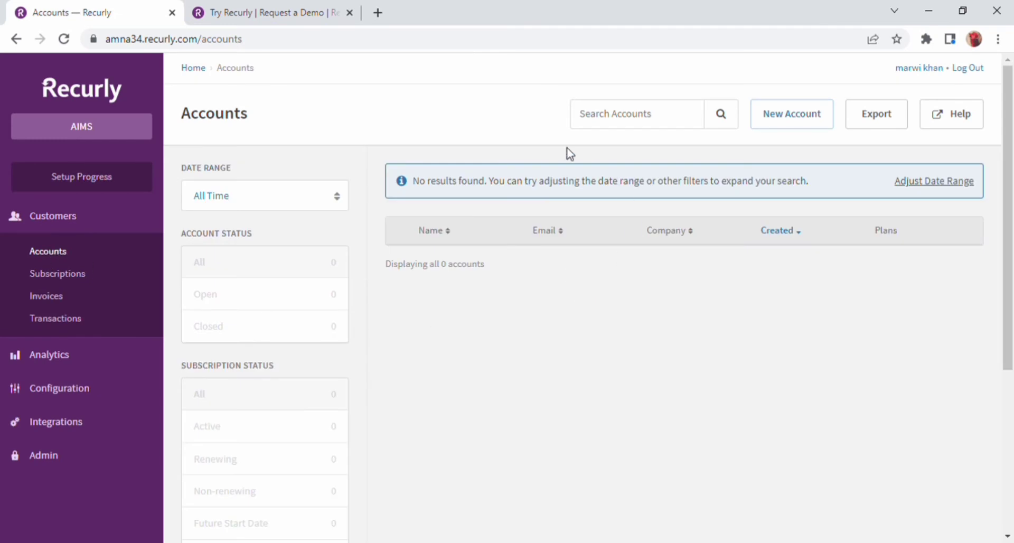
mouse_move(409, 377)
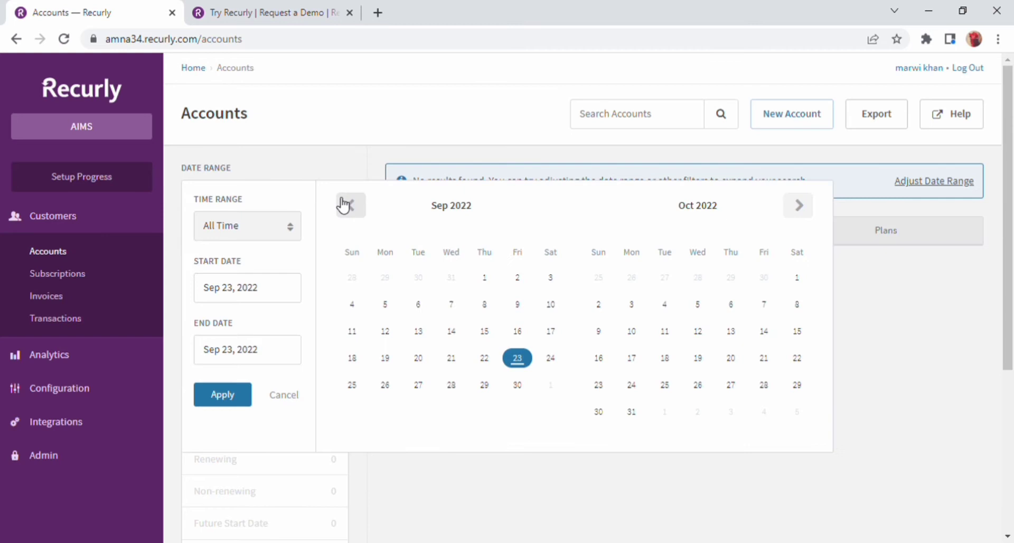
mouse_move(312, 321)
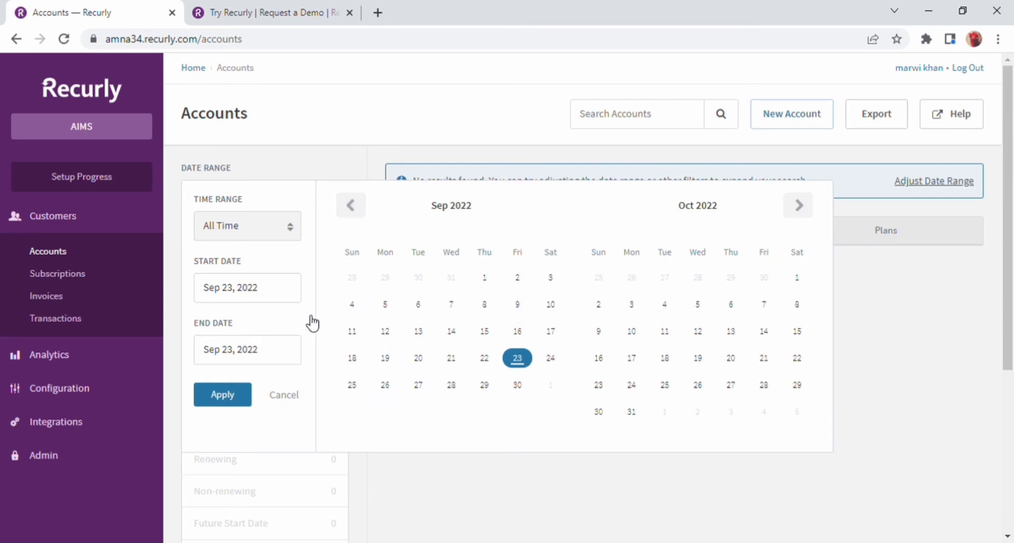
mouse_move(272, 294)
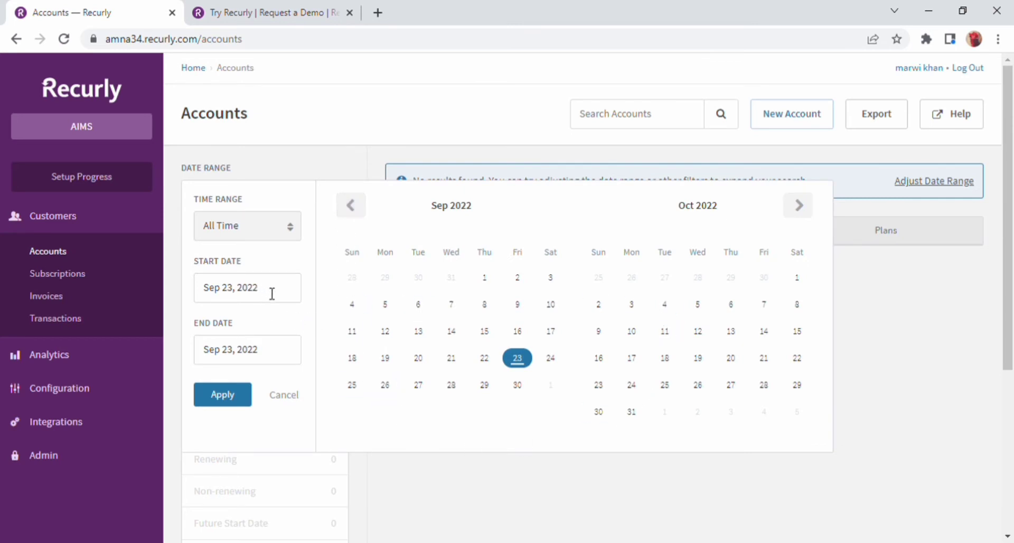
mouse_move(286, 365)
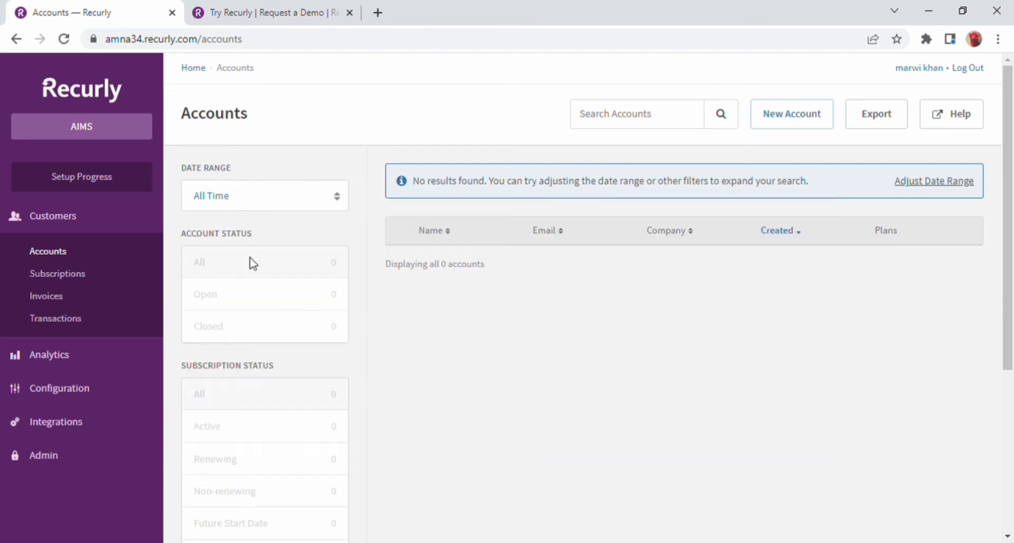
mouse_move(265, 305)
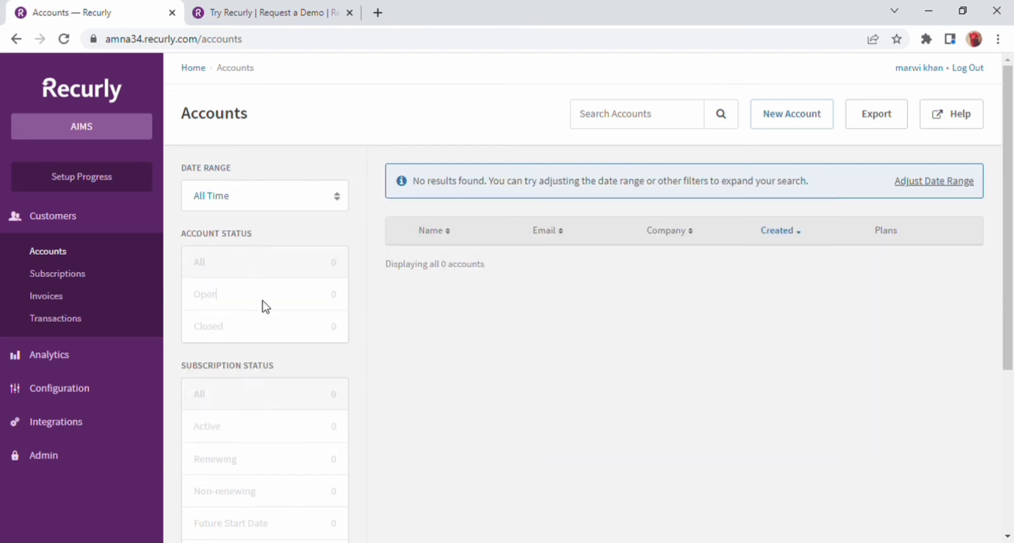
mouse_move(270, 467)
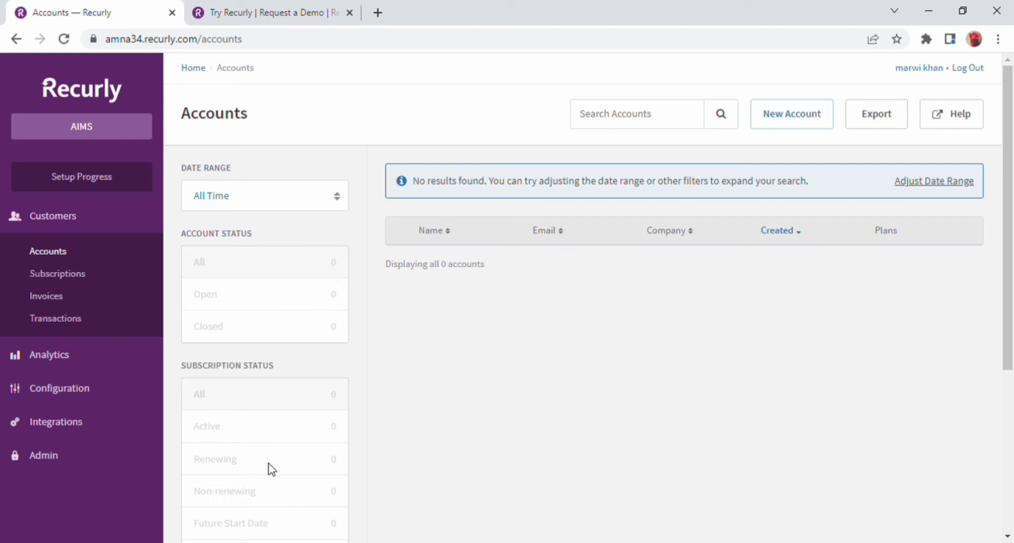
mouse_move(433, 232)
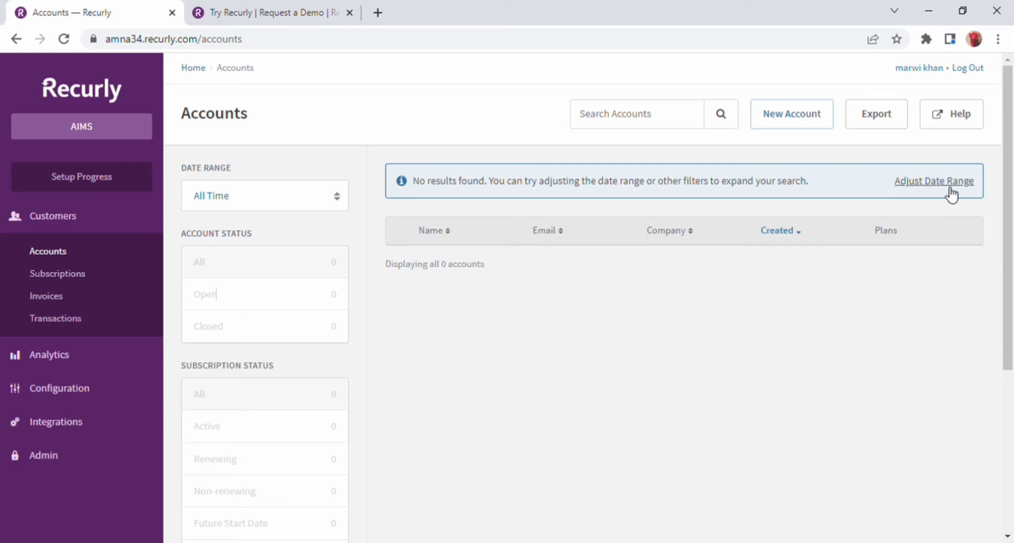
click(934, 180)
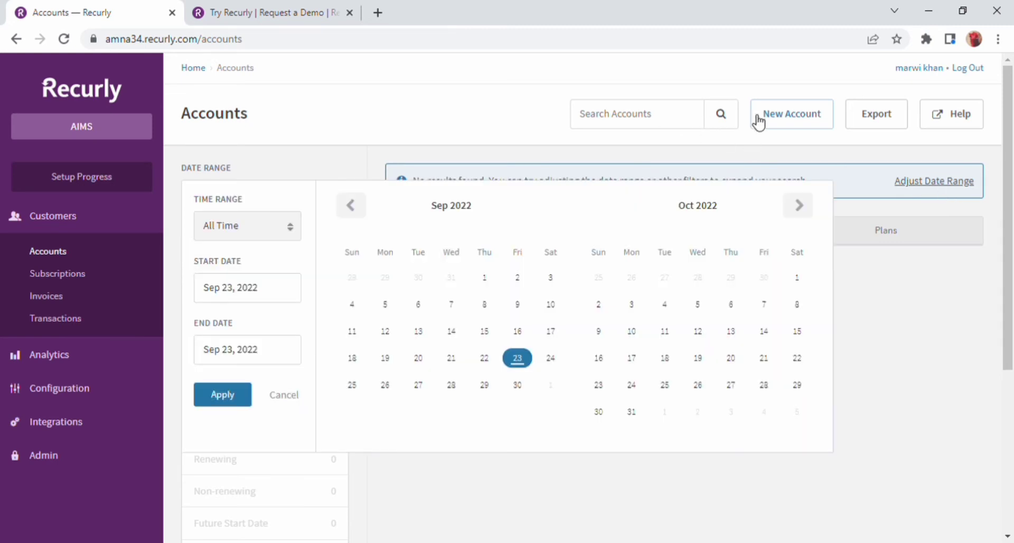
Open a New Account form and click into the last name and CC emails fields.
click(790, 113)
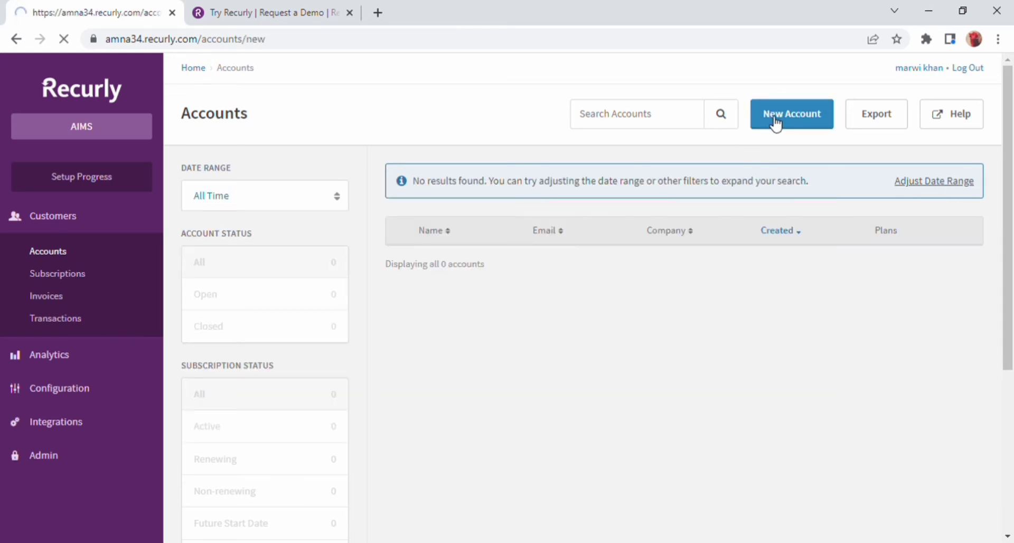
click(792, 114)
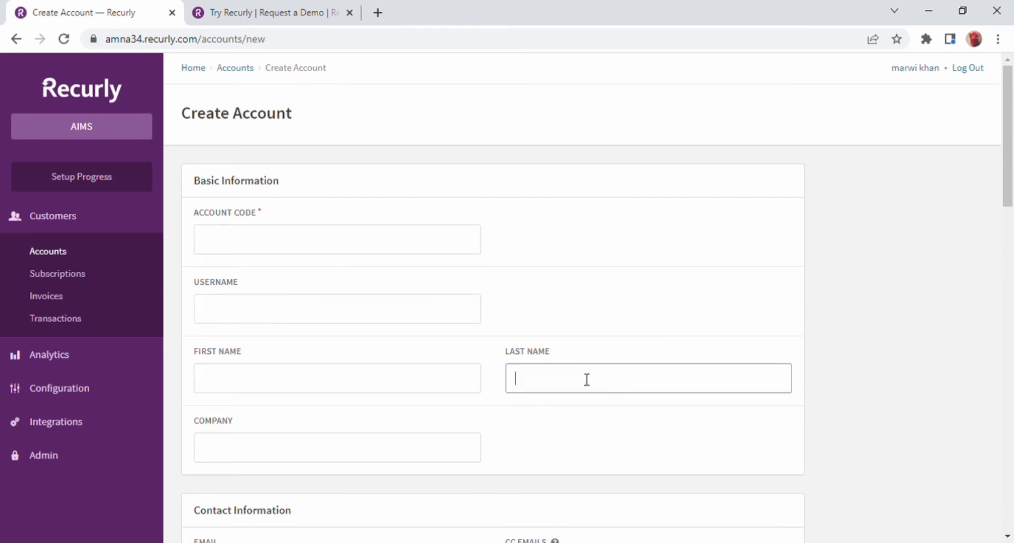
scroll(down, 3)
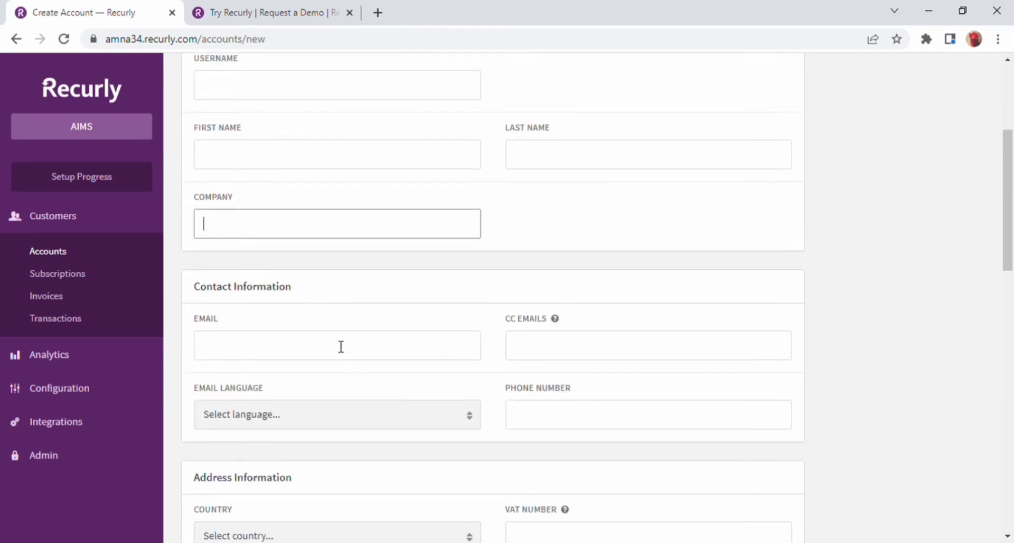
click(647, 344)
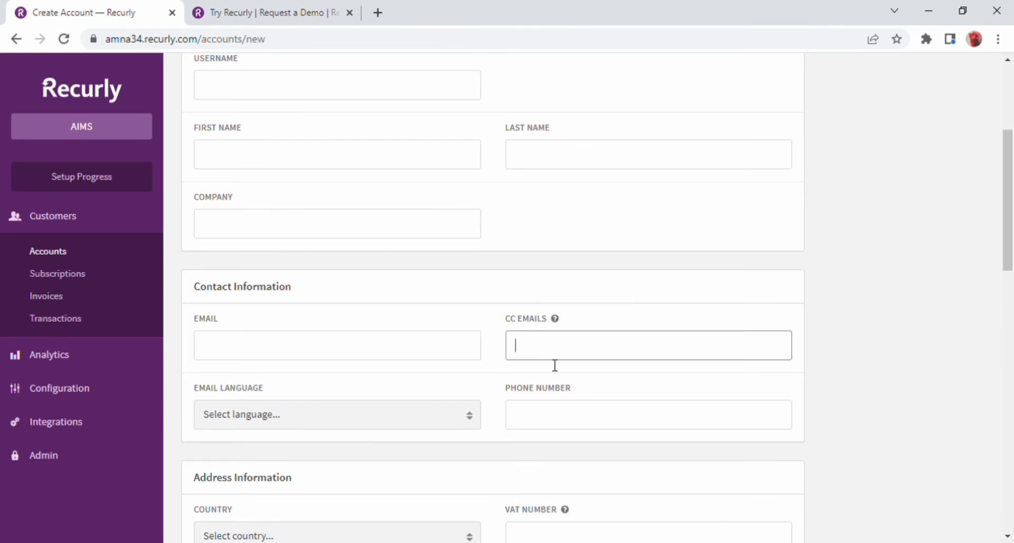
scroll(down, 3)
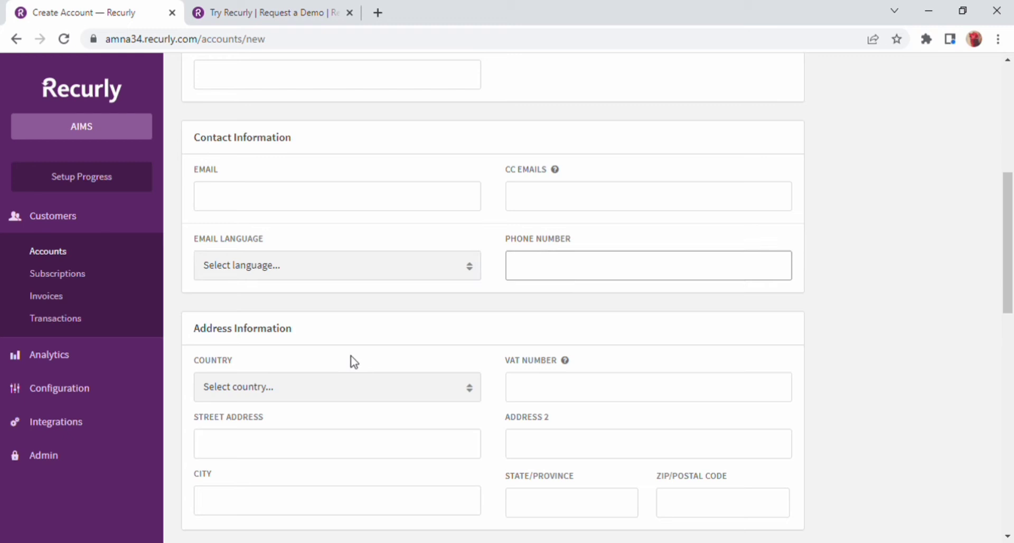
scroll(down, 3)
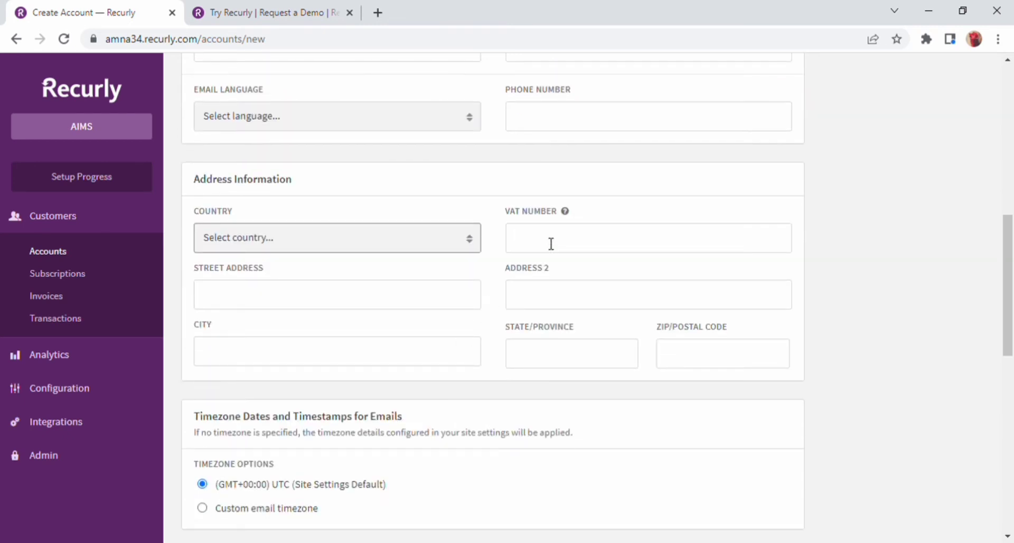
Click into the street address, city and zip fields, then scroll further down.
click(337, 294)
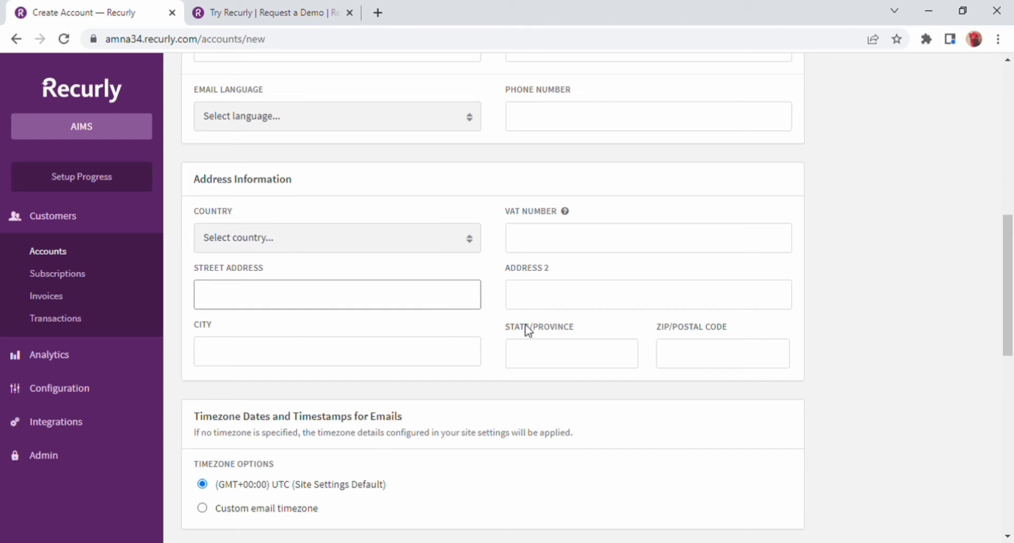
click(336, 351)
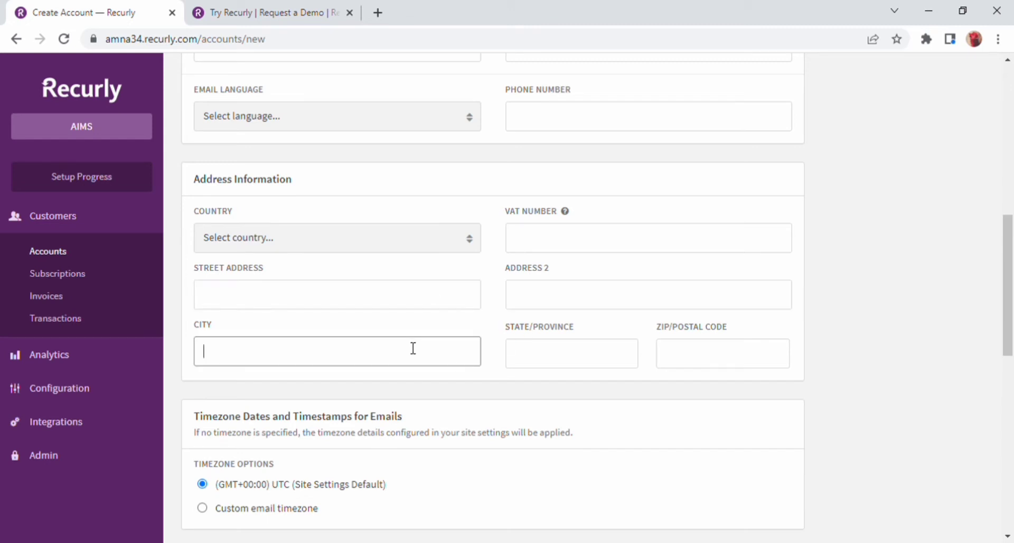
click(722, 353)
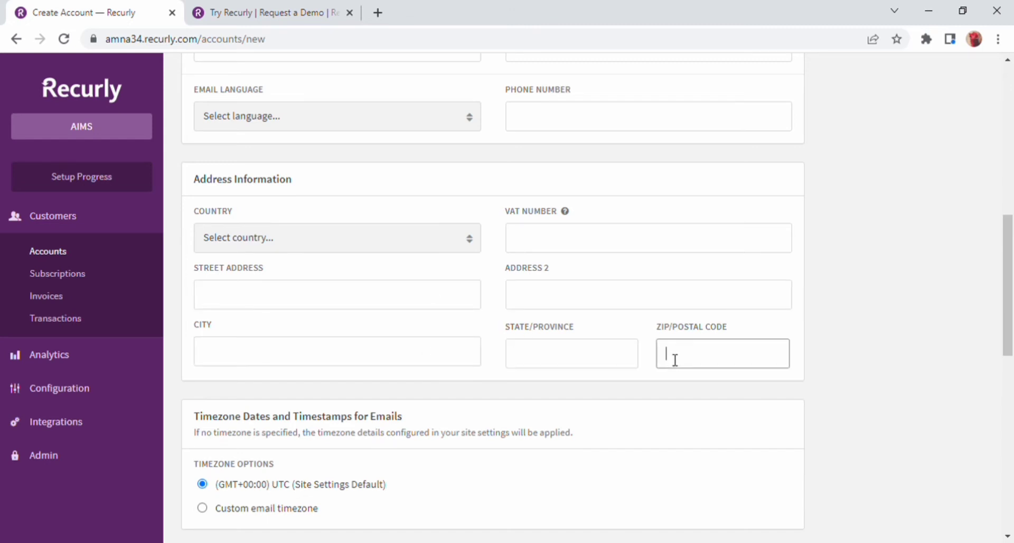
scroll(down, 3)
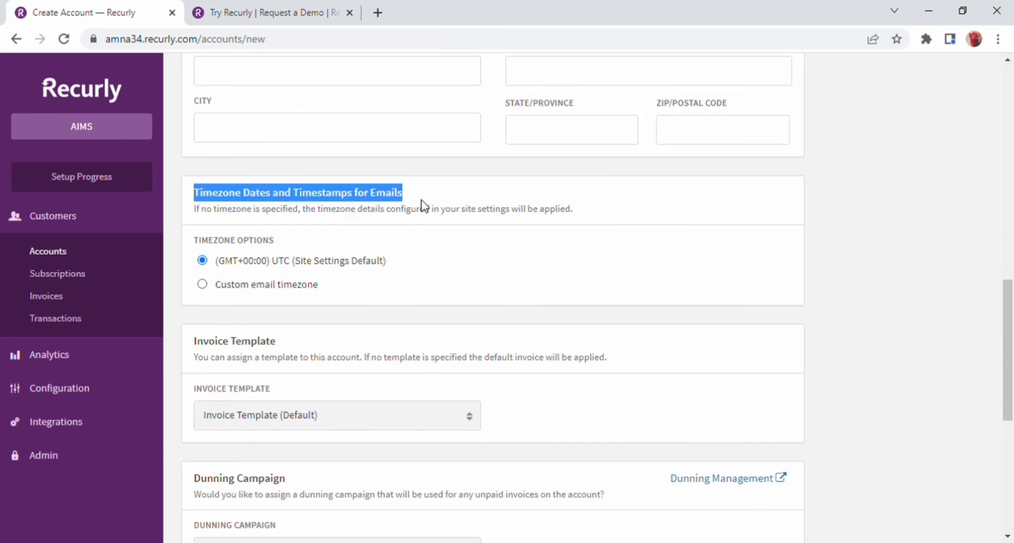
scroll(down, 3)
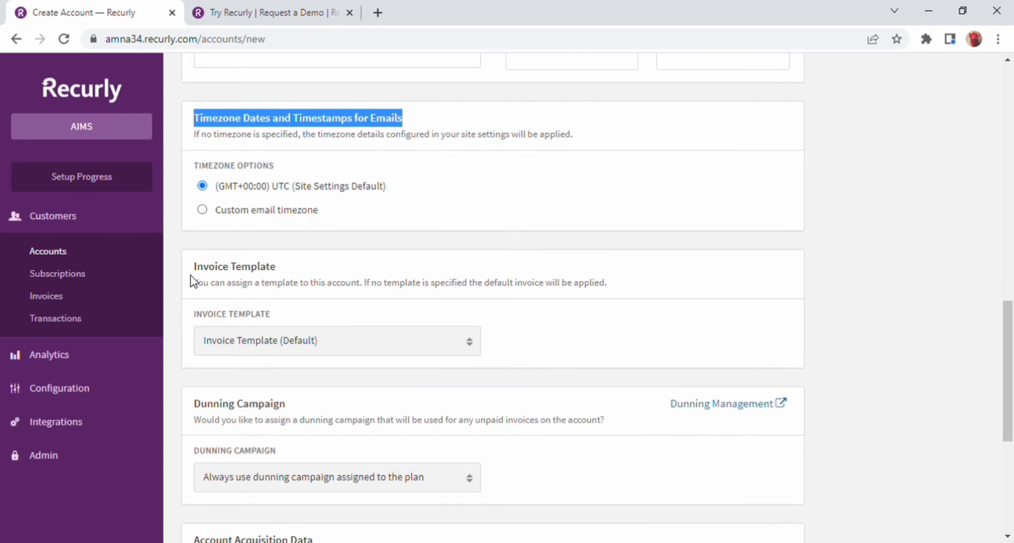
scroll(down, 3)
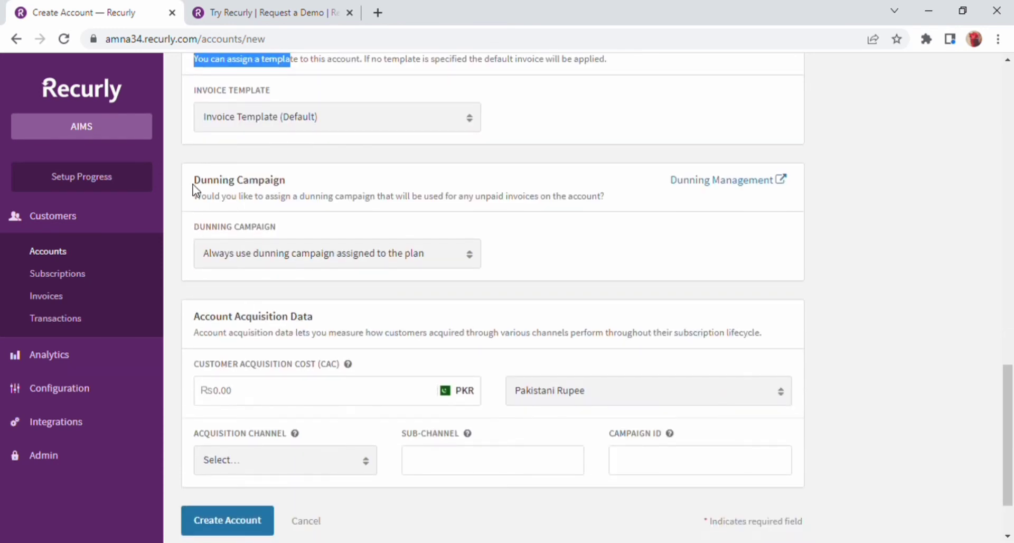
scroll(down, 3)
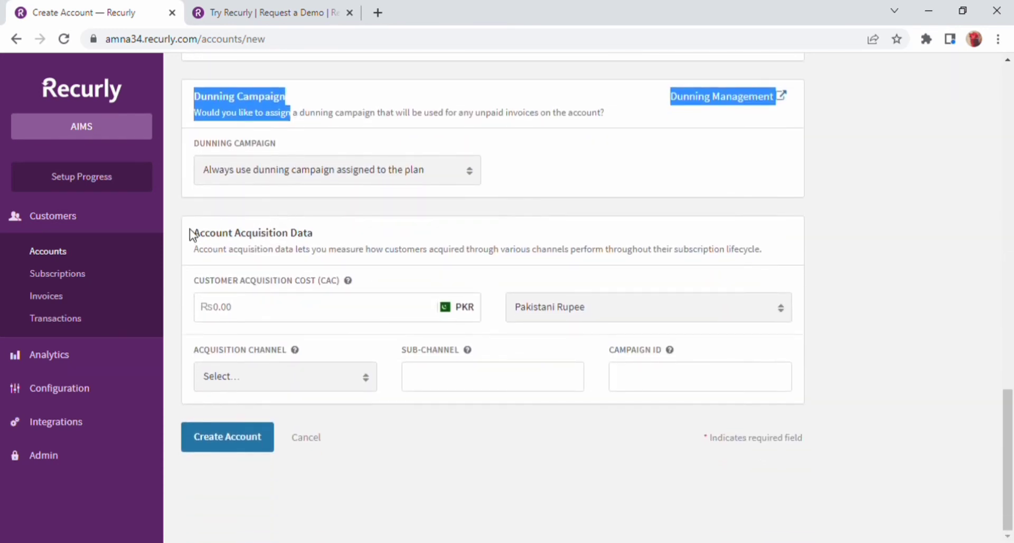
Select the Acquisition Channel heading and click into the Campaign ID field.
double_click(252, 233)
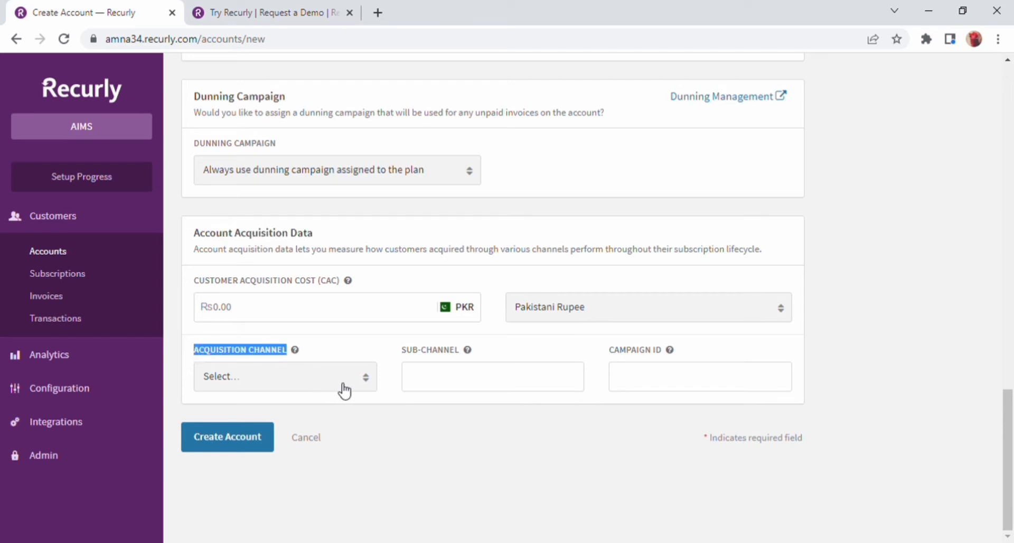
mouse_move(307, 223)
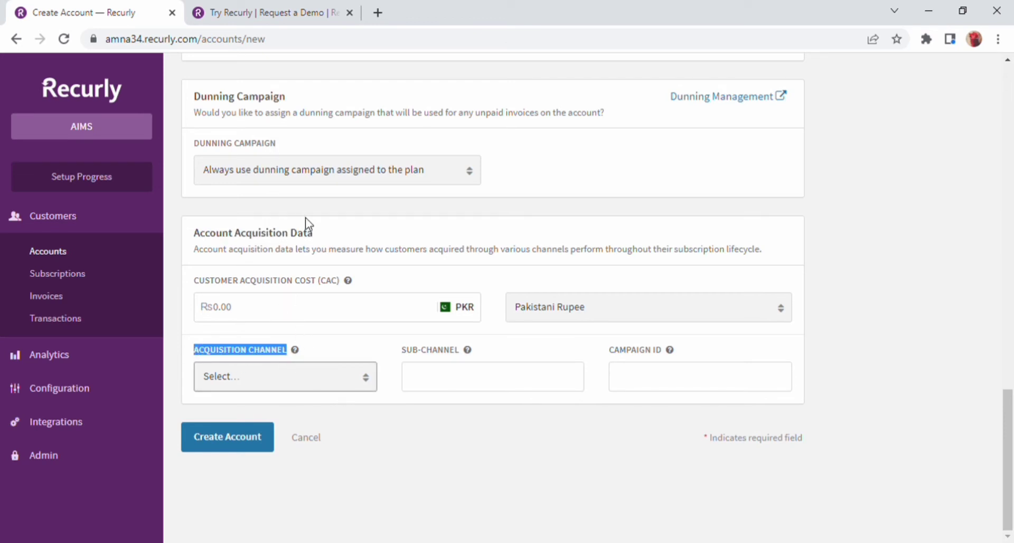
click(699, 376)
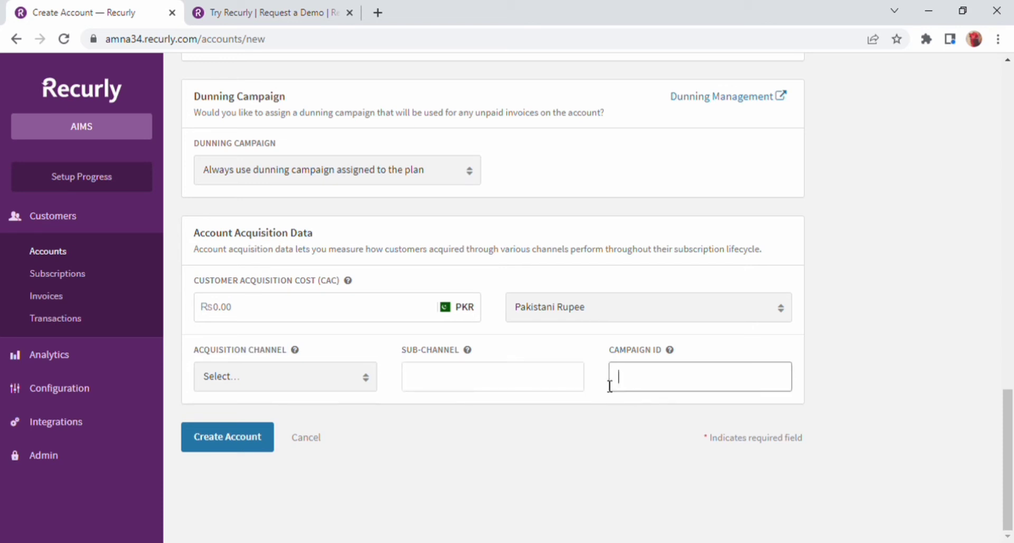
mouse_move(231, 484)
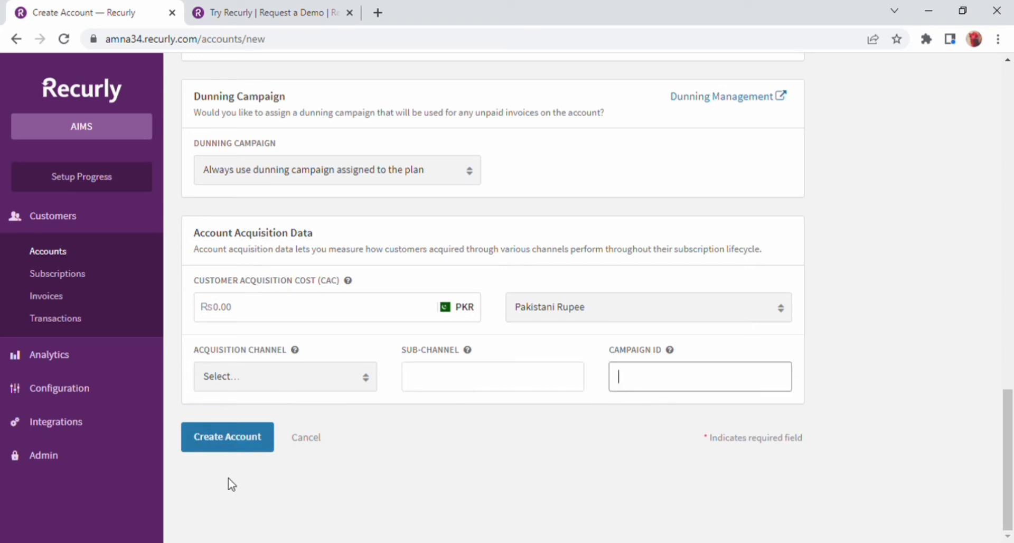
mouse_move(672, 137)
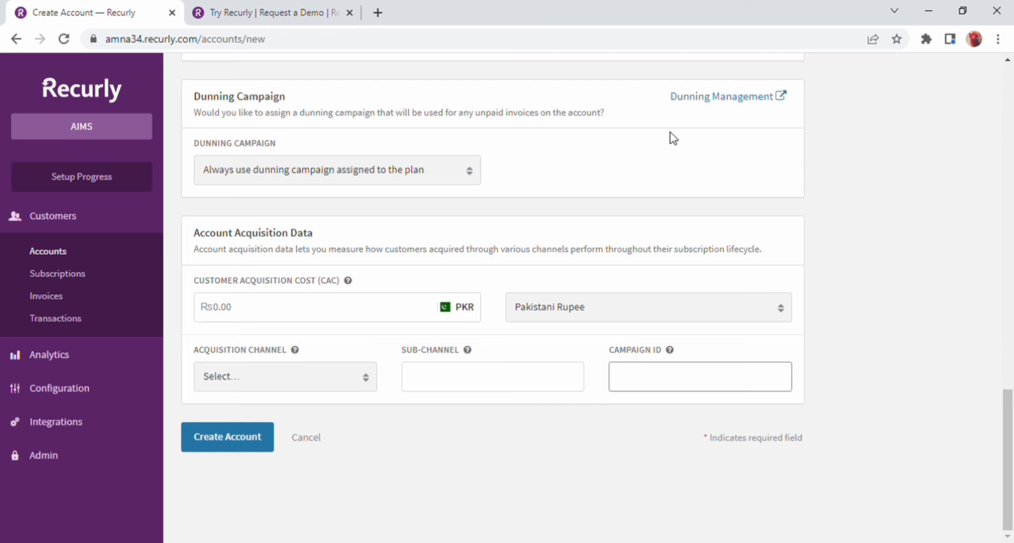
click(699, 376)
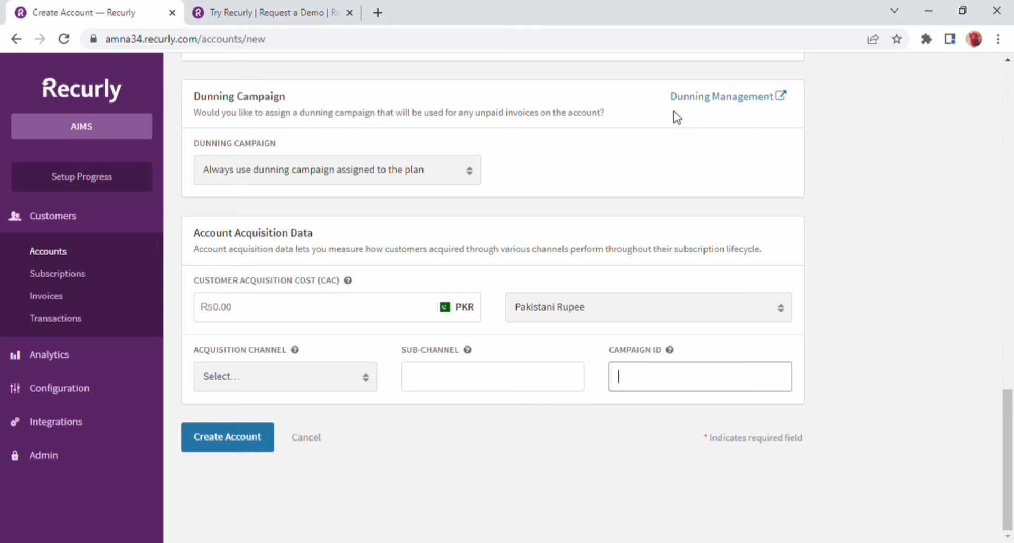
mouse_move(57, 273)
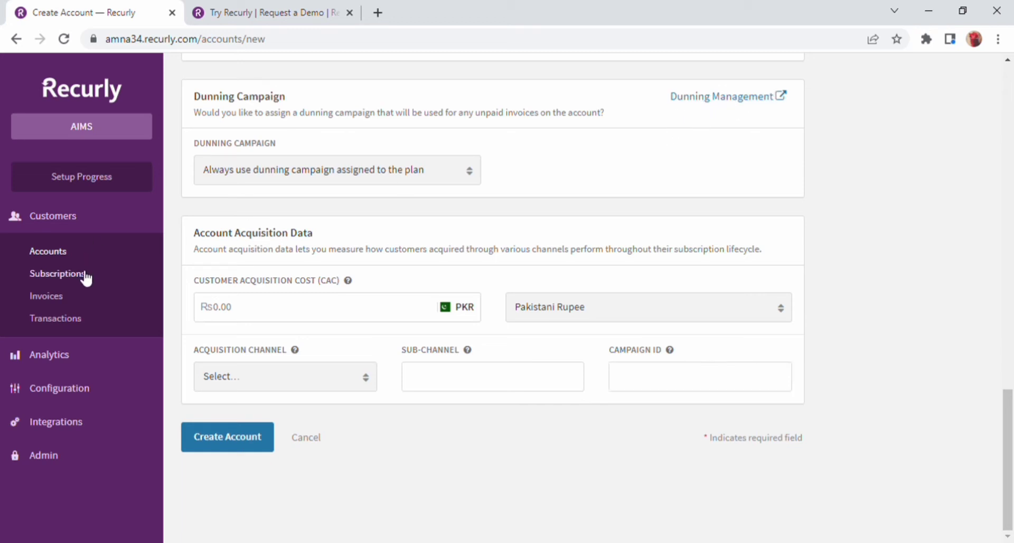
Open Customers > Subscriptions and its date range picker.
click(57, 274)
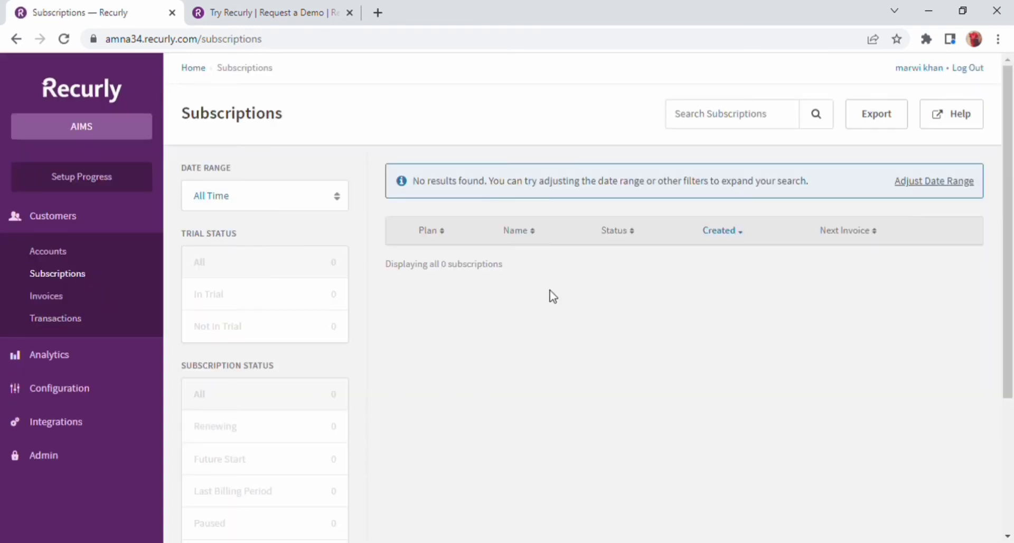
mouse_move(254, 191)
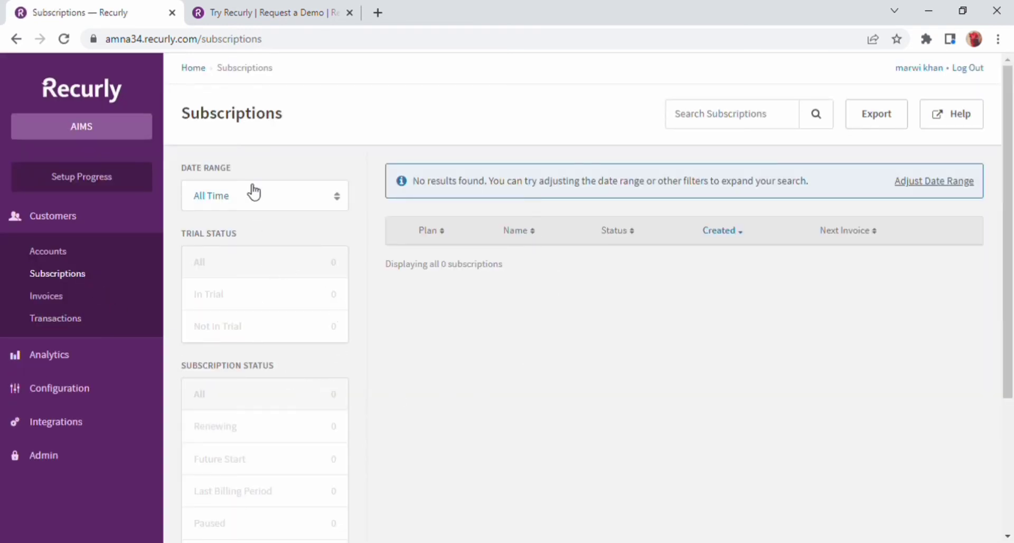
click(263, 195)
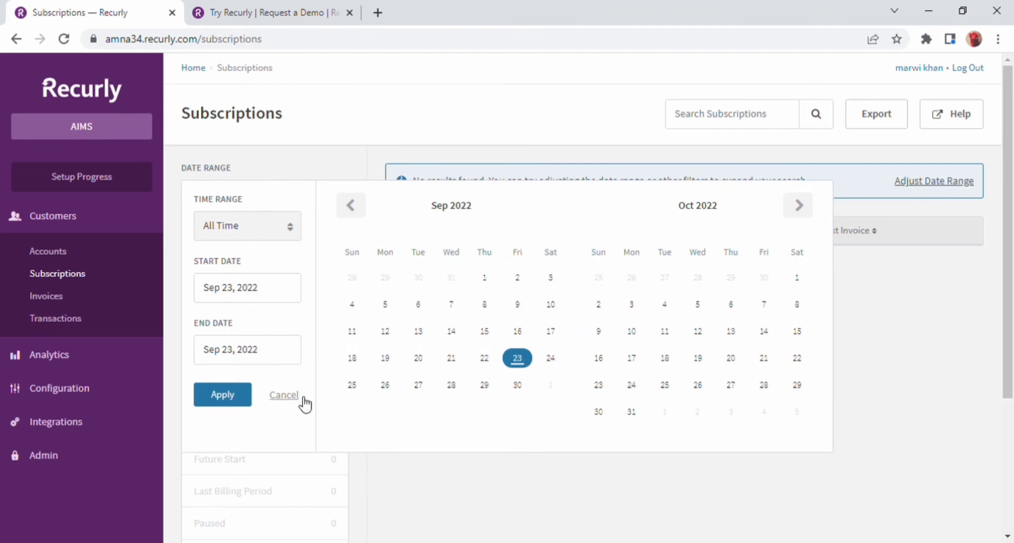
mouse_move(179, 388)
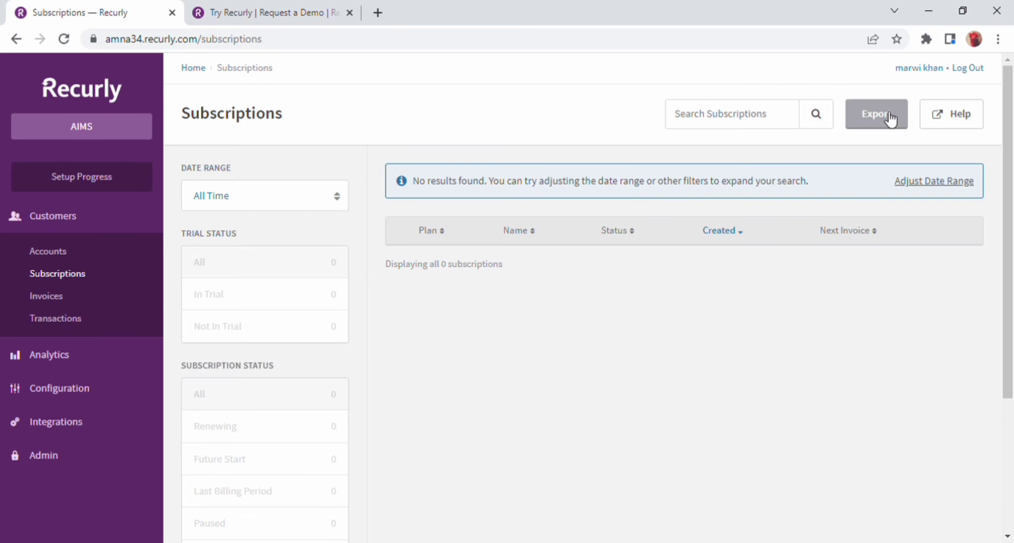
Request a Billing Info export for open accounts, month to date (Sep 1–23, 2022).
click(876, 114)
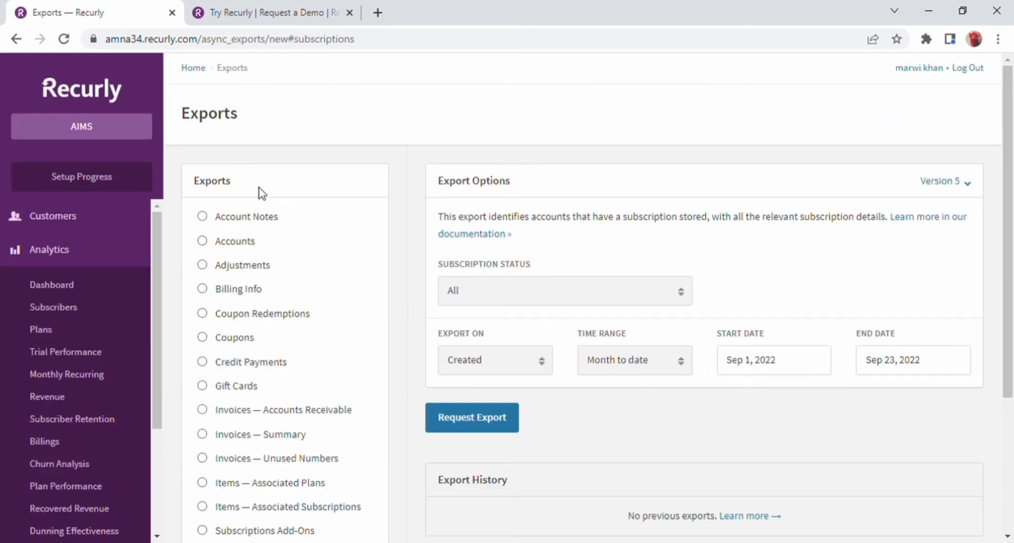
mouse_move(215, 302)
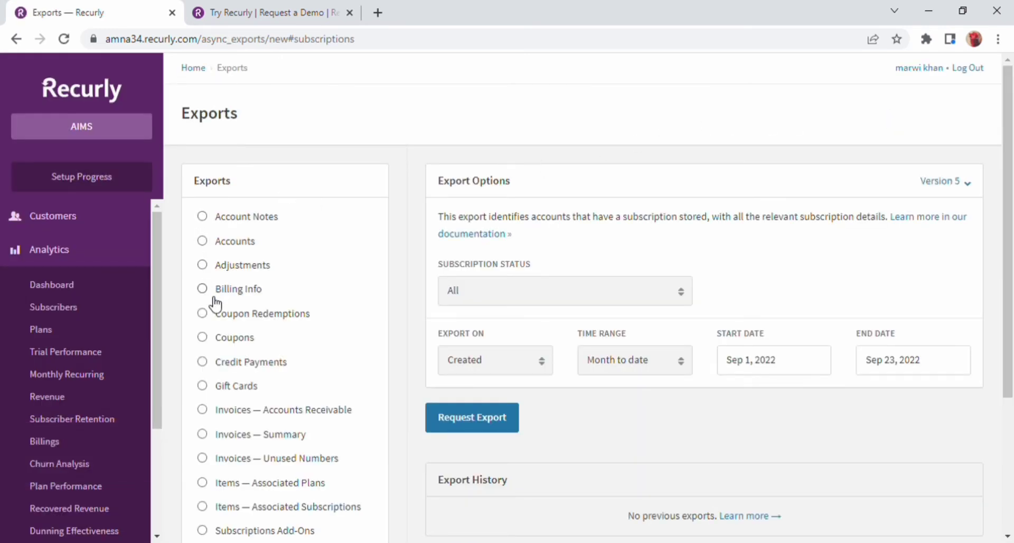
mouse_move(223, 479)
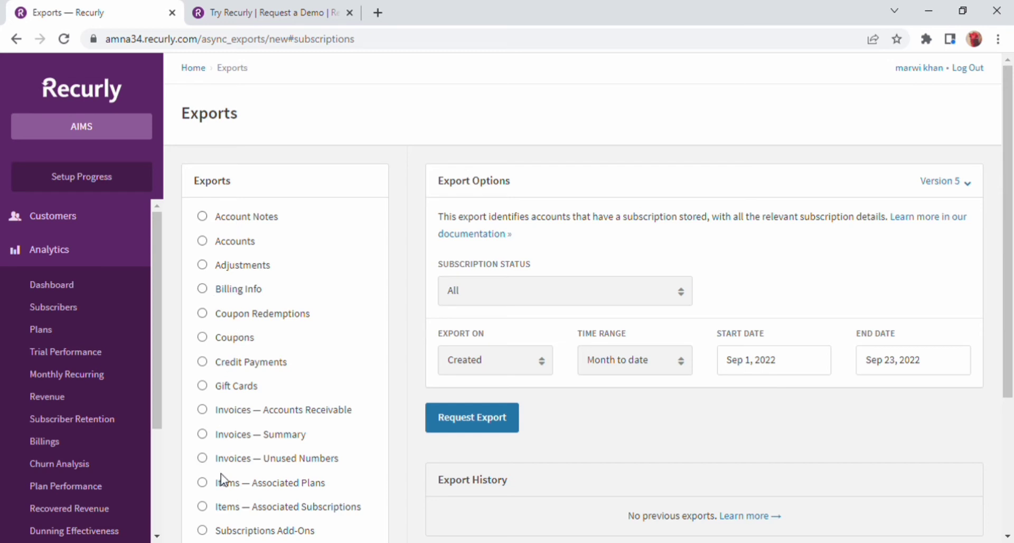
click(202, 288)
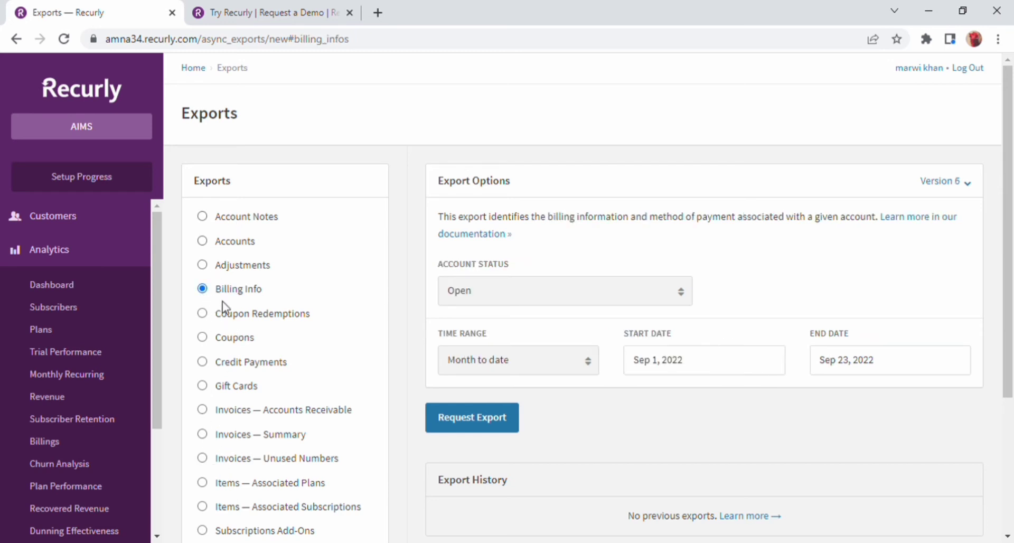
mouse_move(222, 295)
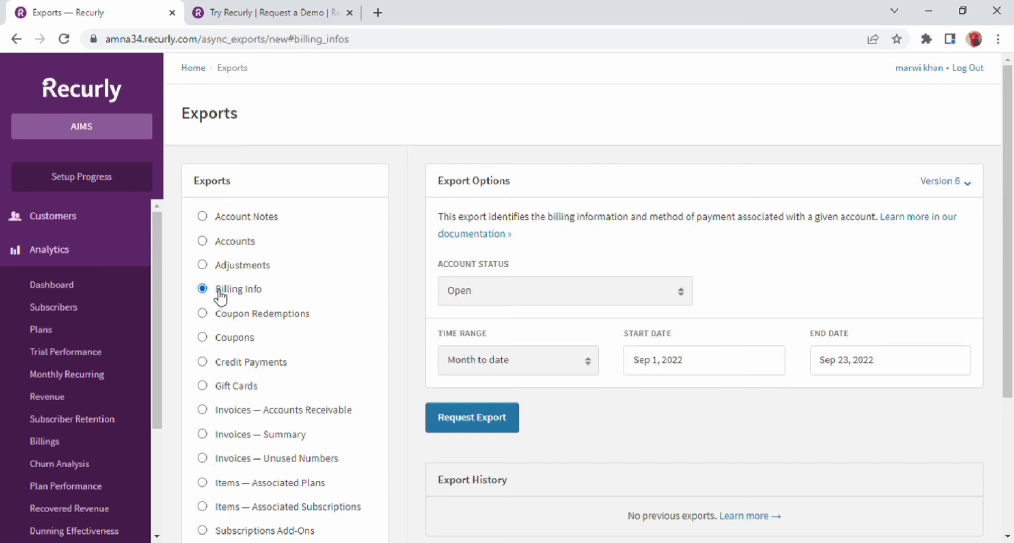
mouse_move(510, 302)
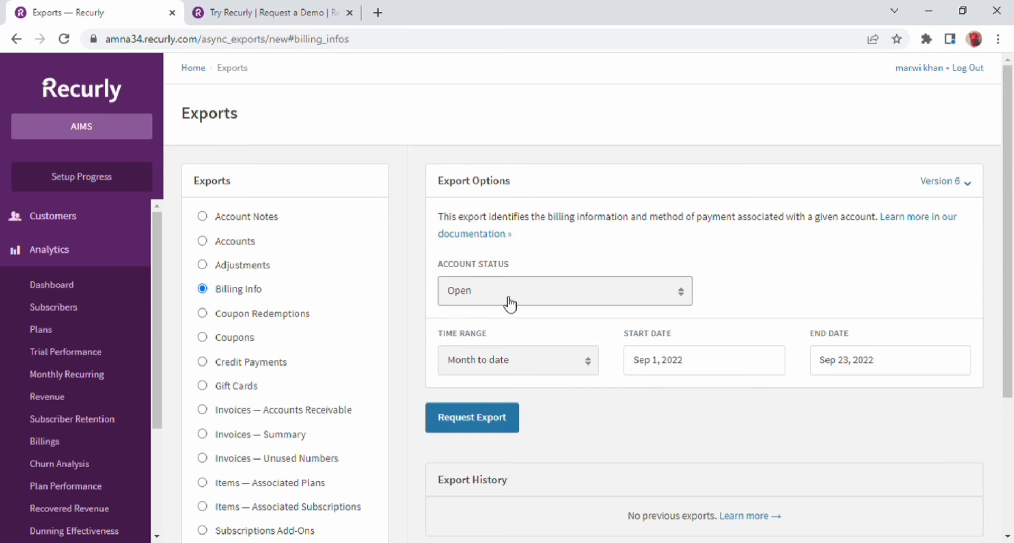
mouse_move(506, 334)
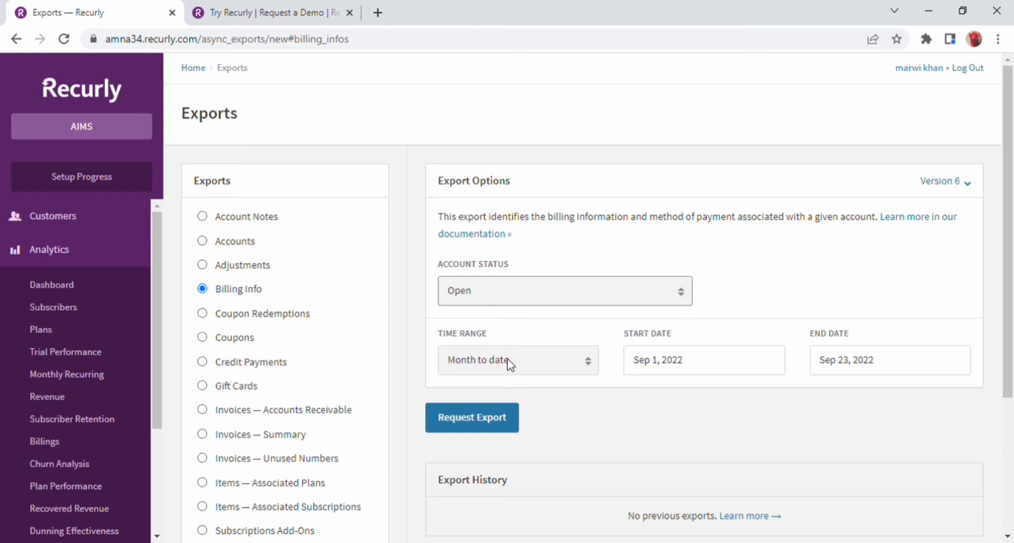
mouse_move(510, 401)
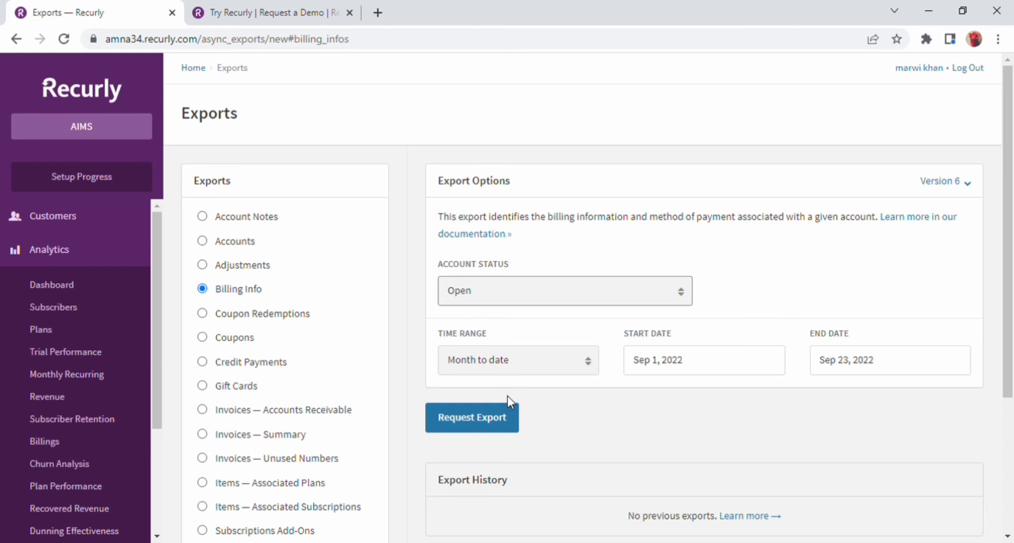
mouse_move(529, 342)
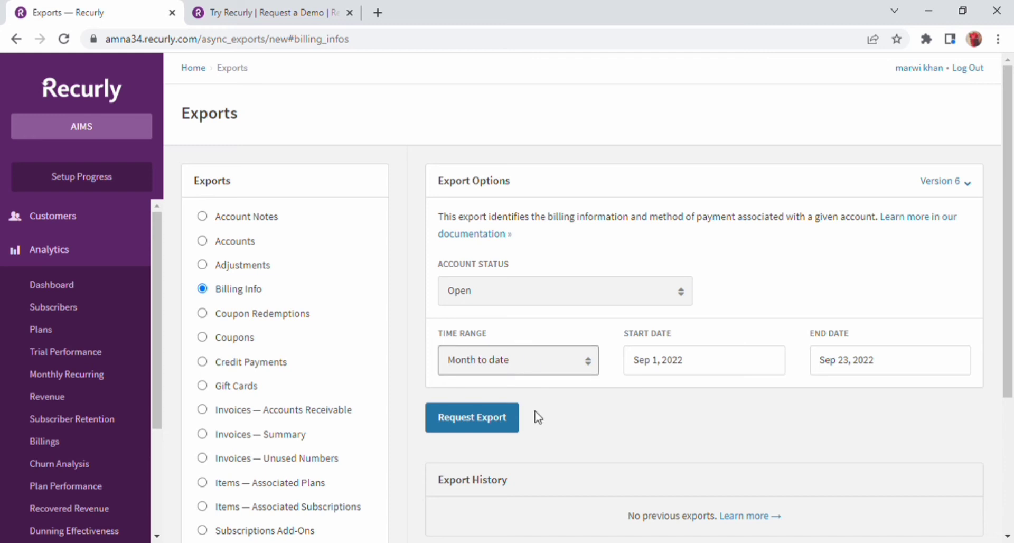
click(703, 360)
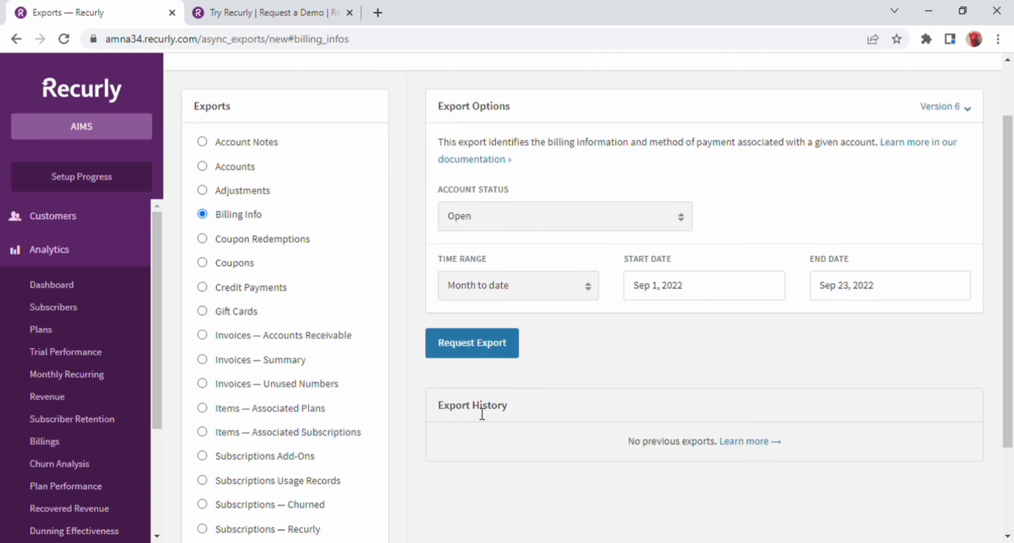
Download the Billing Info v6 export zip from Export History.
click(472, 343)
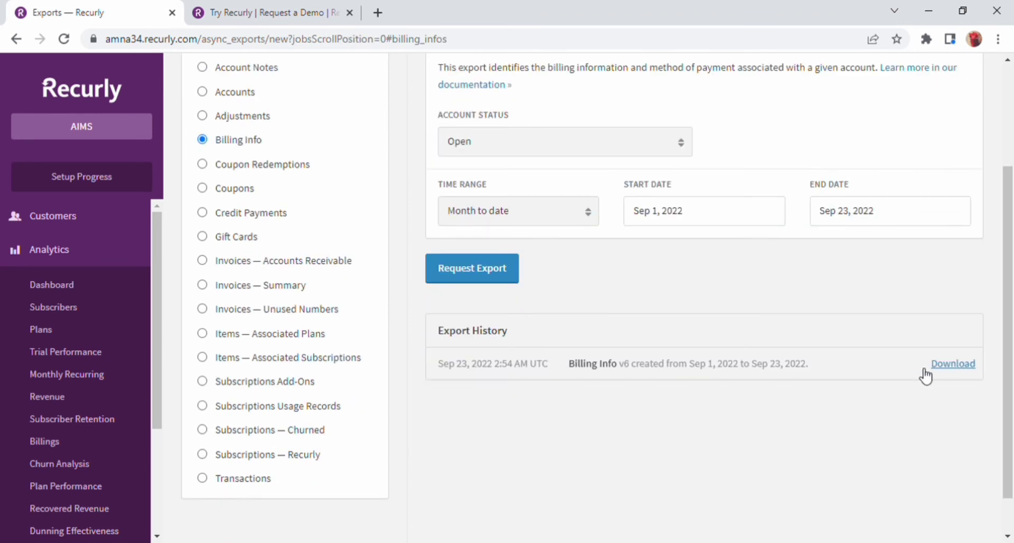
click(952, 363)
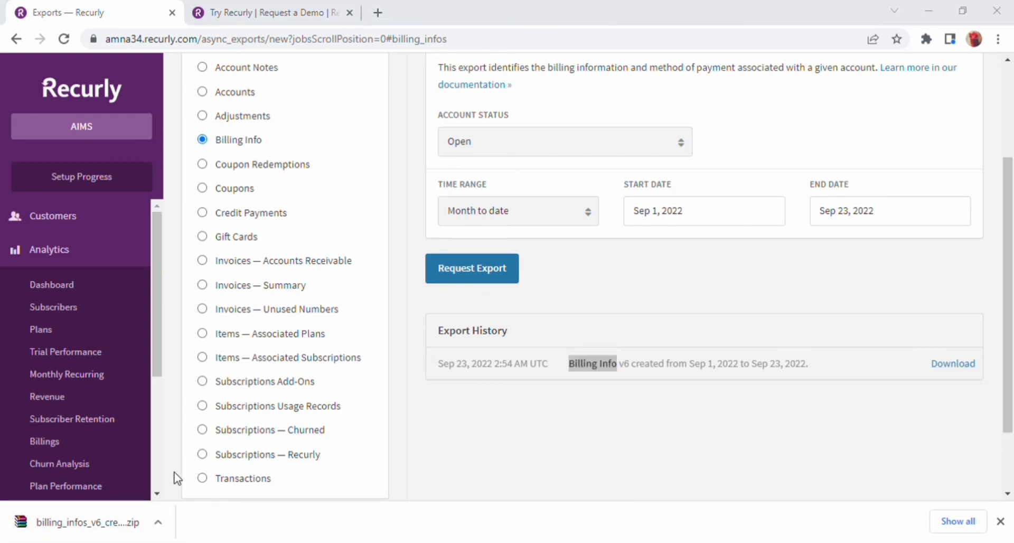
mouse_move(232, 191)
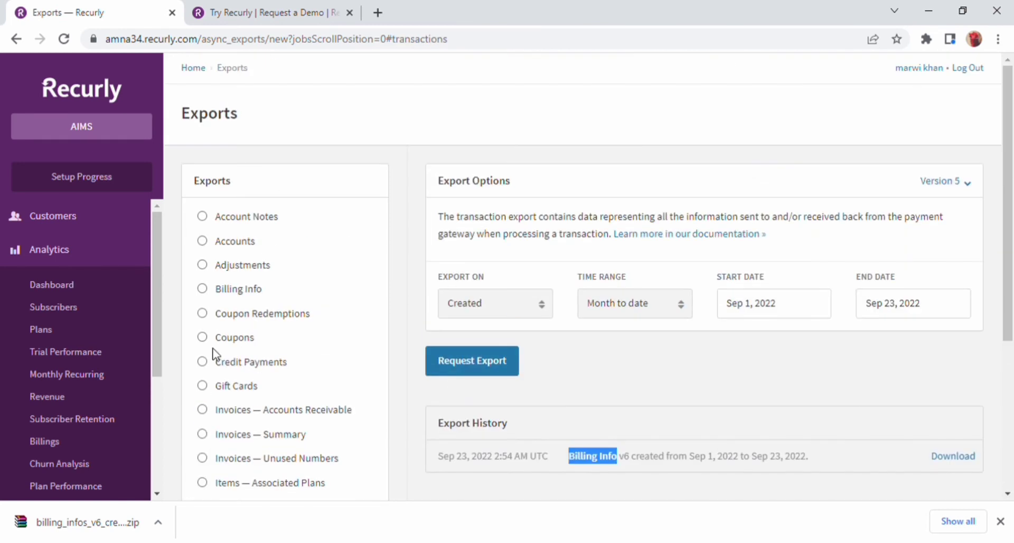
mouse_move(433, 218)
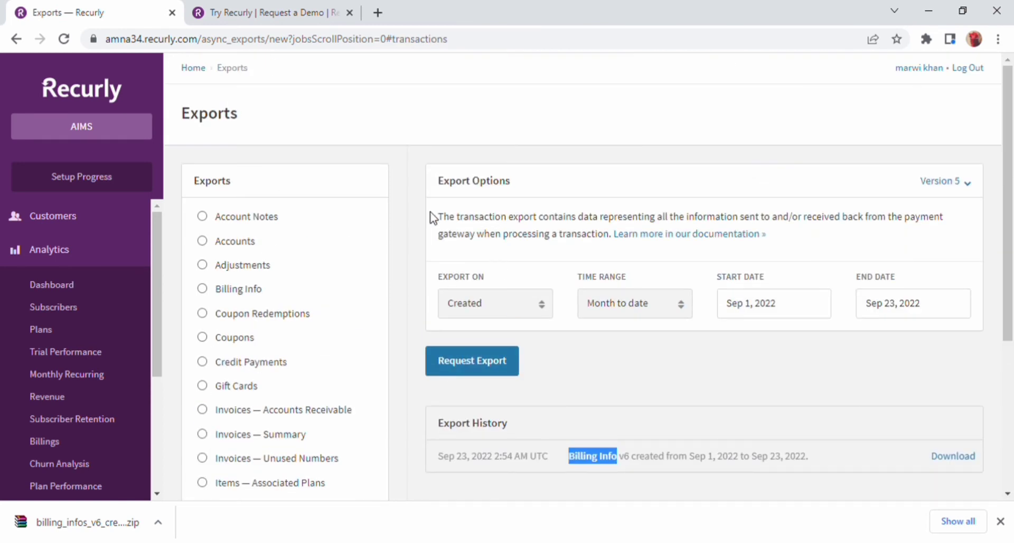
Request the Transactions export for Sep 1–23, 2022 and download its zip file.
drag(437, 216, 766, 234)
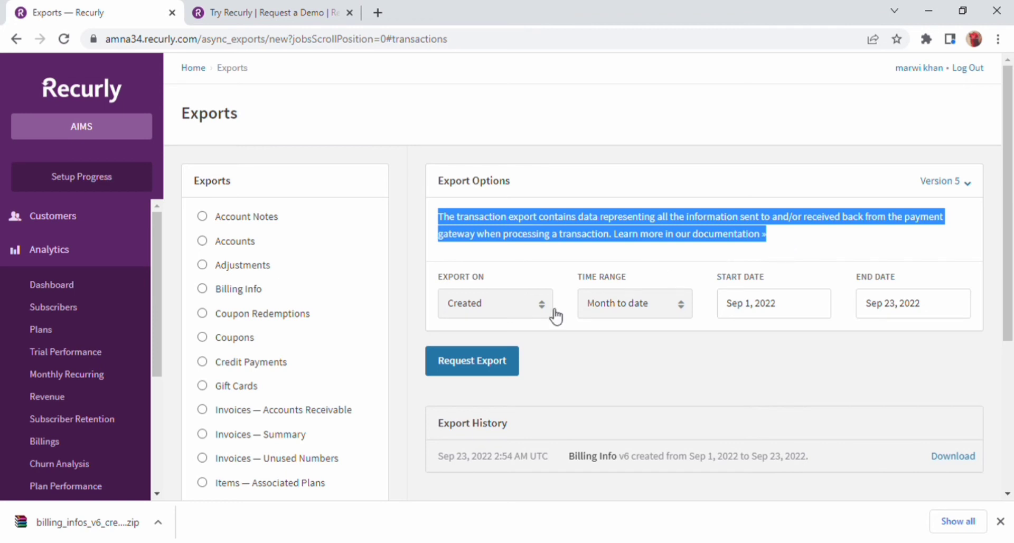
click(912, 303)
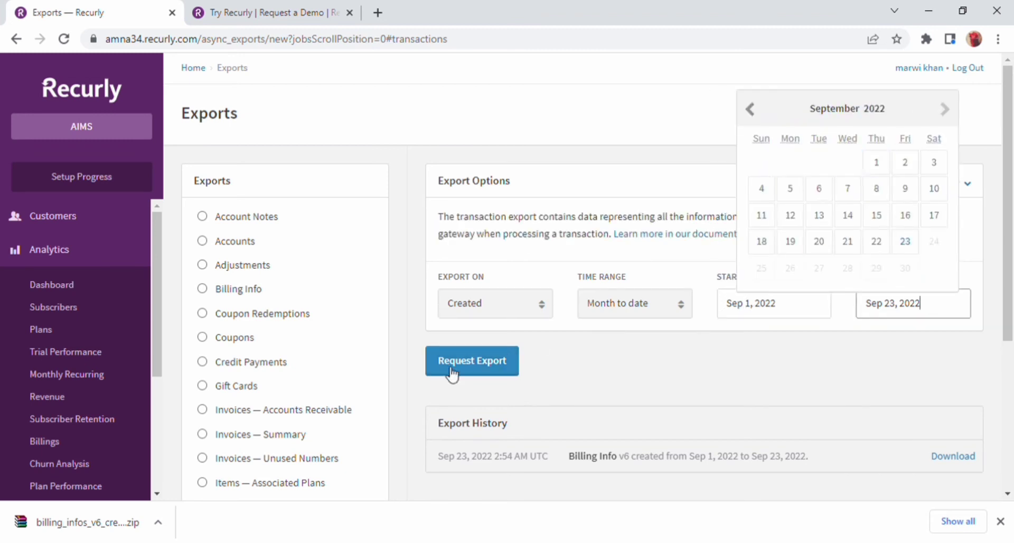
click(471, 360)
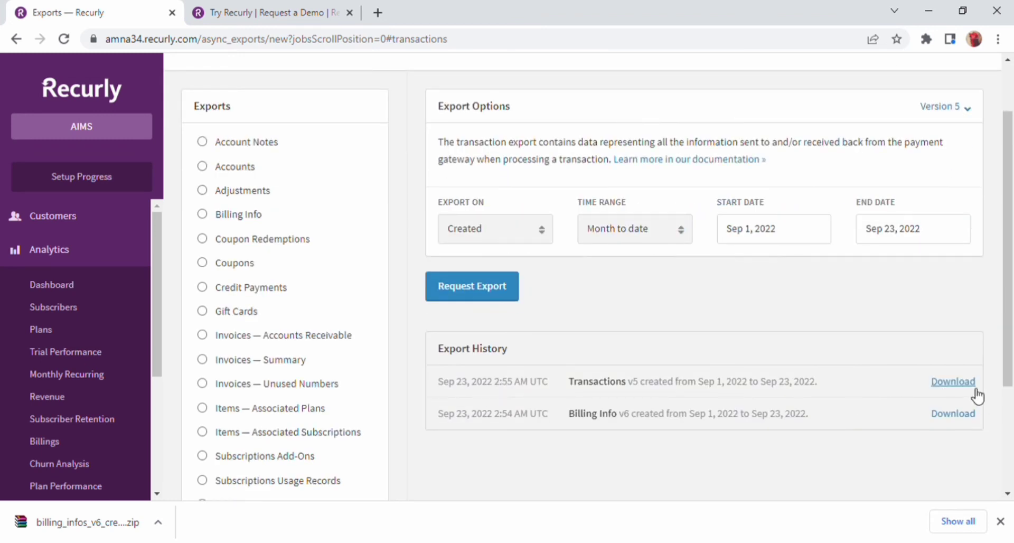
click(953, 381)
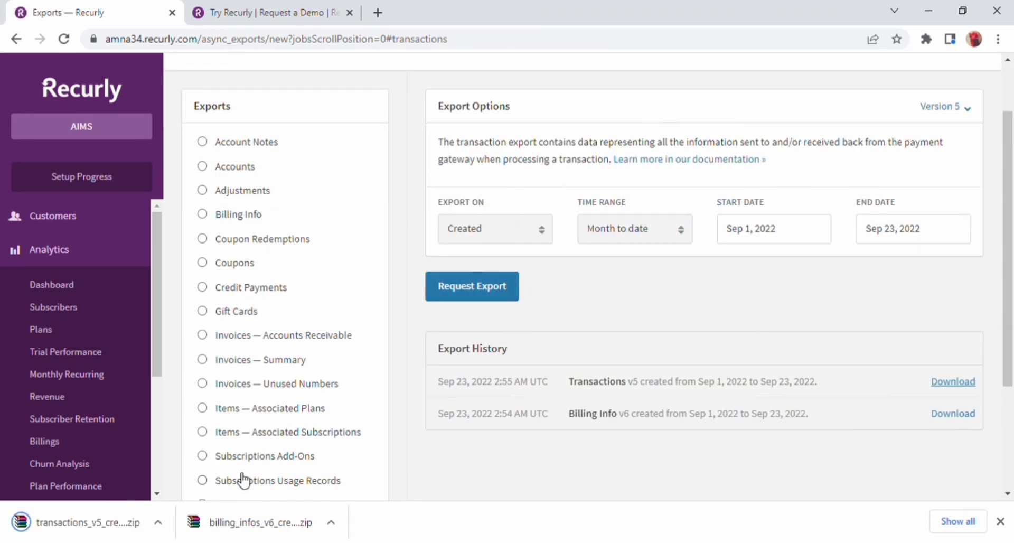
double_click(472, 349)
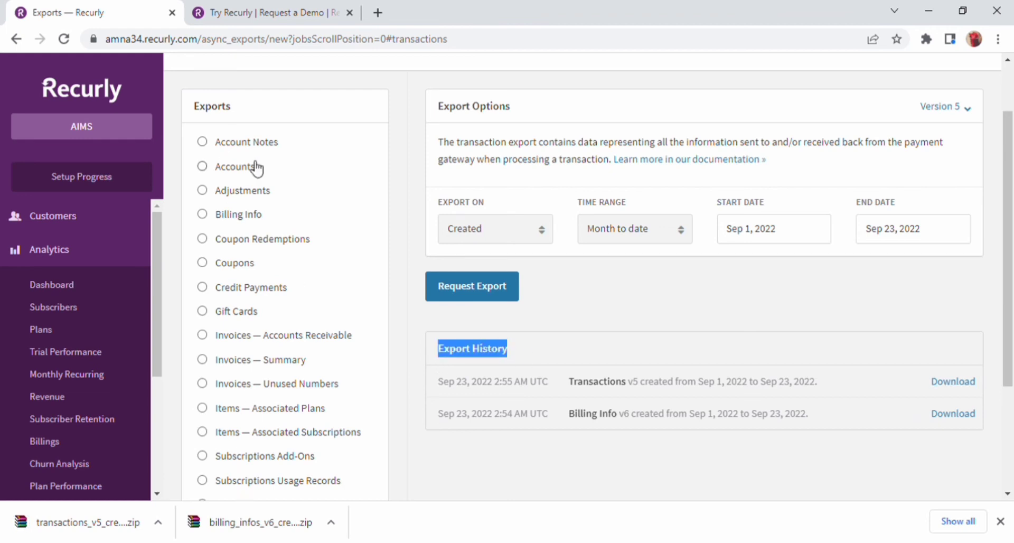
mouse_move(477, 299)
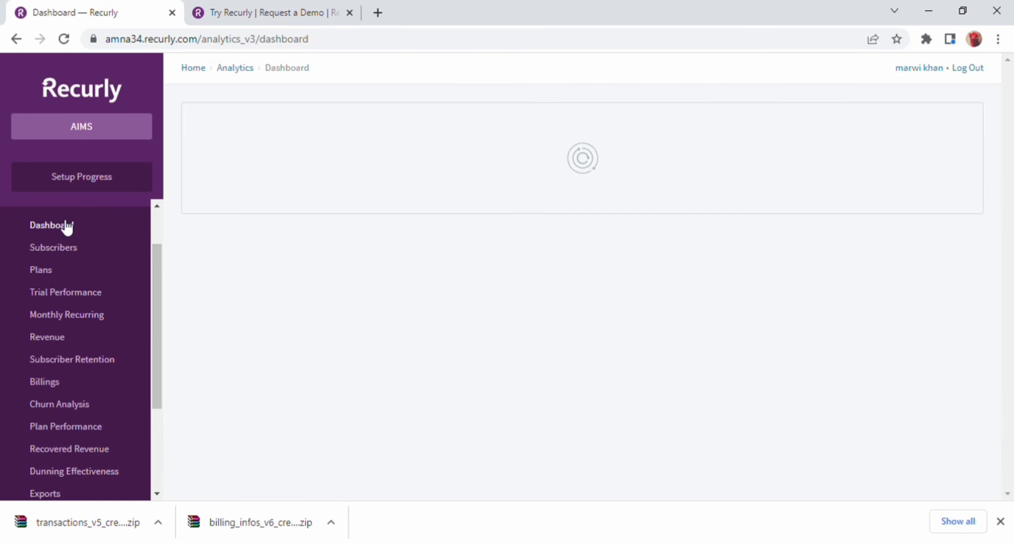
mouse_move(55, 248)
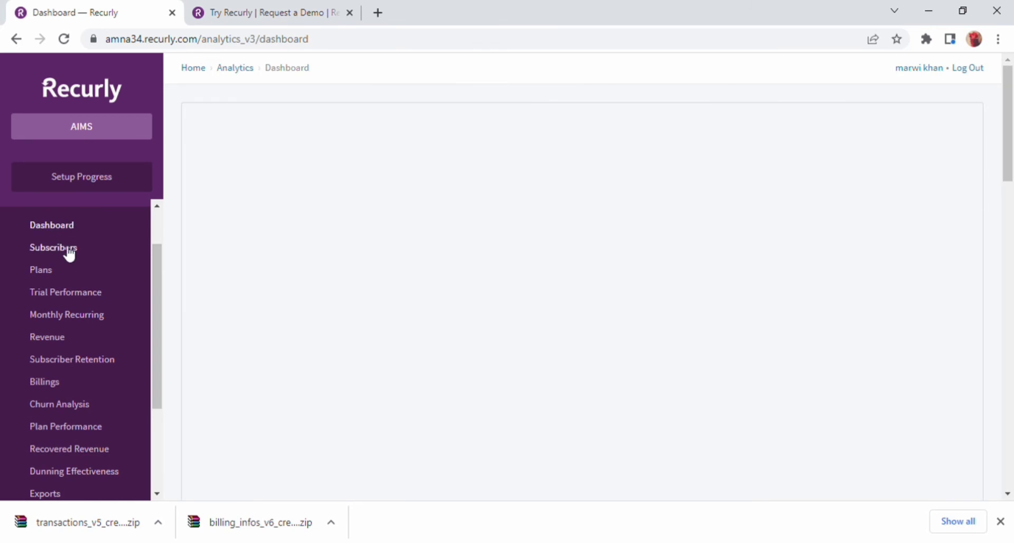
Go through Analytics Plans to the Monthly Recurring Revenue report and scroll it.
click(41, 270)
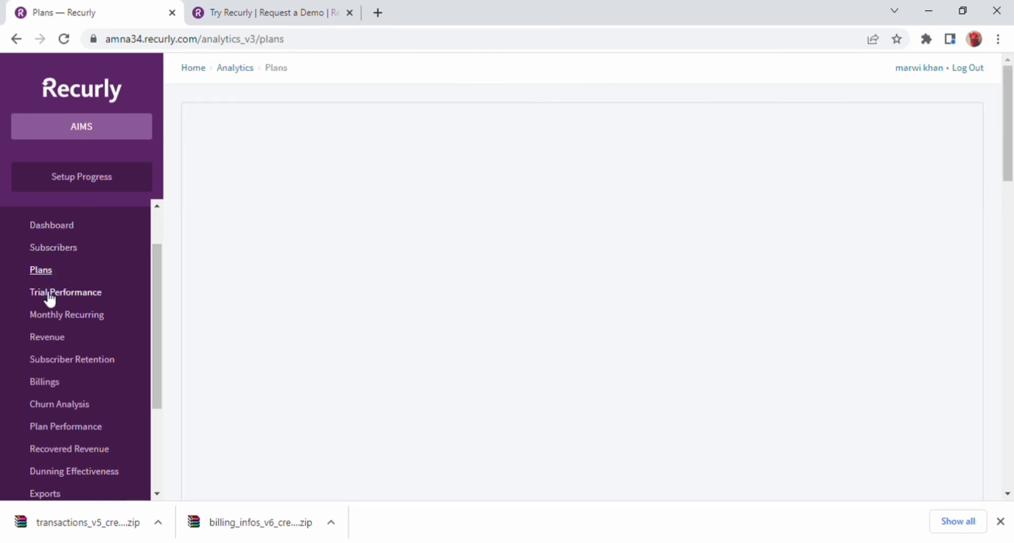
click(66, 319)
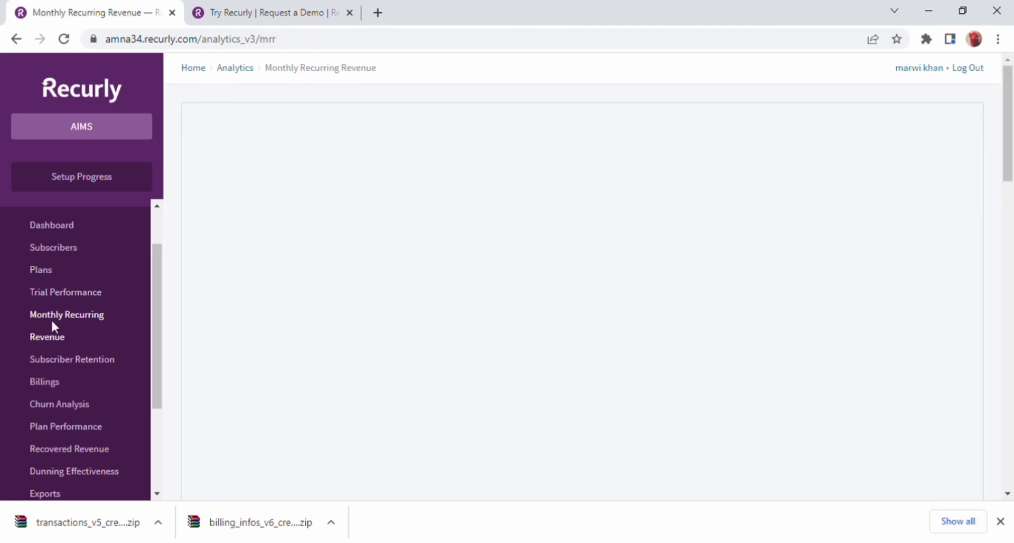
scroll(down, 3)
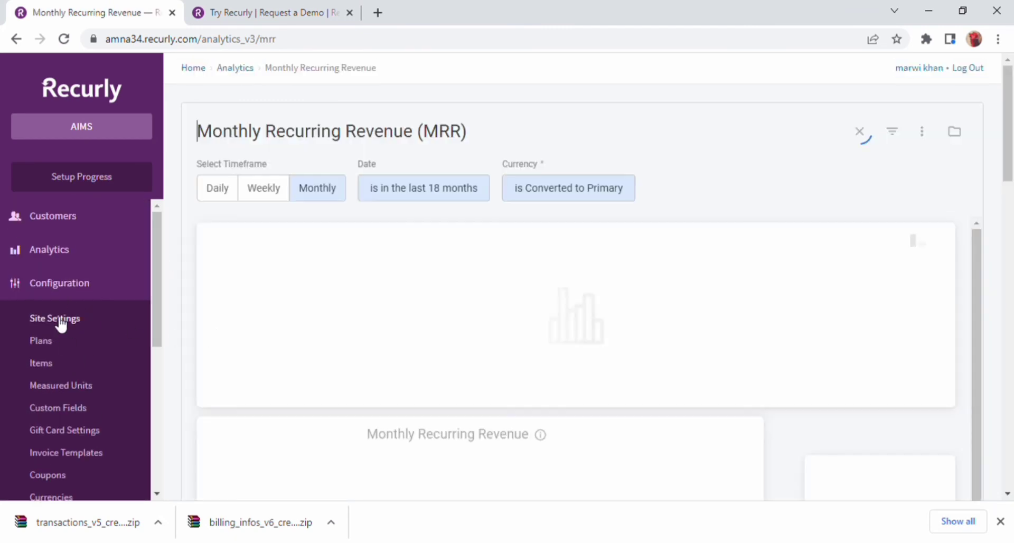
click(55, 318)
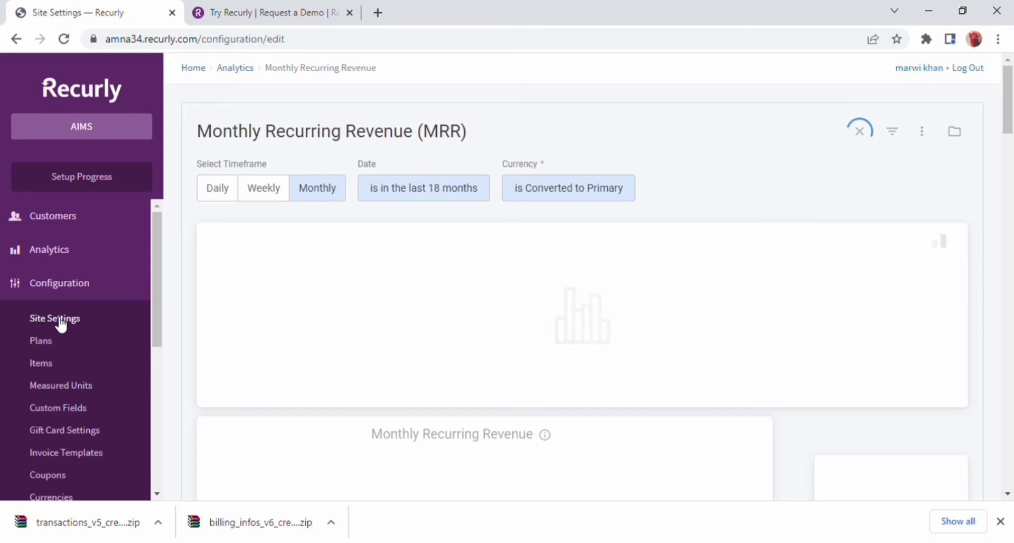
click(55, 318)
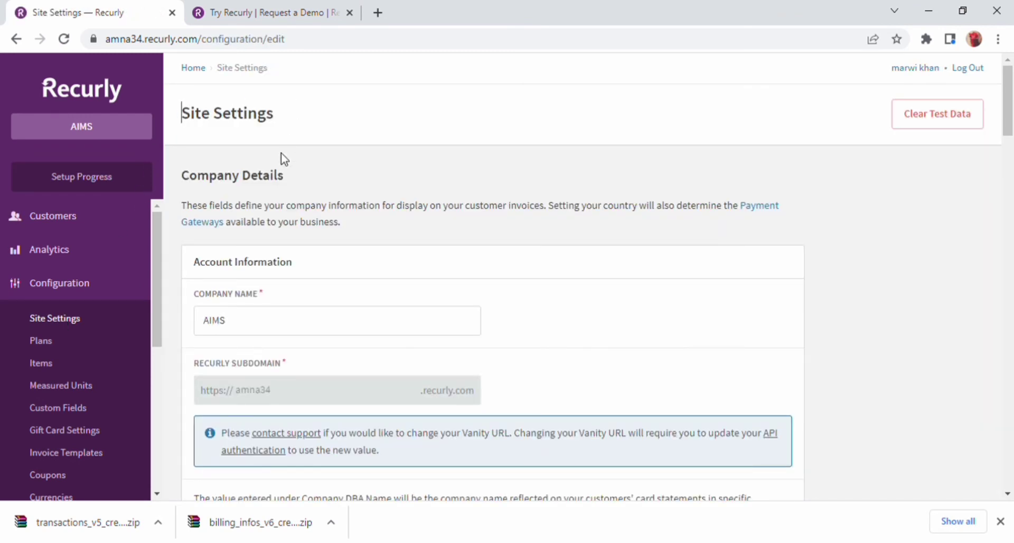
double_click(231, 175)
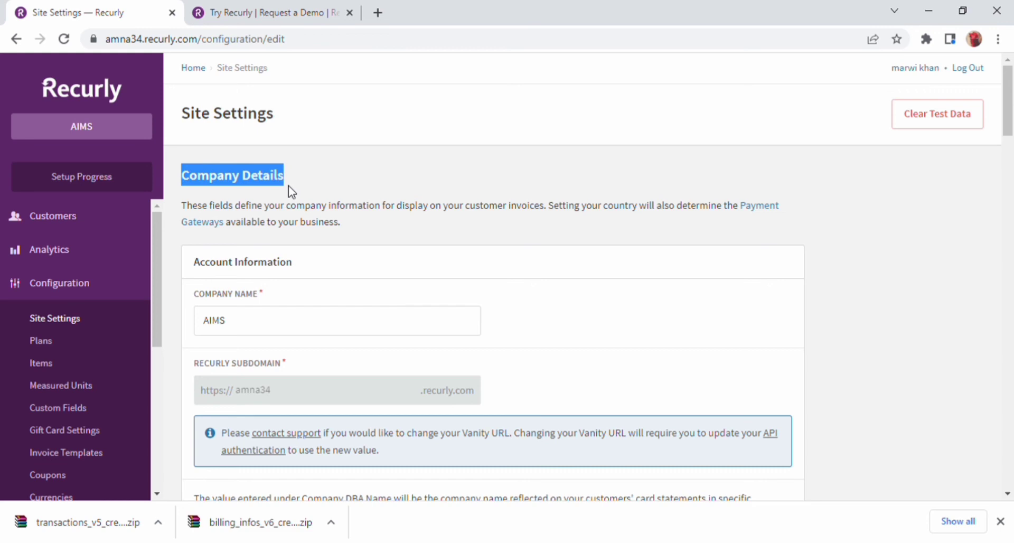
scroll(down, 3)
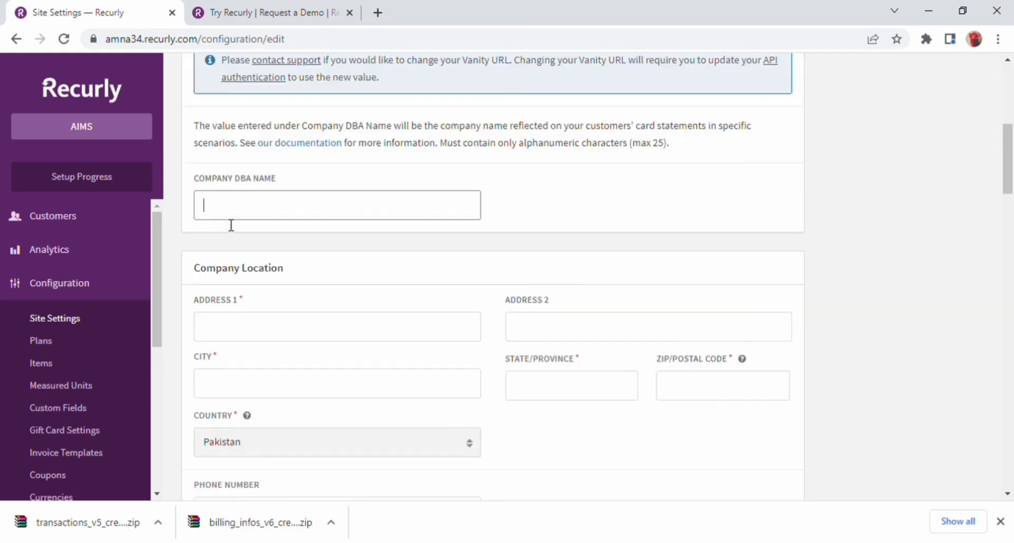
scroll(down, 3)
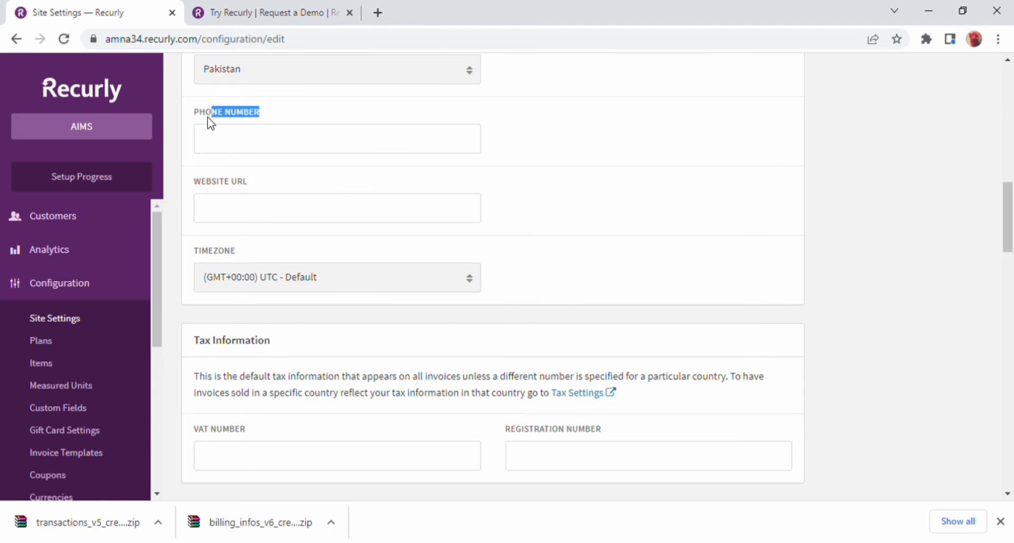
scroll(down, 3)
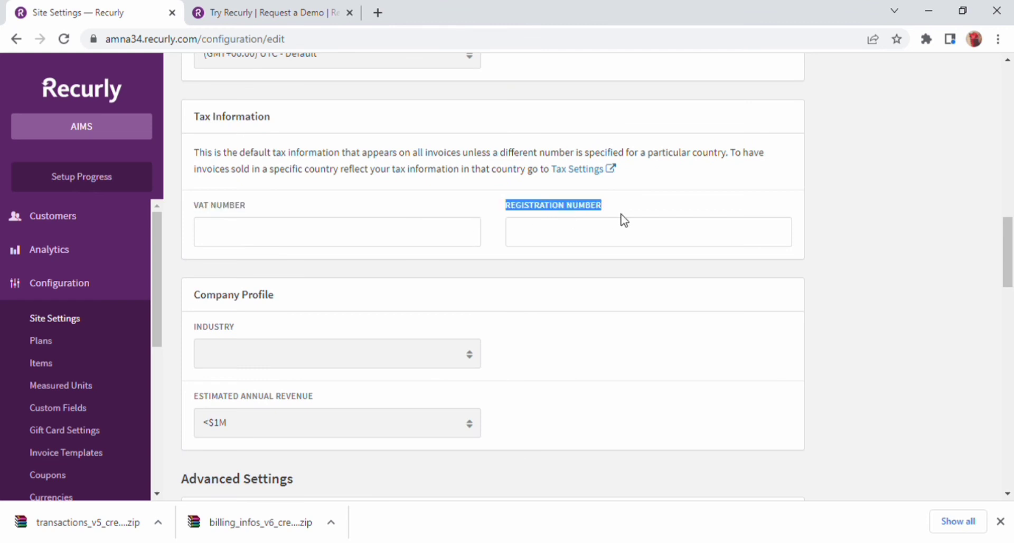
double_click(233, 294)
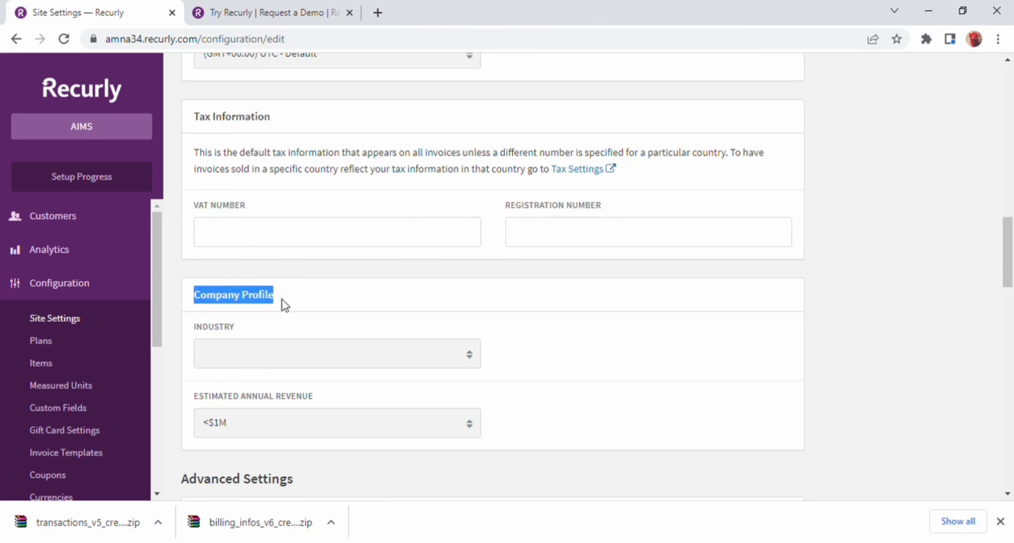
scroll(down, 3)
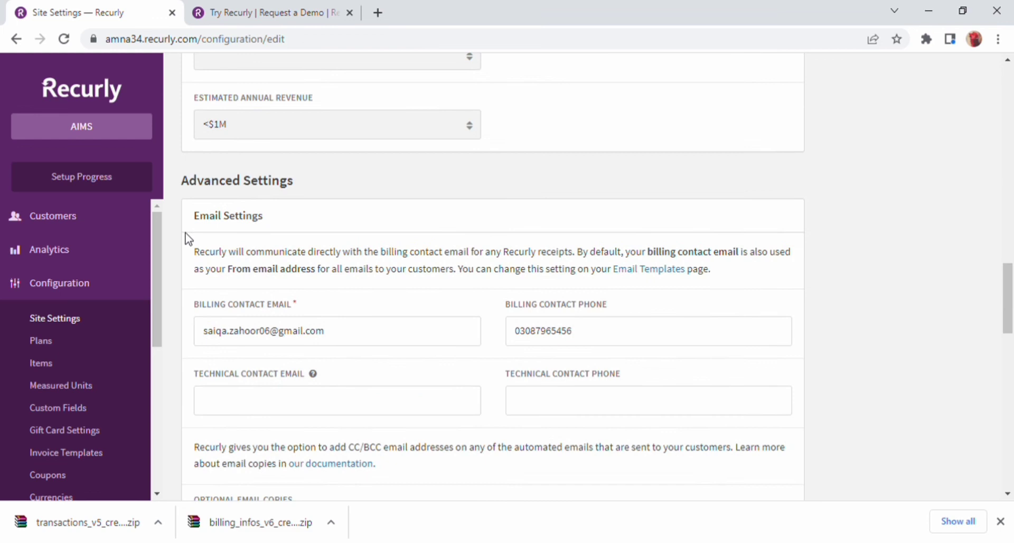
scroll(down, 3)
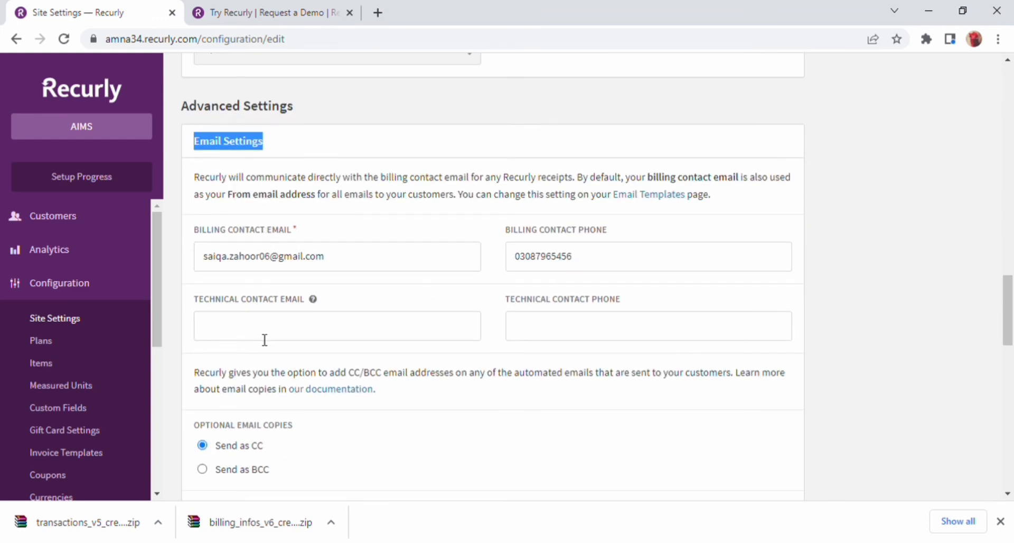
click(337, 326)
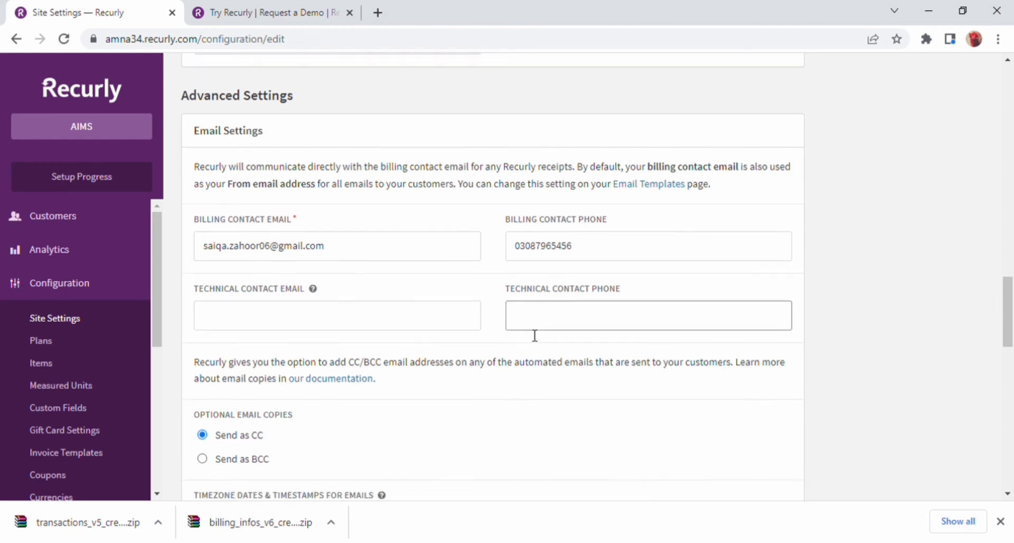
scroll(down, 3)
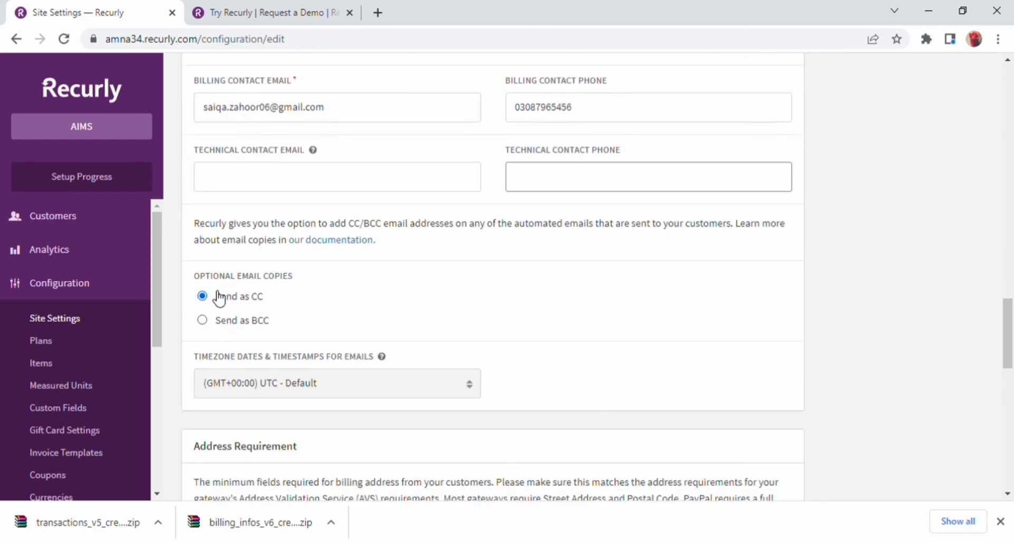
click(648, 176)
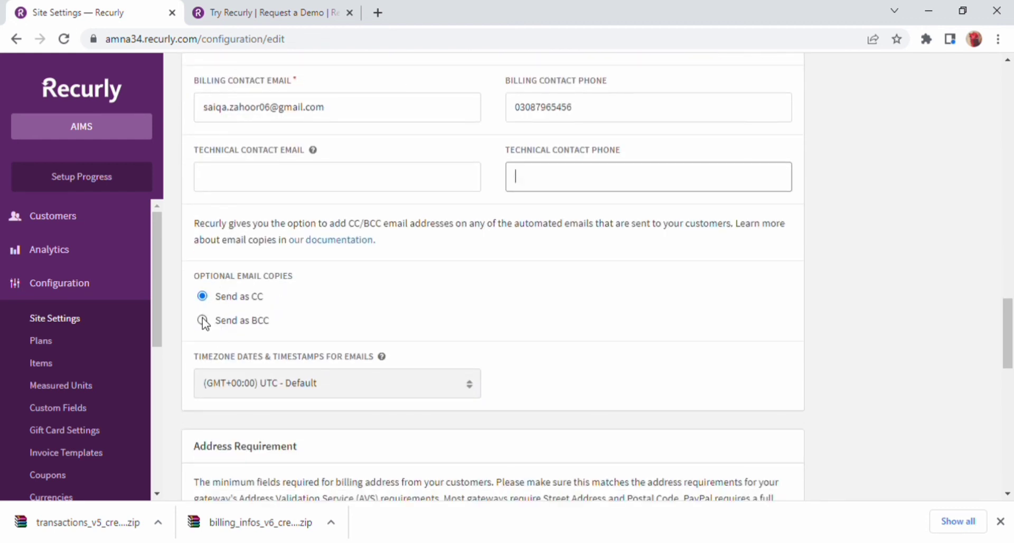
mouse_move(275, 303)
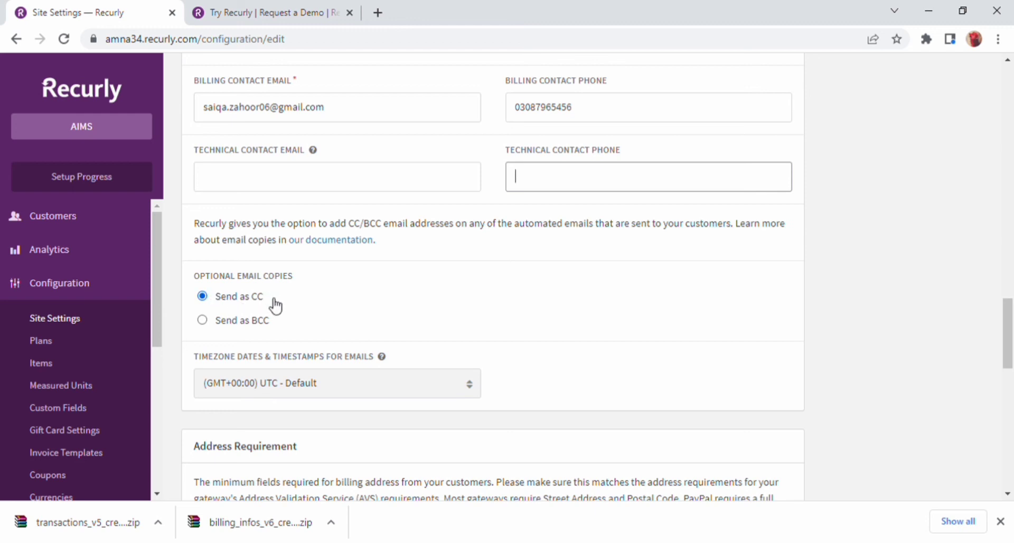
scroll(down, 3)
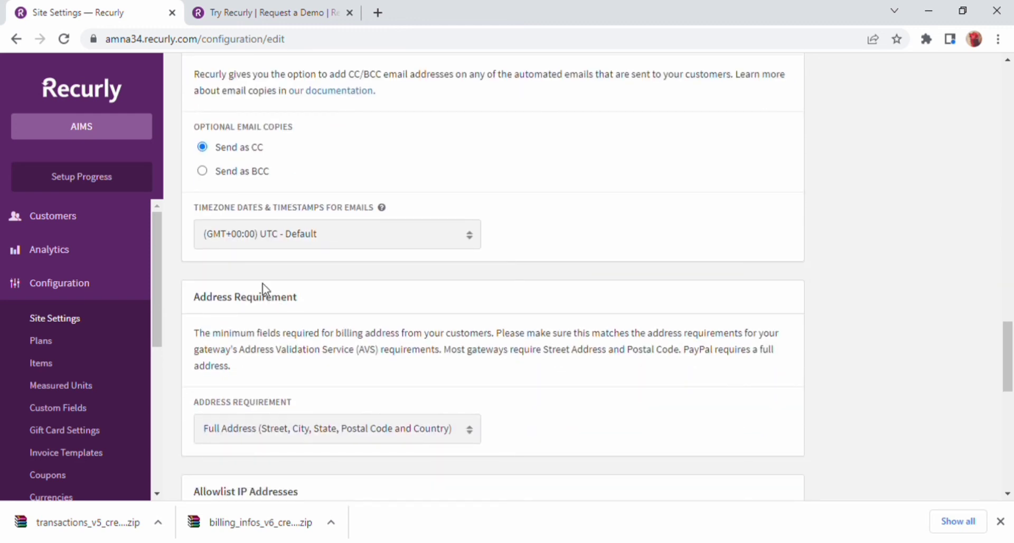
mouse_move(258, 248)
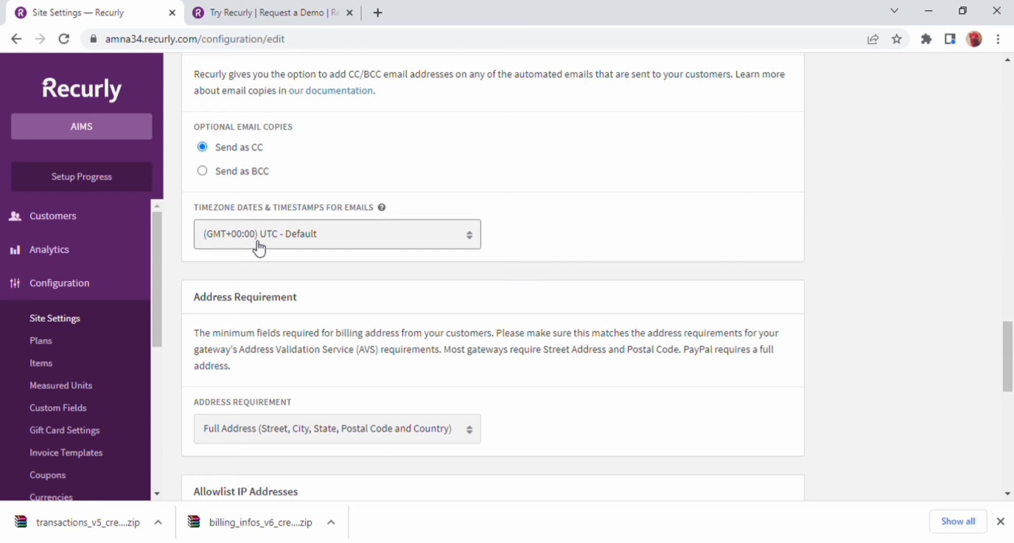
mouse_move(236, 434)
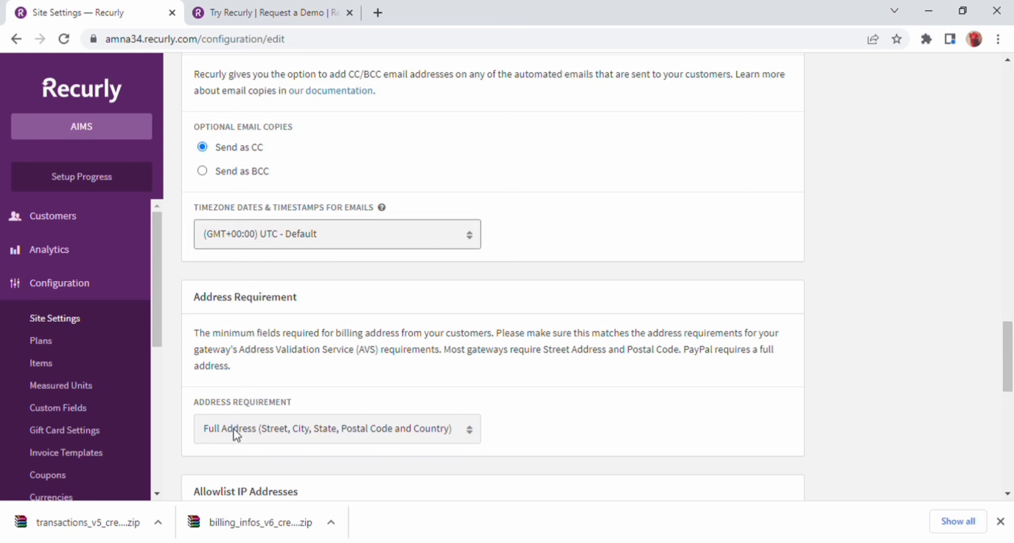
mouse_move(278, 364)
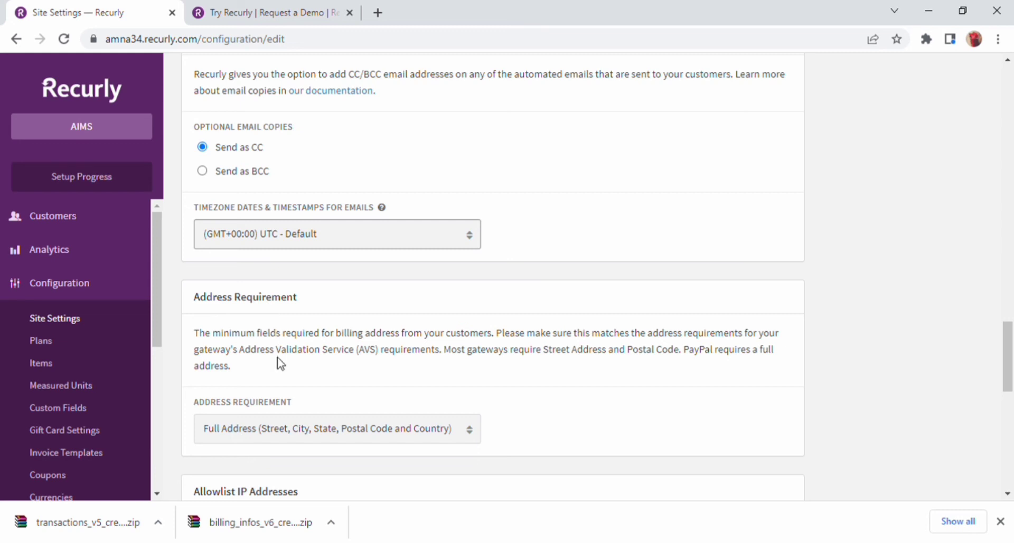
mouse_move(346, 356)
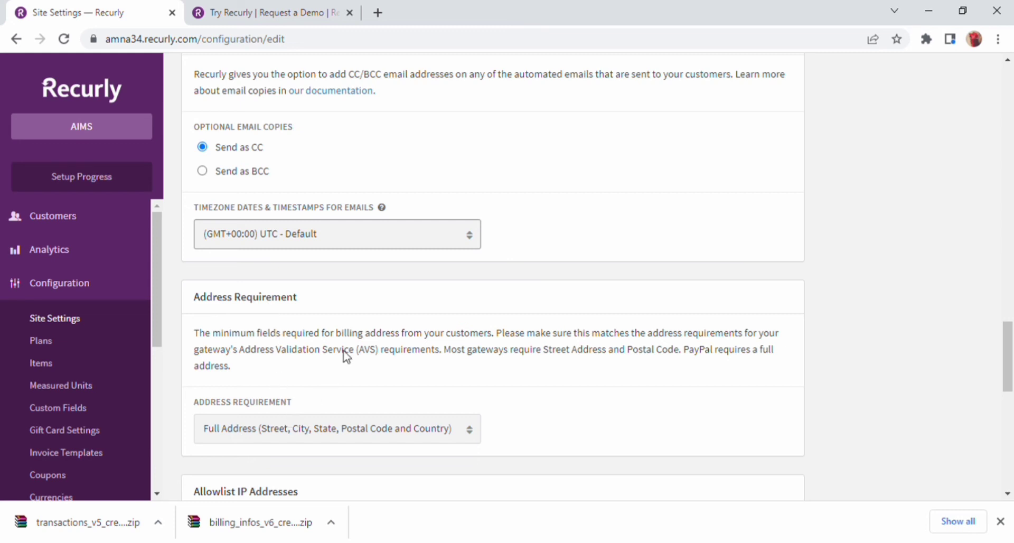
mouse_move(509, 292)
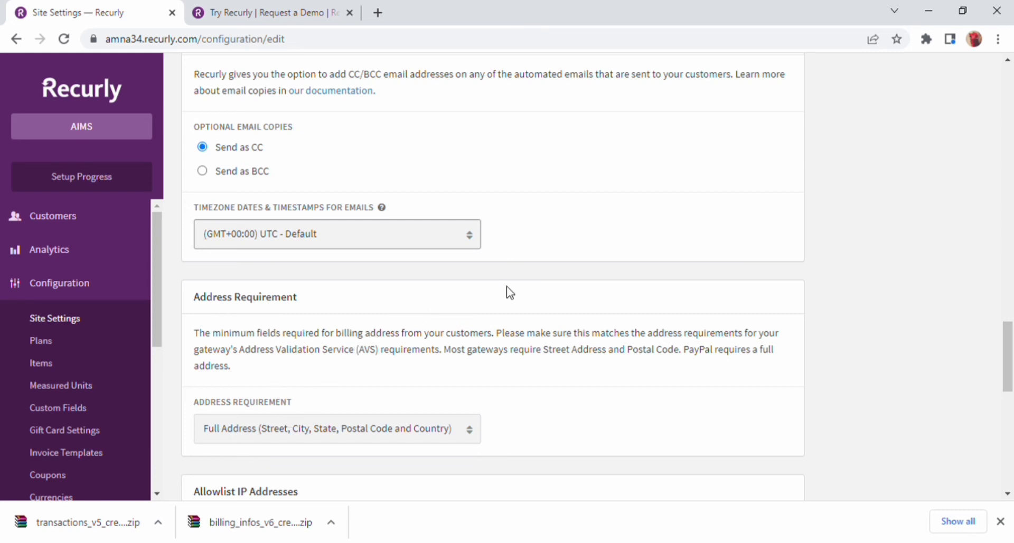
scroll(down, 3)
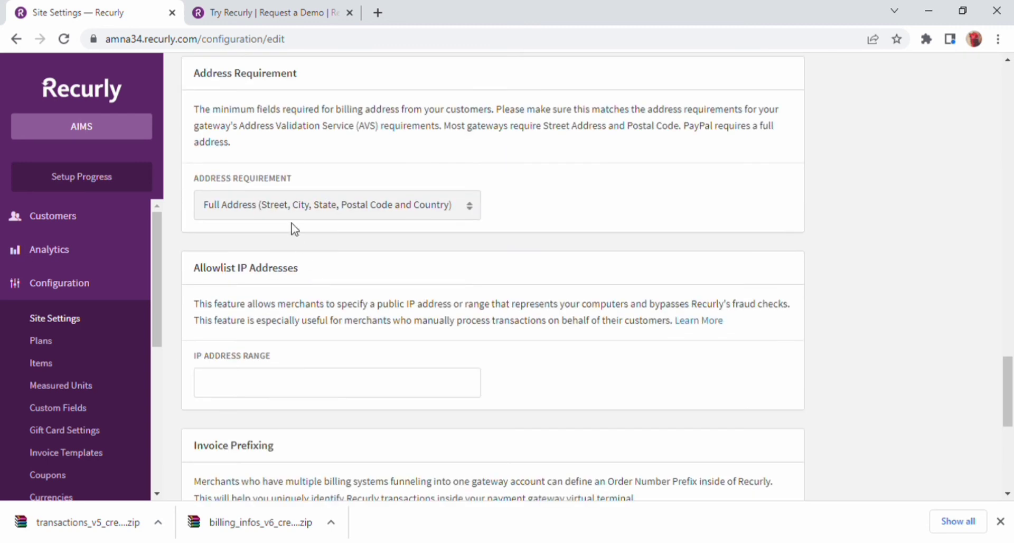
scroll(down, 3)
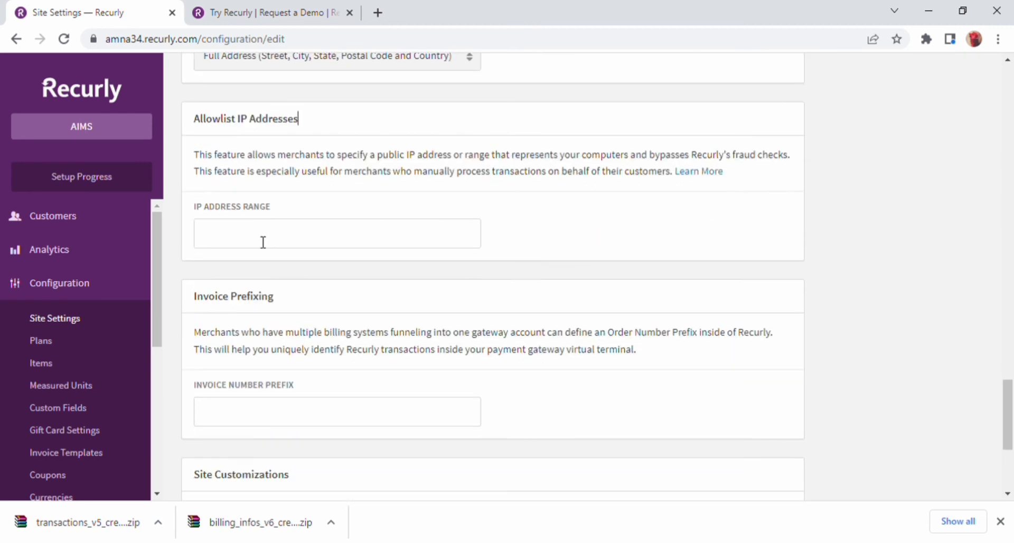
scroll(down, 3)
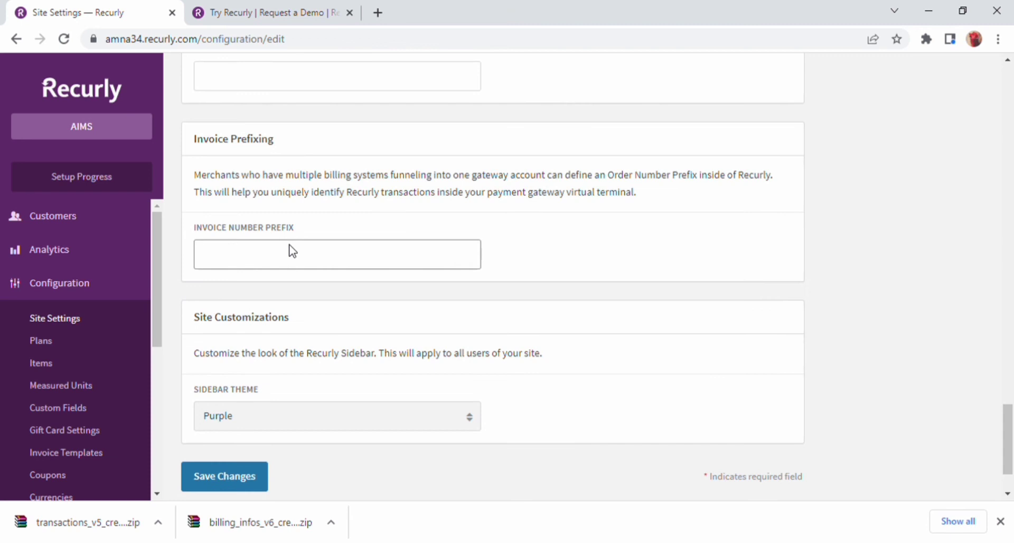
scroll(down, 3)
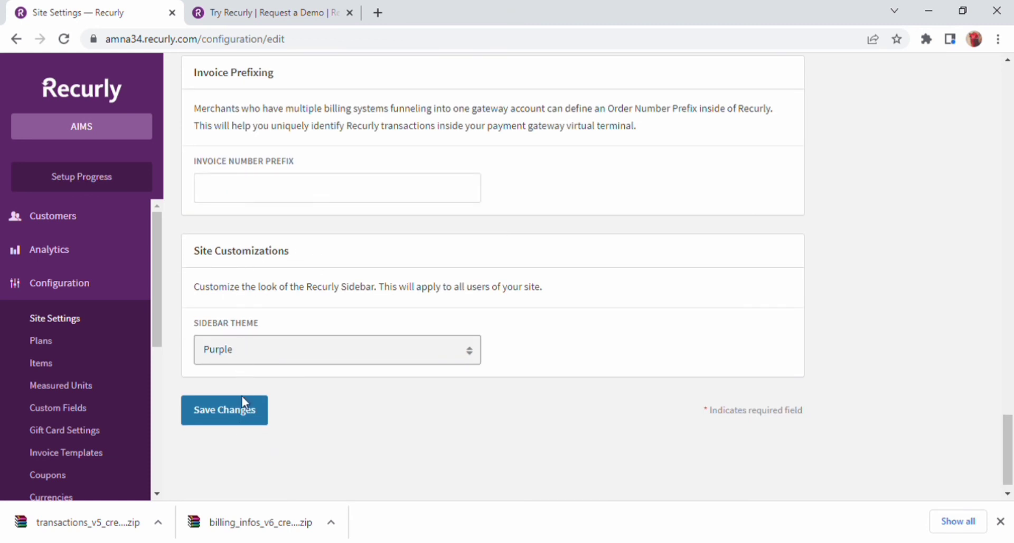
mouse_move(54, 216)
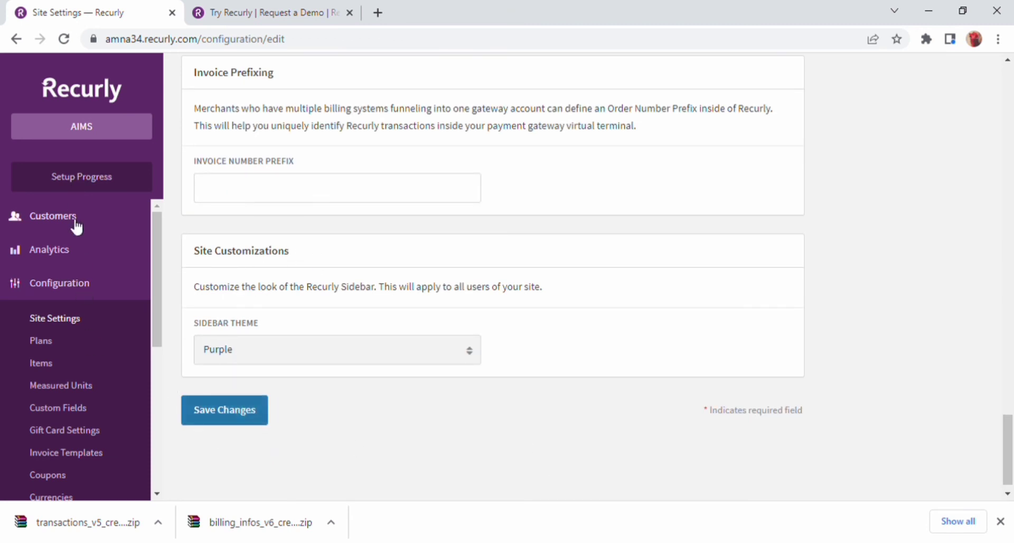
Expand the Integrations and Admin sidebar sections to list their pages.
click(57, 315)
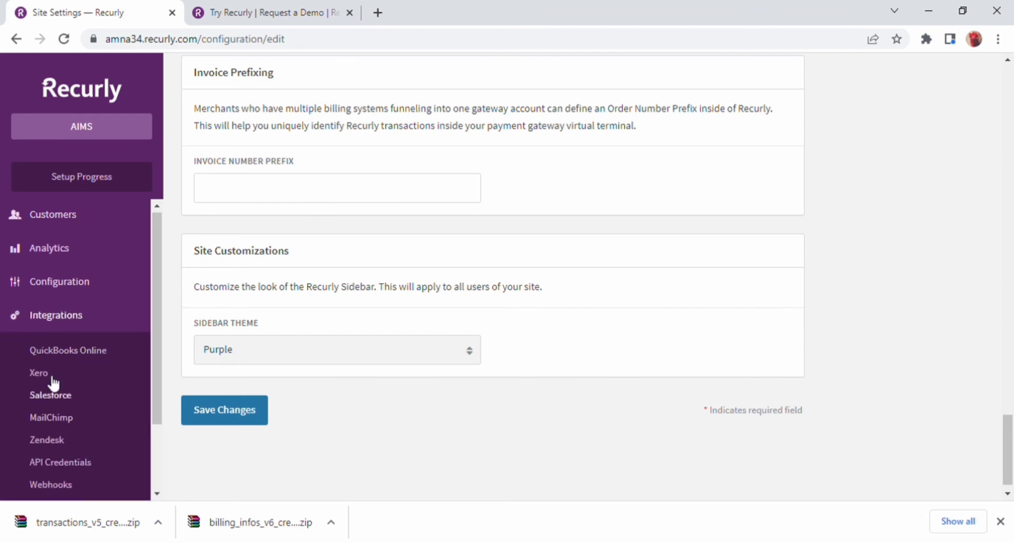
click(58, 281)
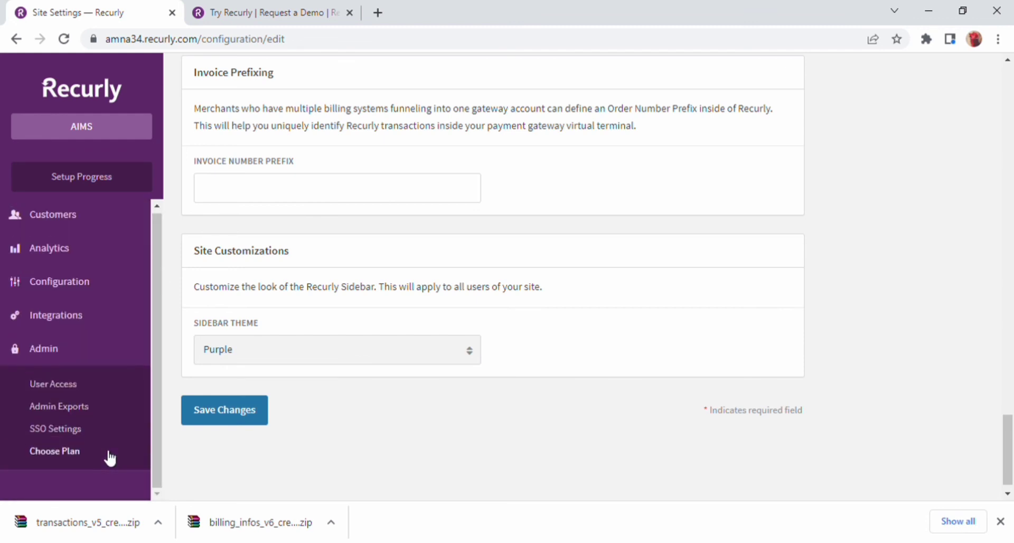
mouse_move(123, 378)
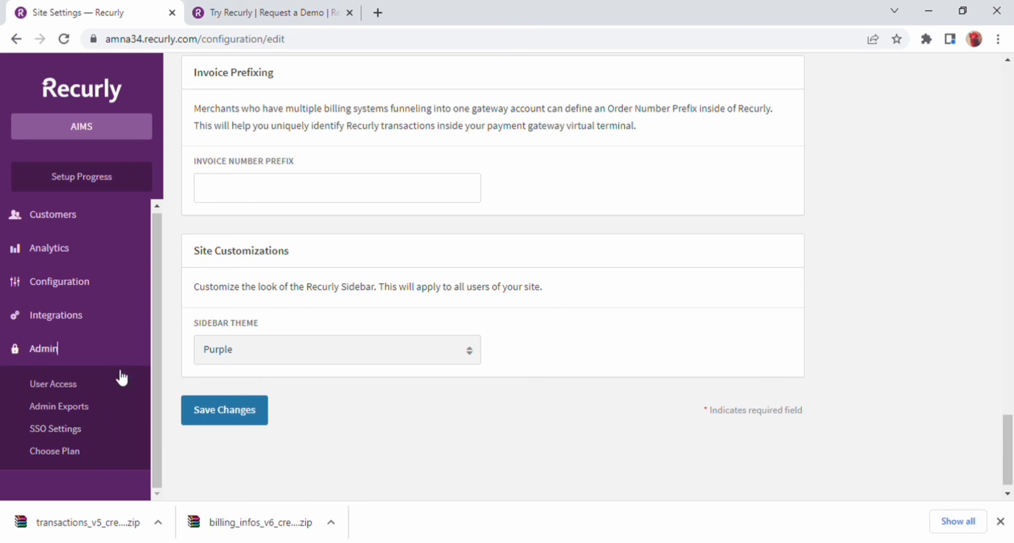
mouse_move(88, 465)
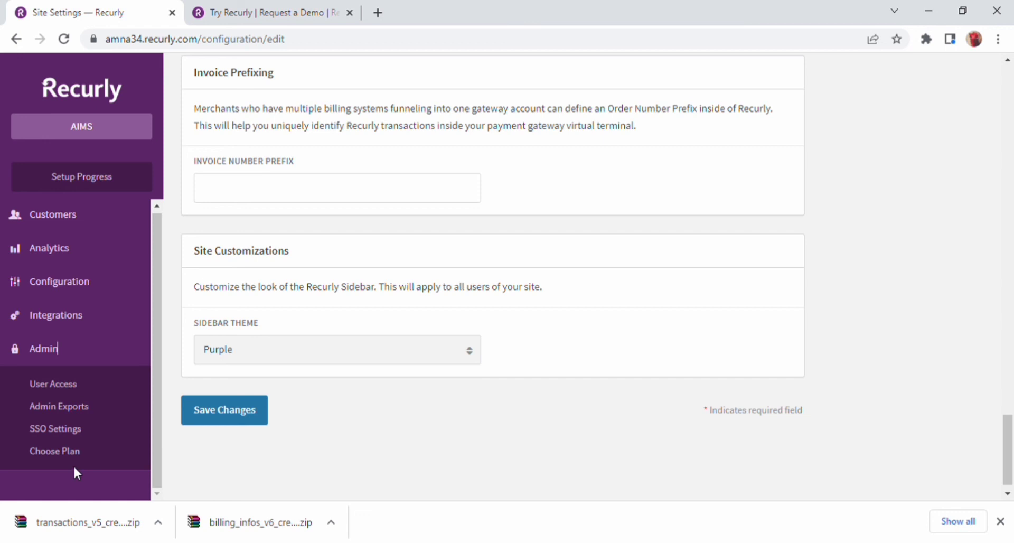
mouse_move(54, 451)
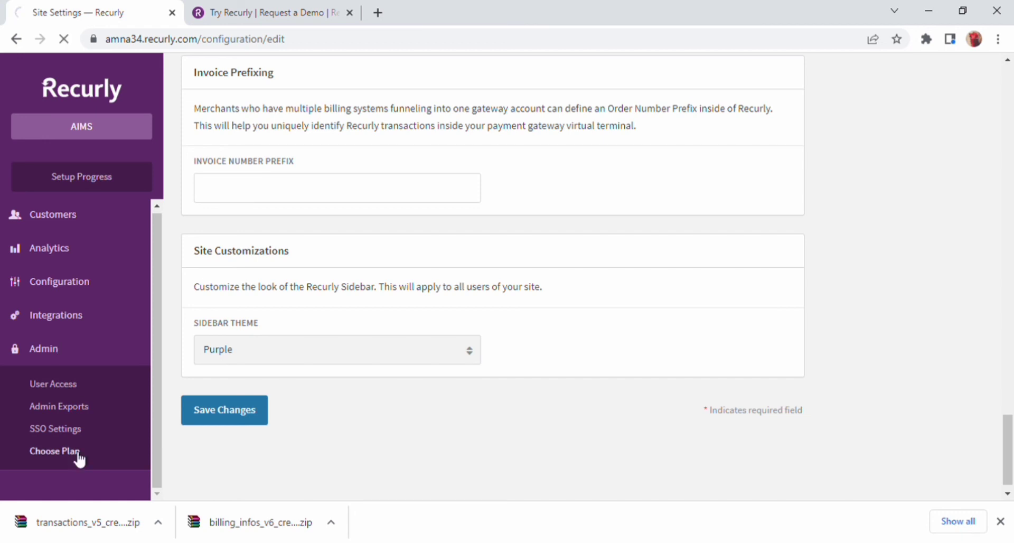
View the Core, Professional and Elite plans, then return to Getting Started With Recurly.
click(54, 451)
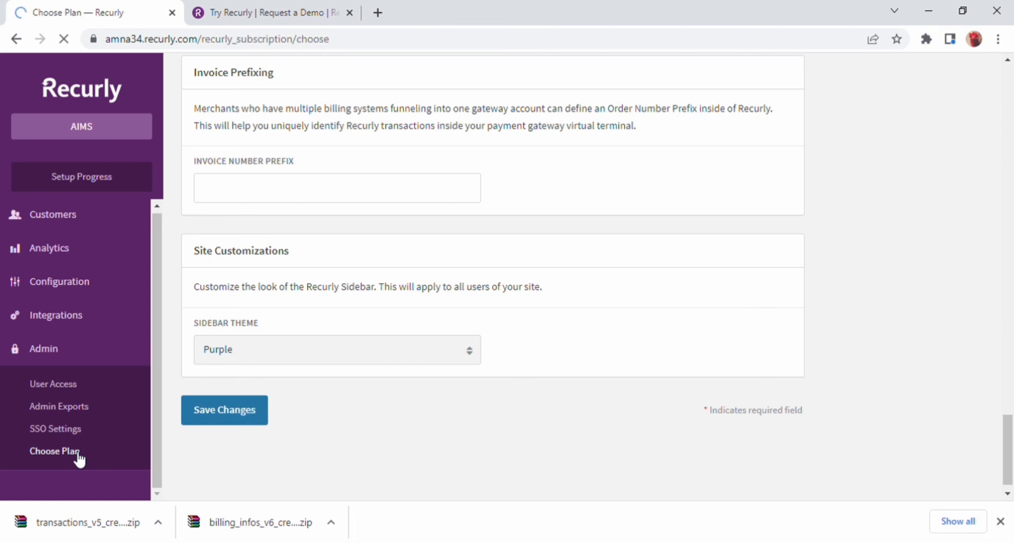
click(55, 450)
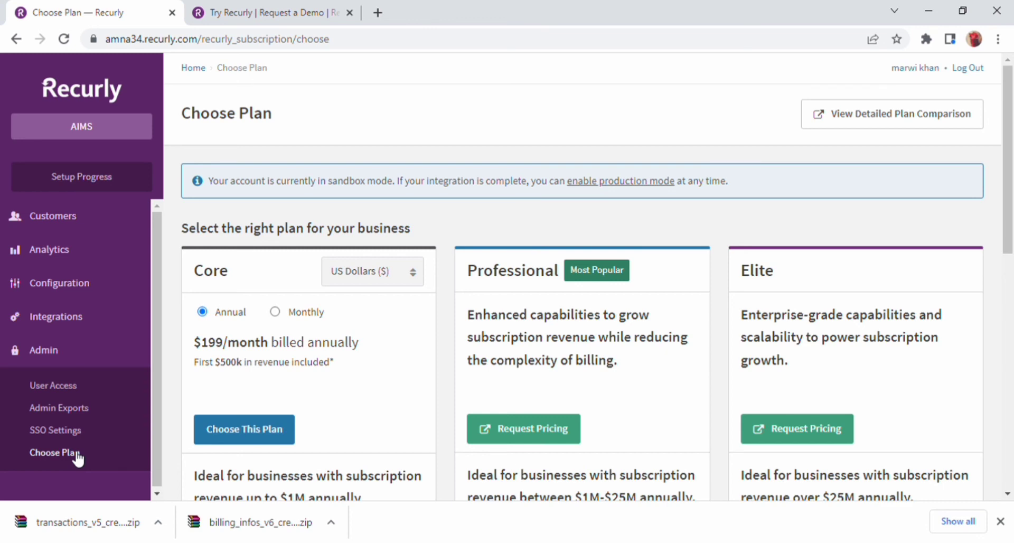
click(81, 176)
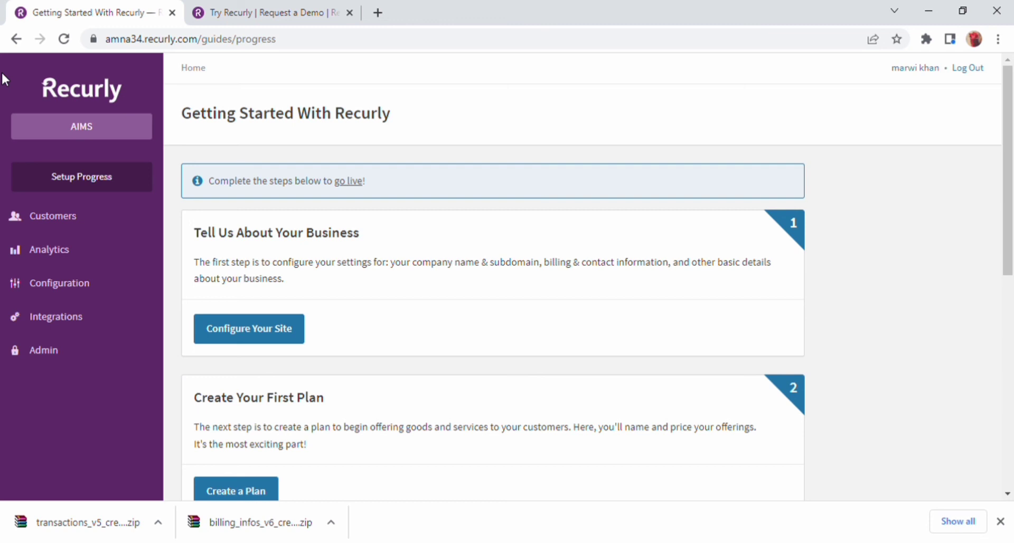
mouse_move(583, 97)
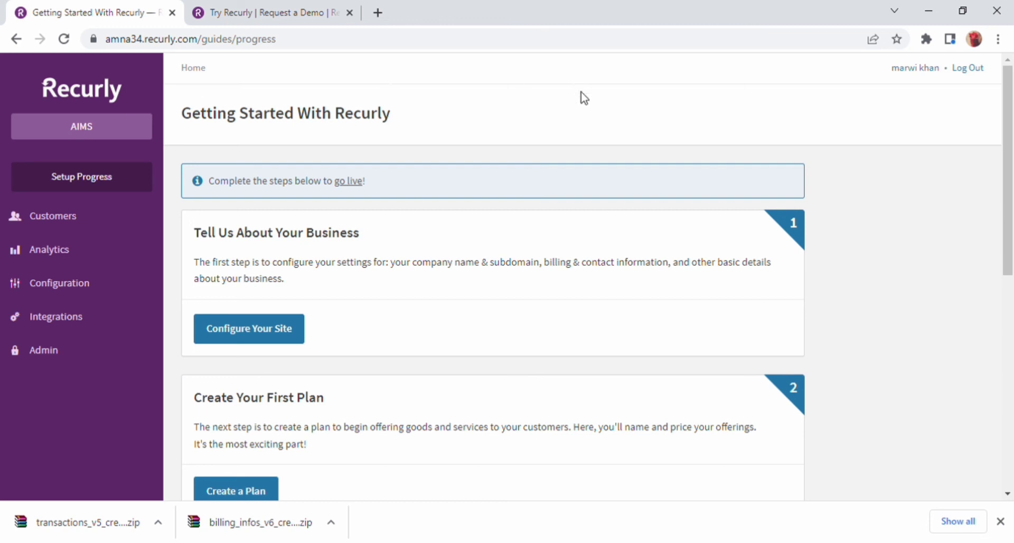
mouse_move(813, 237)
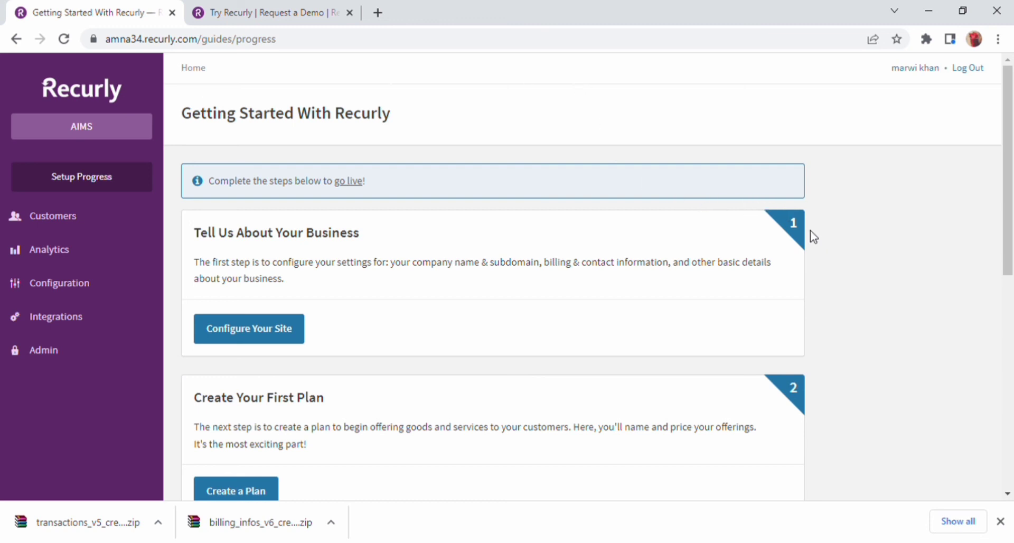